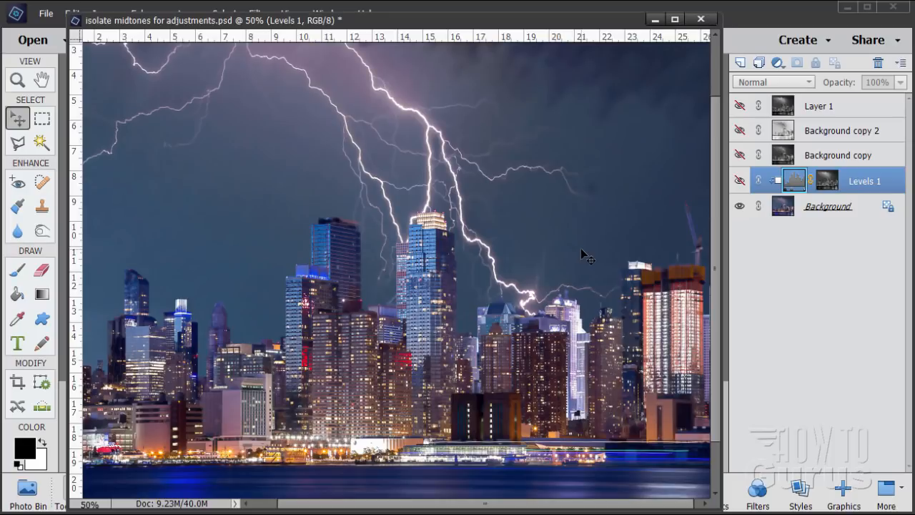
{"action": "mouse_move", "coordinate": [218, 216]}
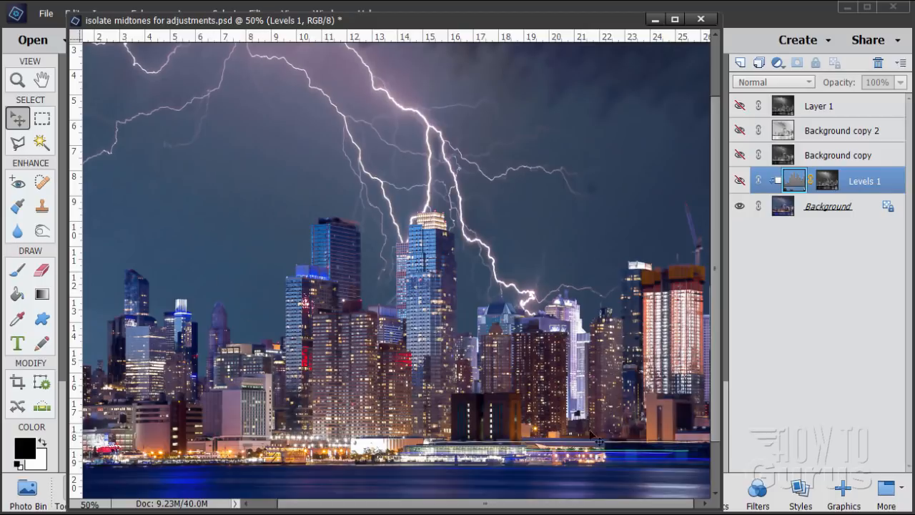
{"action": "mouse_move", "coordinate": [632, 357]}
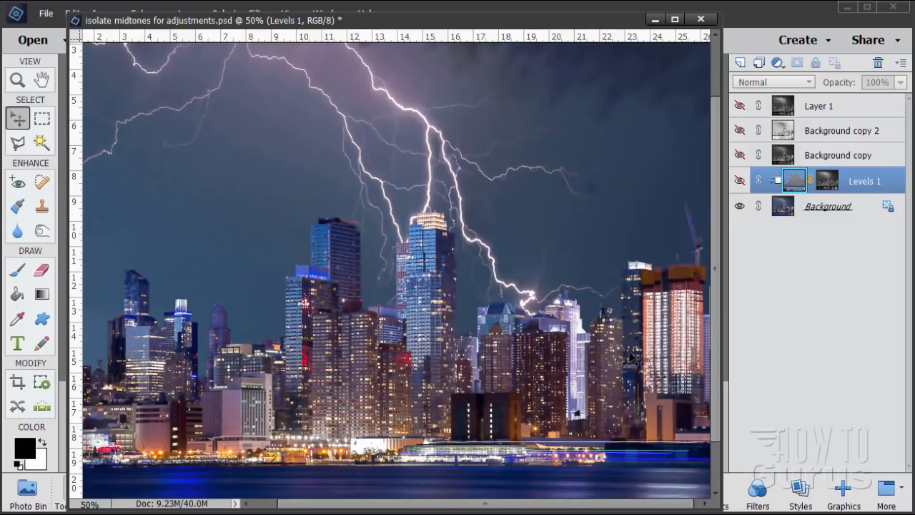
{"action": "mouse_move", "coordinate": [209, 369]}
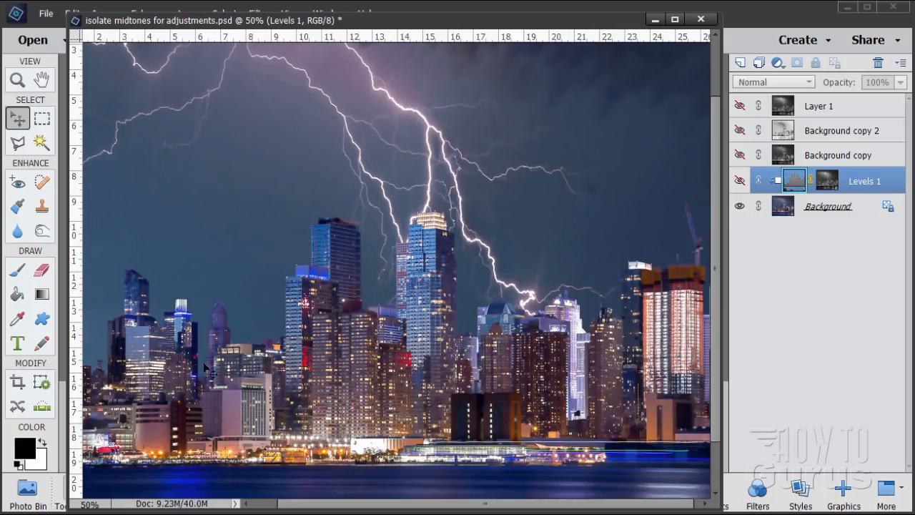
{"action": "mouse_move", "coordinate": [460, 317]}
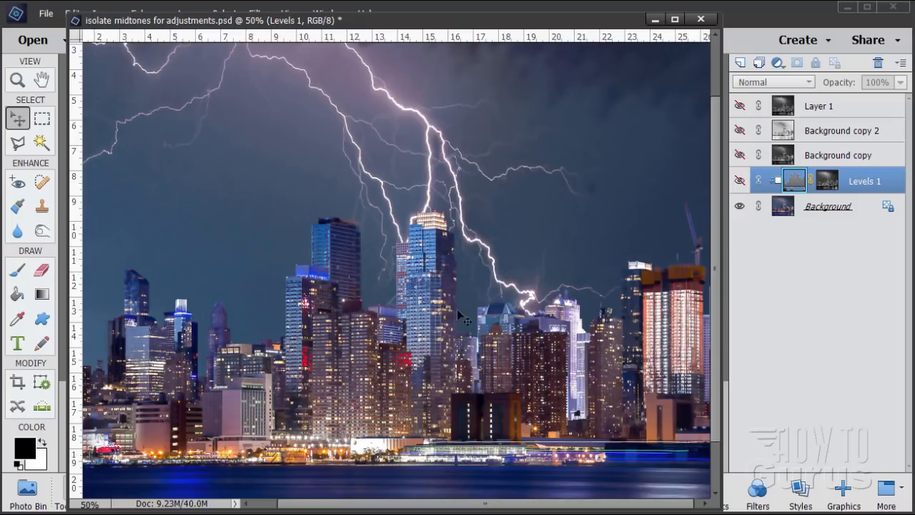
{"action": "mouse_move", "coordinate": [546, 184]}
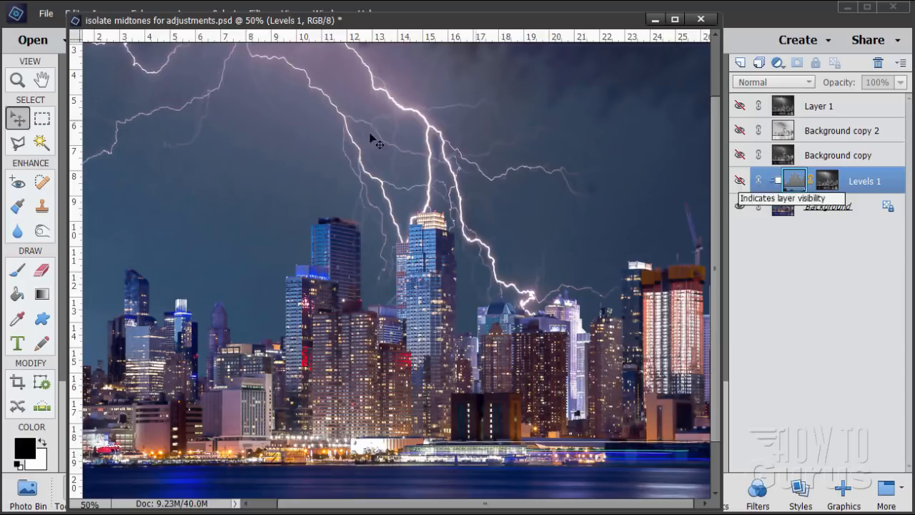
Step: View the original New York lightning photo with only its Background layer
{"action": "left_click", "coordinate": [740, 206]}
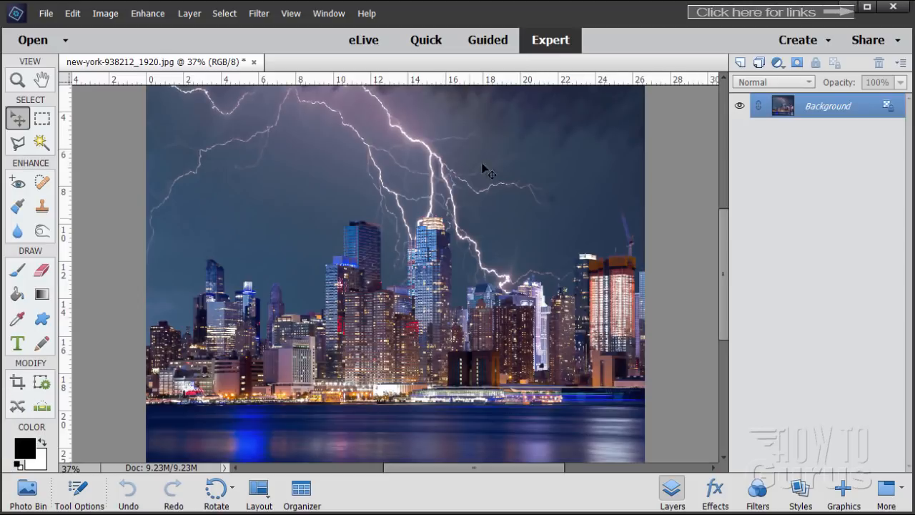
{"action": "mouse_move", "coordinate": [441, 388]}
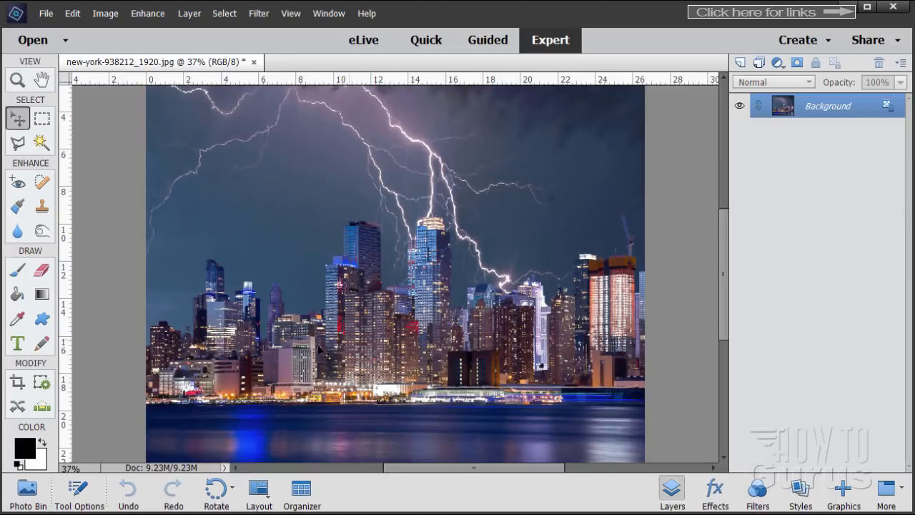
{"action": "mouse_move", "coordinate": [429, 293]}
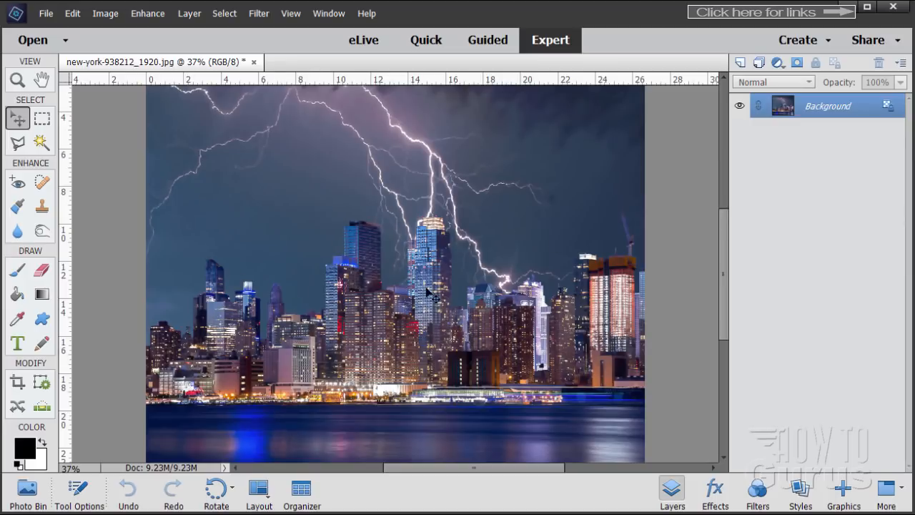
{"action": "mouse_move", "coordinate": [450, 329]}
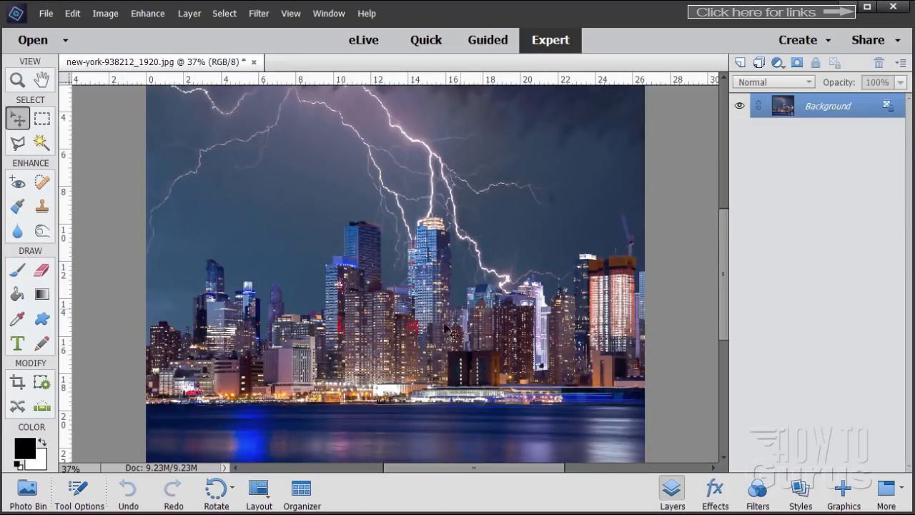
{"action": "mouse_move", "coordinate": [275, 216]}
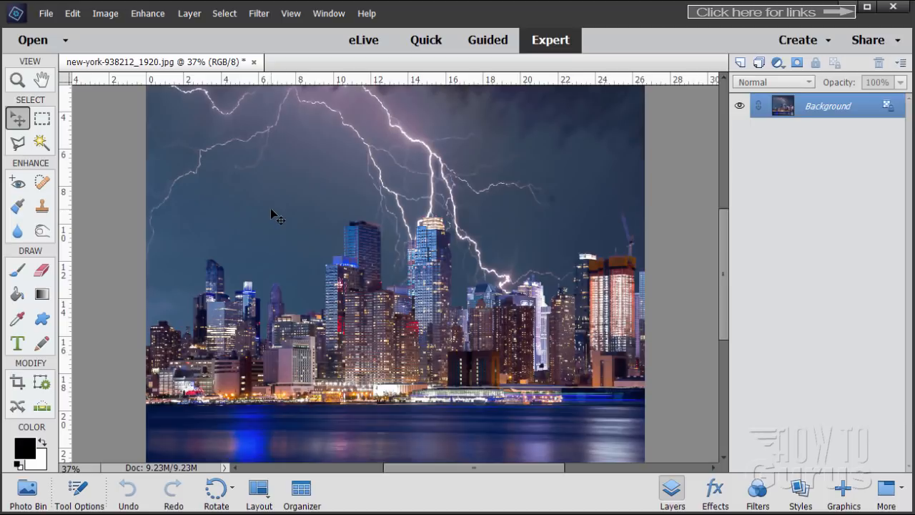
{"action": "mouse_move", "coordinate": [408, 307]}
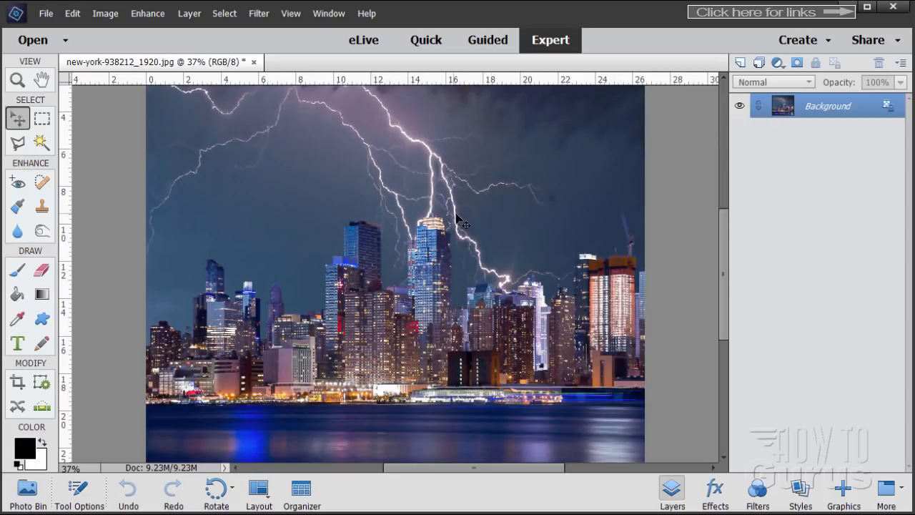
{"action": "mouse_move", "coordinate": [378, 232]}
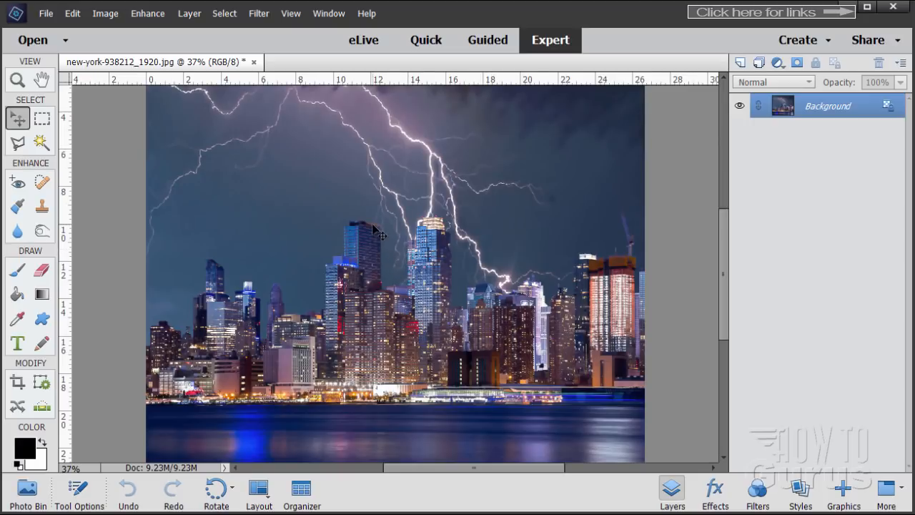
{"action": "mouse_move", "coordinate": [173, 50]}
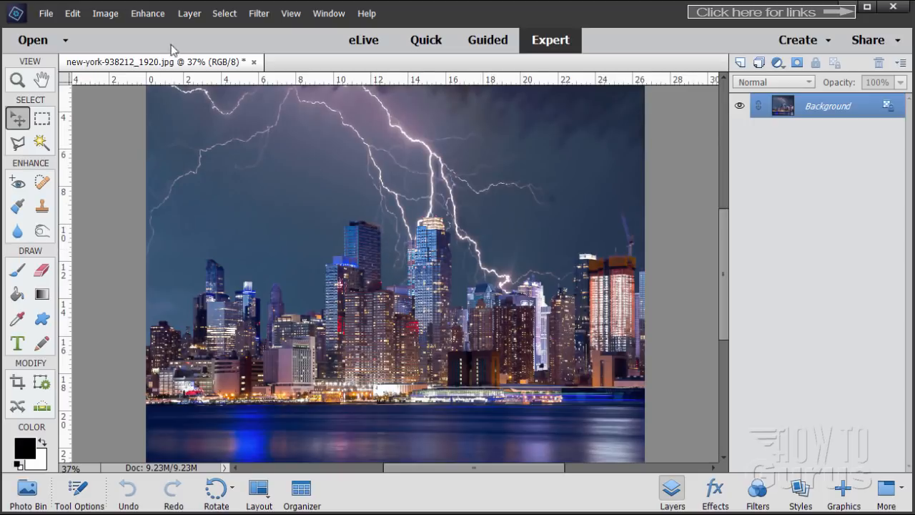
Step: Add a Levels 1 adjustment layer with mask above the Background via Layer > New Adjustment Layer
{"action": "left_click", "coordinate": [189, 13]}
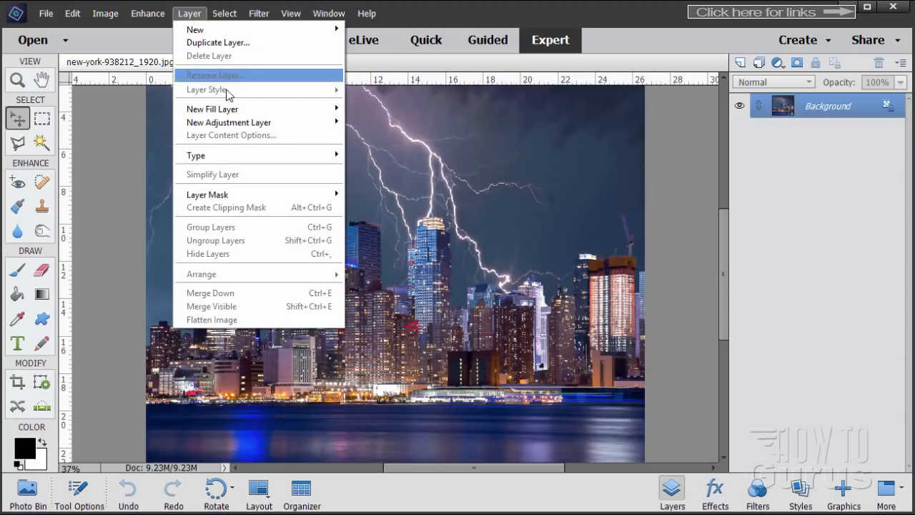
{"action": "mouse_move", "coordinate": [229, 123]}
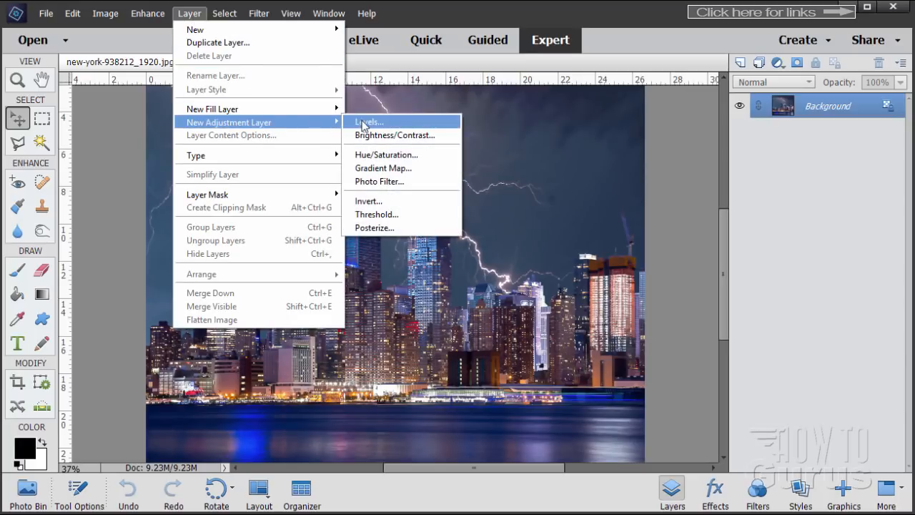
{"action": "left_click", "coordinate": [368, 122]}
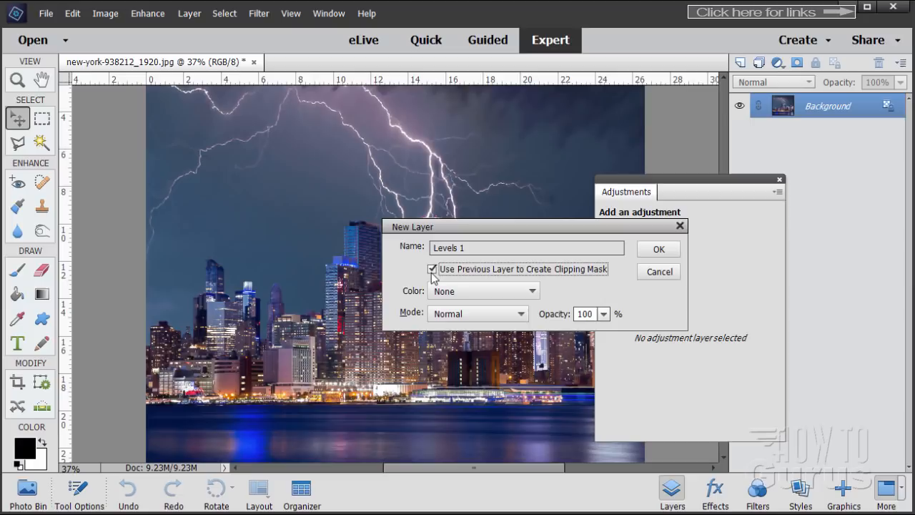
{"action": "left_click", "coordinate": [658, 249]}
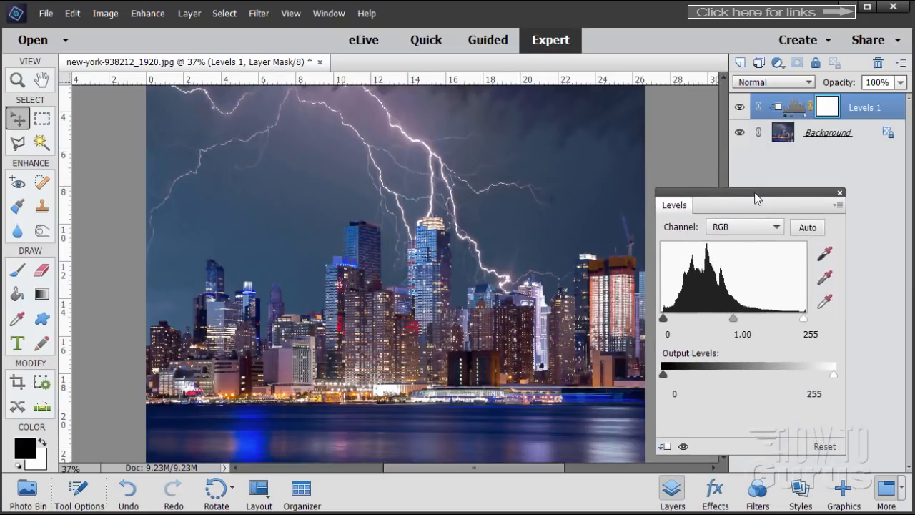
Step: Experiment with the gray midtone slider, settling around 0.81 before the final value
{"action": "left_click_drag", "start_coordinate": [732, 318], "coordinate": [712, 317]}
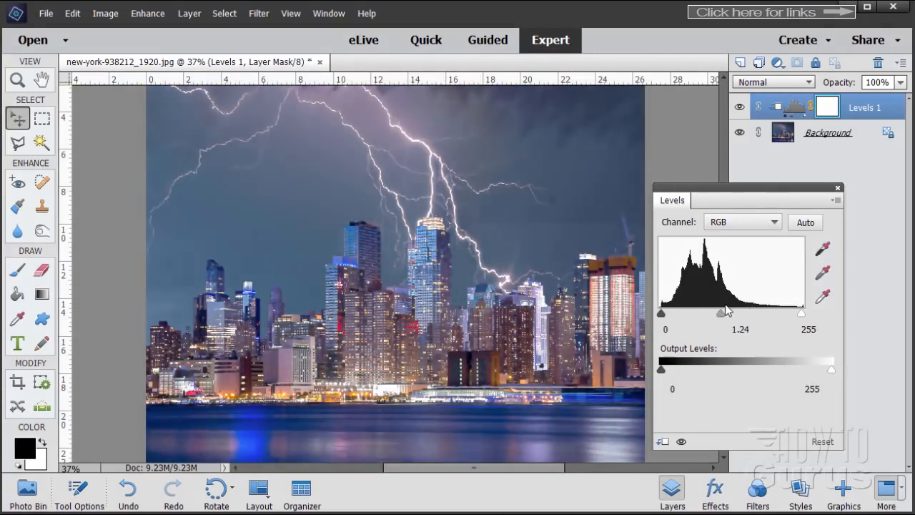
{"action": "left_click_drag", "start_coordinate": [720, 313], "coordinate": [713, 313]}
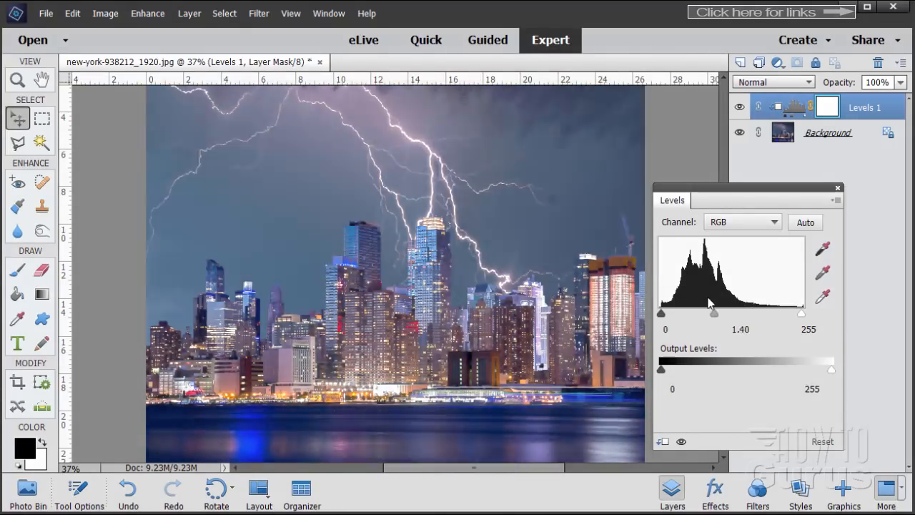
{"action": "left_click_drag", "start_coordinate": [714, 311], "coordinate": [723, 312]}
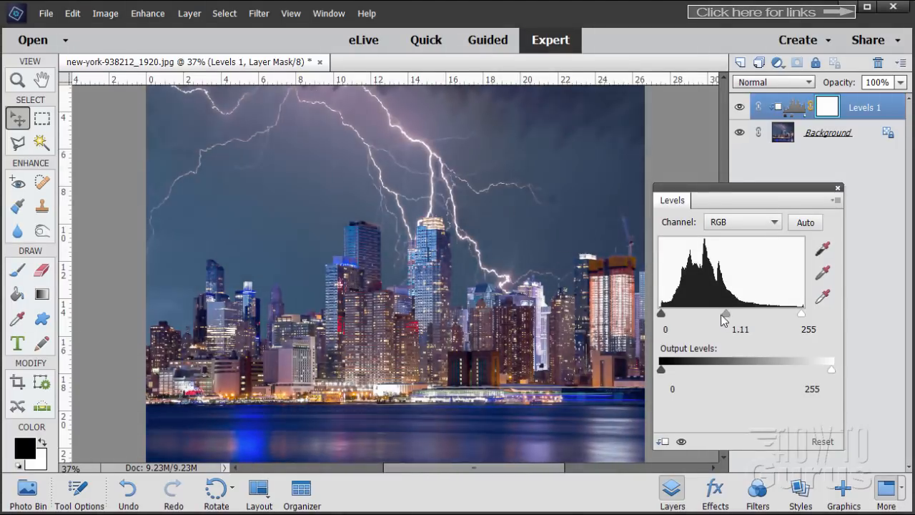
{"action": "left_click_drag", "start_coordinate": [726, 313], "coordinate": [710, 313]}
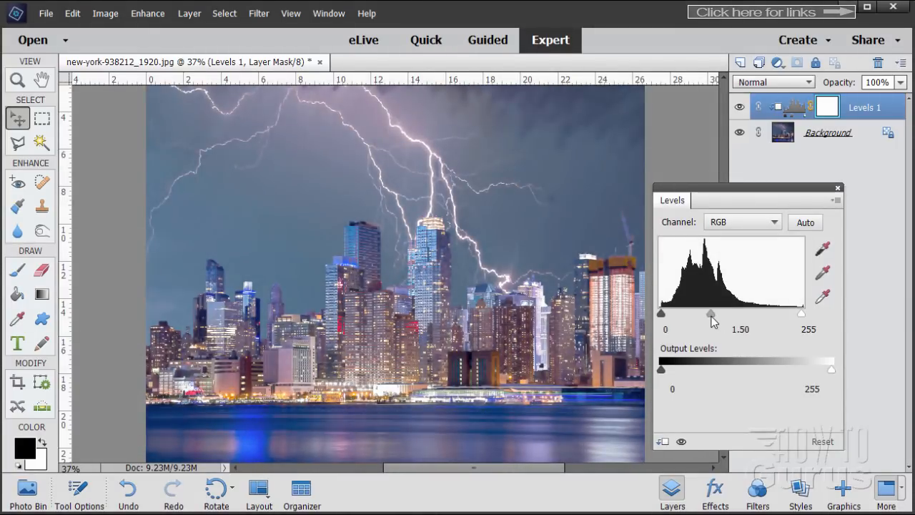
{"action": "left_click_drag", "start_coordinate": [712, 313], "coordinate": [716, 313]}
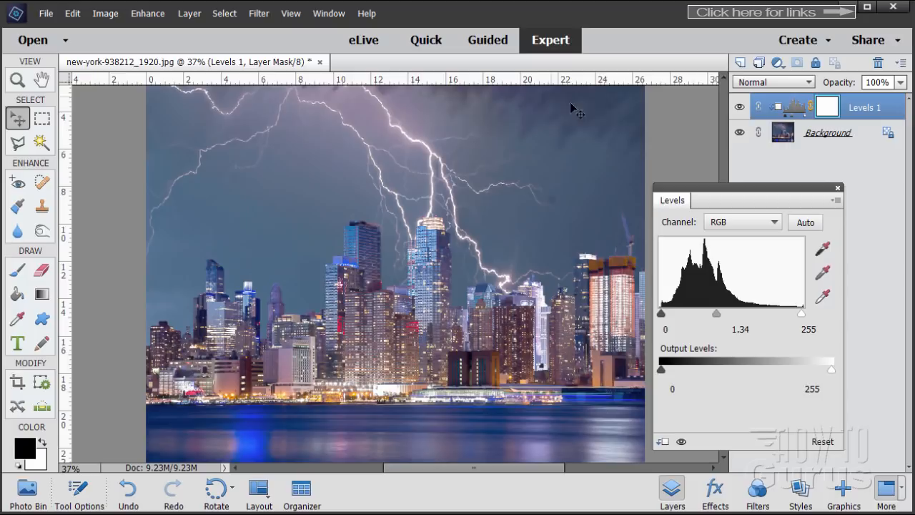
{"action": "left_click_drag", "start_coordinate": [716, 313], "coordinate": [737, 313]}
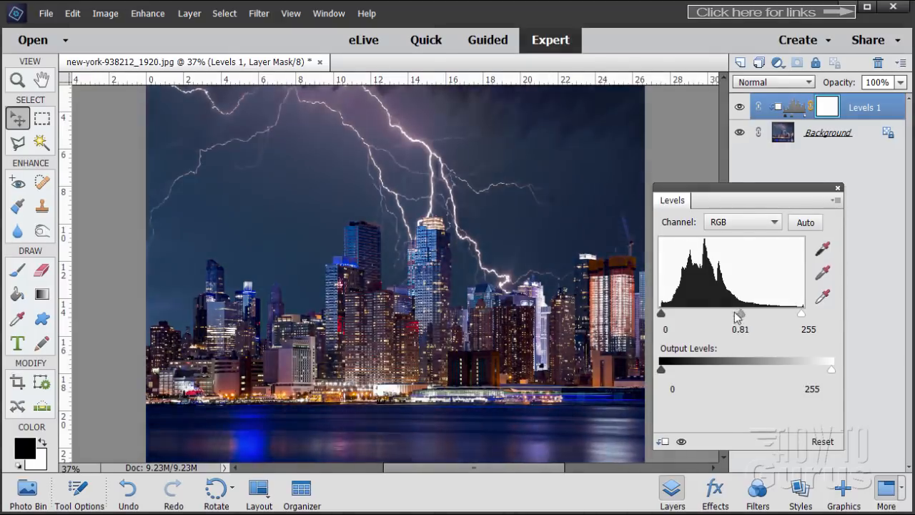
{"action": "left_click_drag", "start_coordinate": [738, 312], "coordinate": [759, 312]}
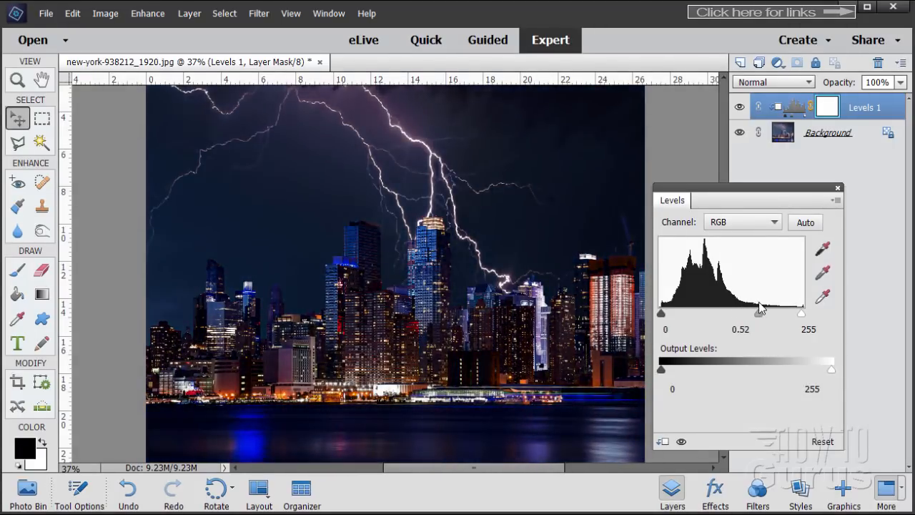
{"action": "left_click_drag", "start_coordinate": [761, 311], "coordinate": [743, 318]}
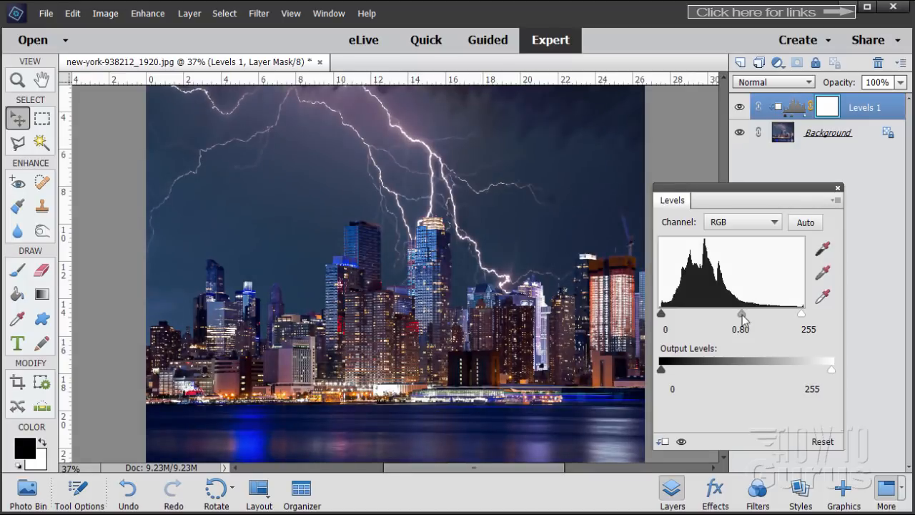
{"action": "left_click_drag", "start_coordinate": [741, 313], "coordinate": [740, 313]}
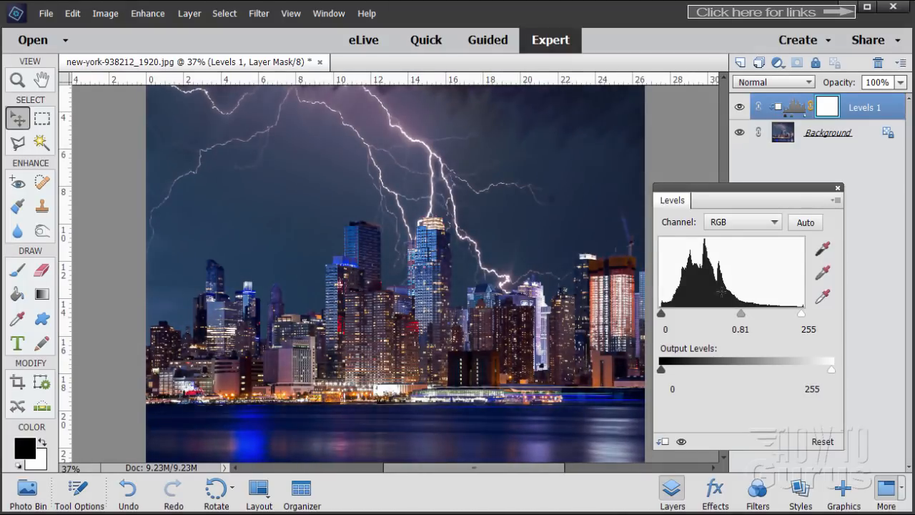
Step: Keep output black at 0, lower the white input to 198 and set the midtone to 0.94
{"action": "left_click_drag", "start_coordinate": [661, 313], "coordinate": [681, 313]}
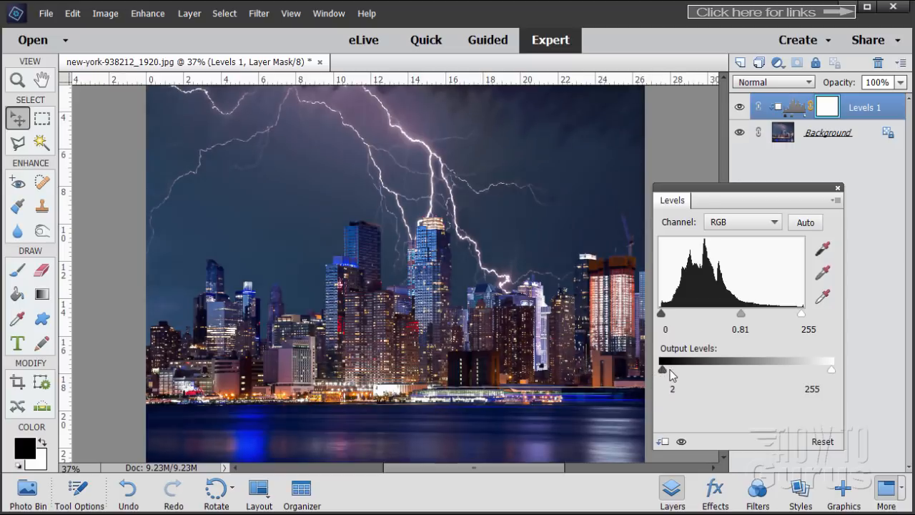
{"action": "left_click_drag", "start_coordinate": [662, 369], "coordinate": [660, 369]}
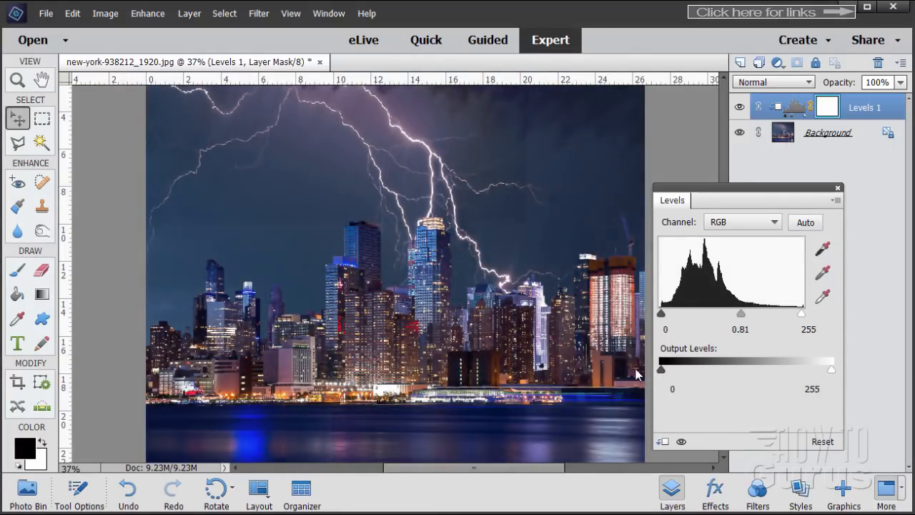
{"action": "left_click_drag", "start_coordinate": [801, 313], "coordinate": [780, 313]}
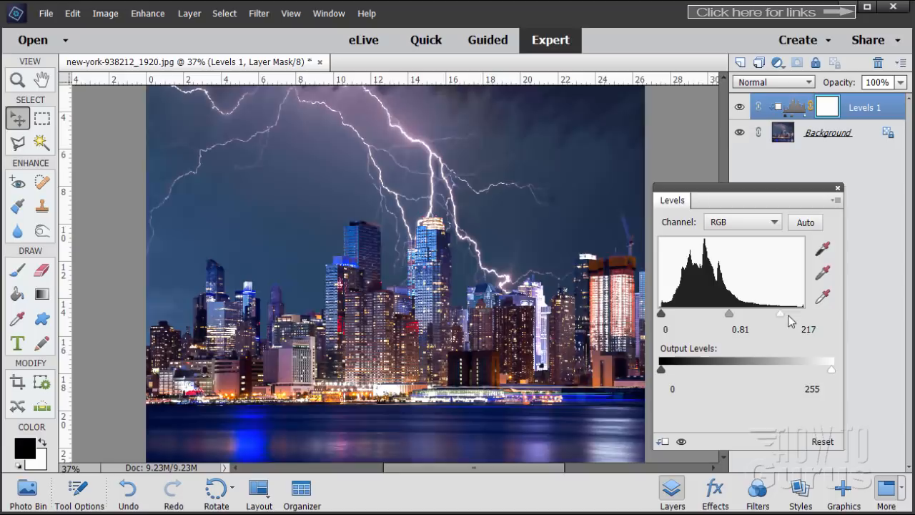
{"action": "left_click_drag", "start_coordinate": [780, 313], "coordinate": [769, 313]}
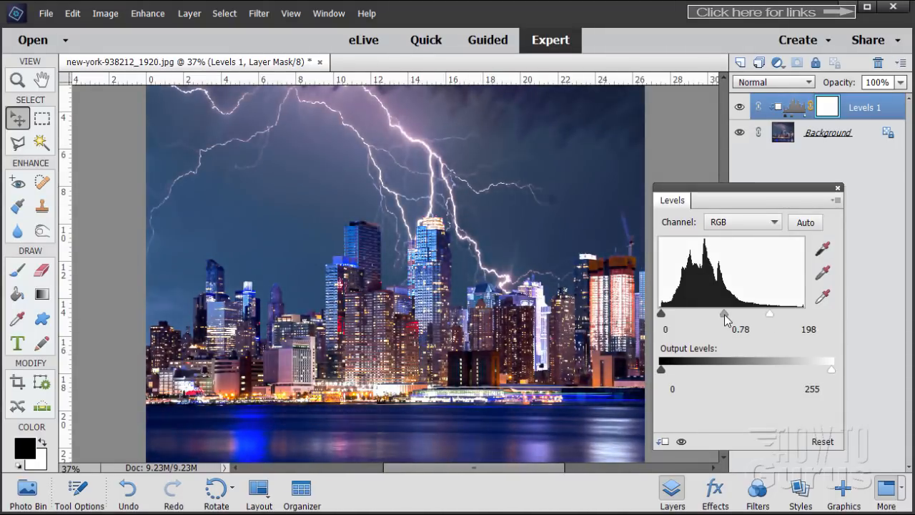
{"action": "left_click_drag", "start_coordinate": [725, 315], "coordinate": [718, 314]}
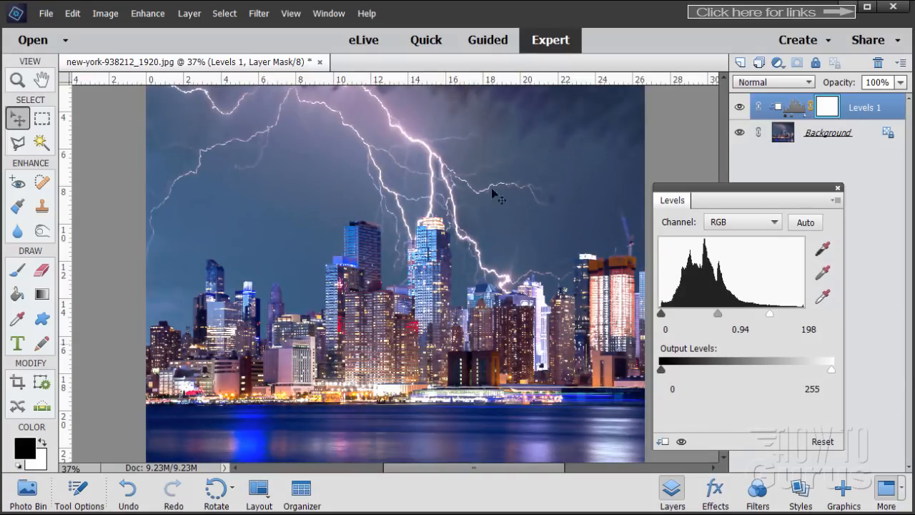
{"action": "mouse_move", "coordinate": [578, 271]}
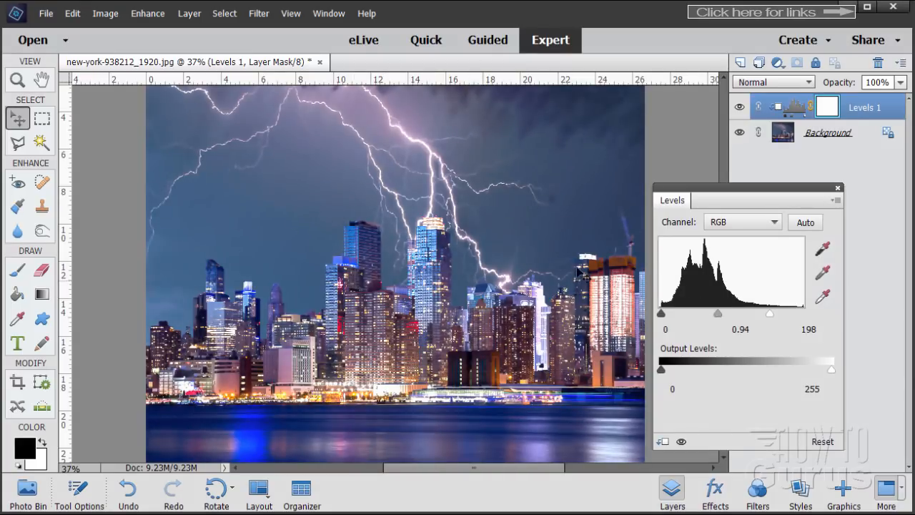
Step: Apply the Levels adjustment, then select the Ellipse shape tool from the Draw tools
{"action": "left_click", "coordinate": [837, 188]}
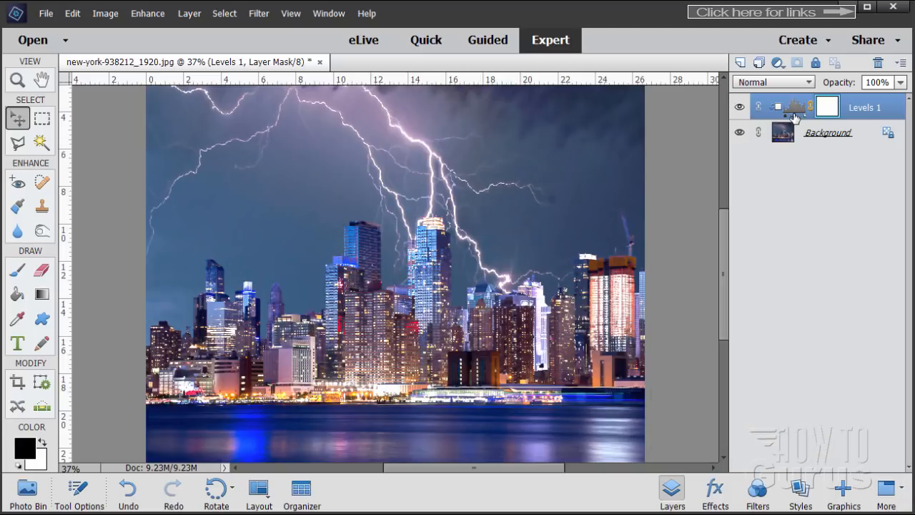
{"action": "left_click", "coordinate": [826, 106]}
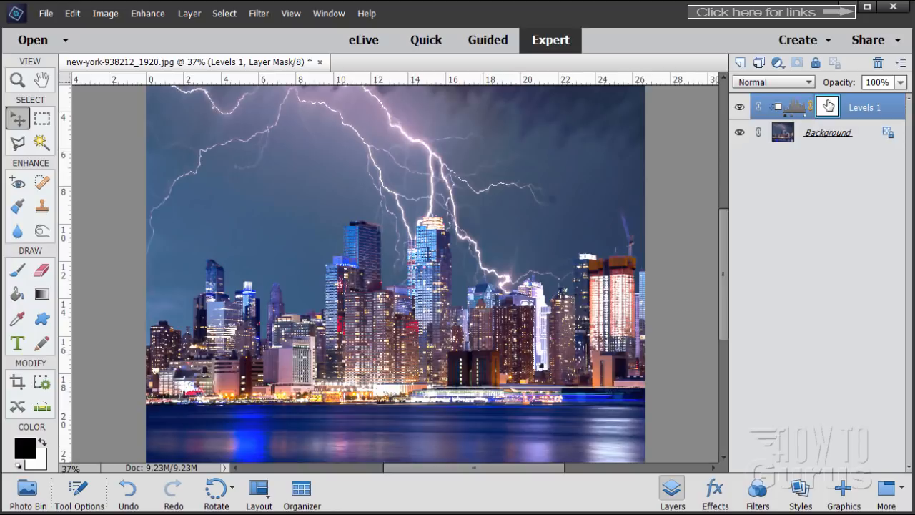
{"action": "mouse_move", "coordinate": [829, 103]}
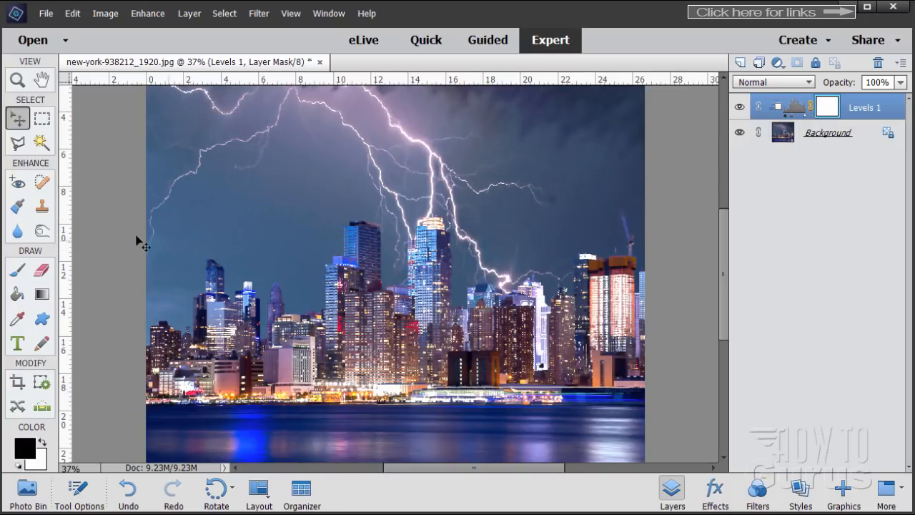
{"action": "mouse_move", "coordinate": [88, 254]}
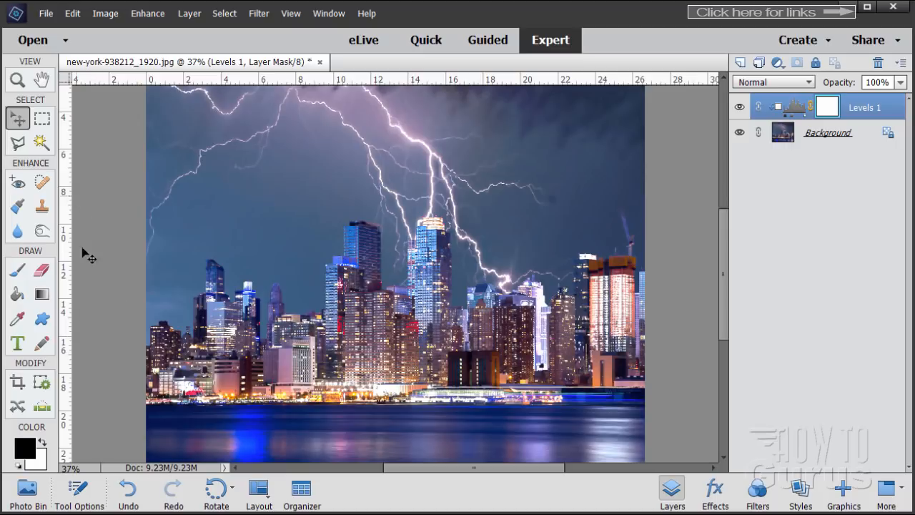
{"action": "left_click", "coordinate": [42, 318]}
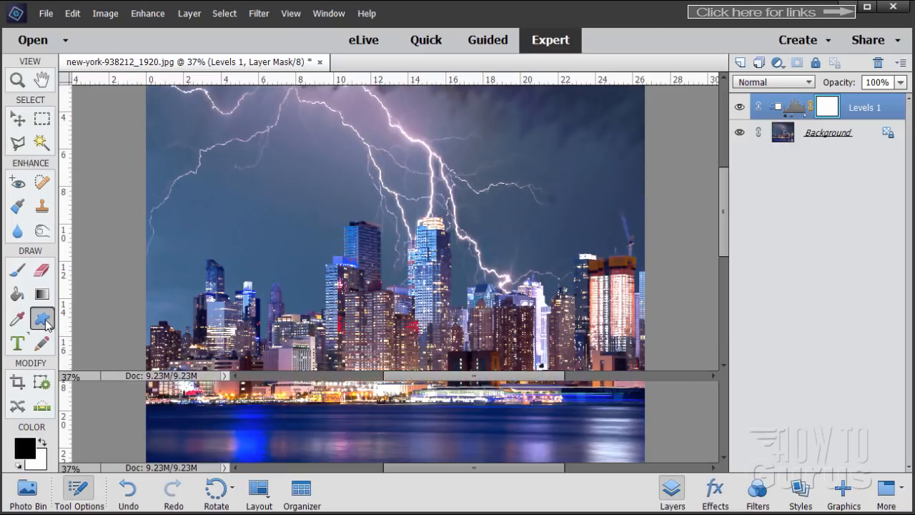
{"action": "left_click", "coordinate": [41, 318]}
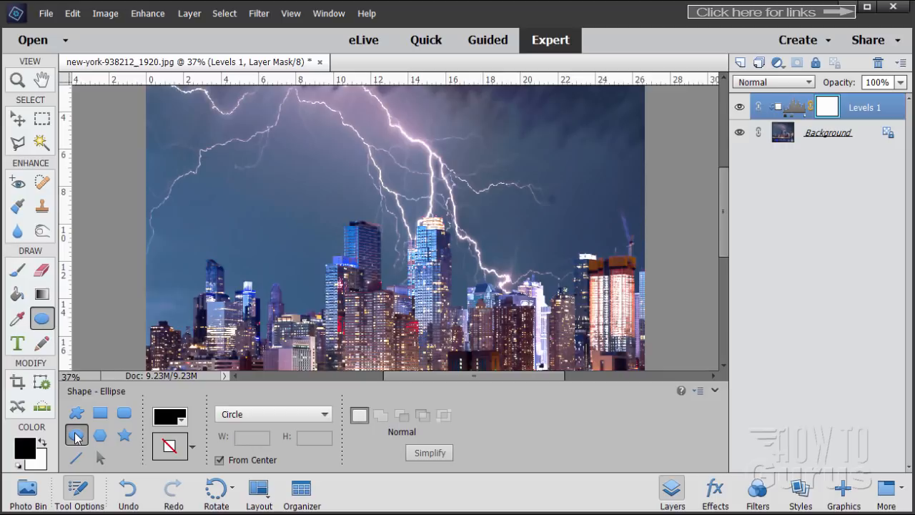
{"action": "left_click", "coordinate": [77, 434]}
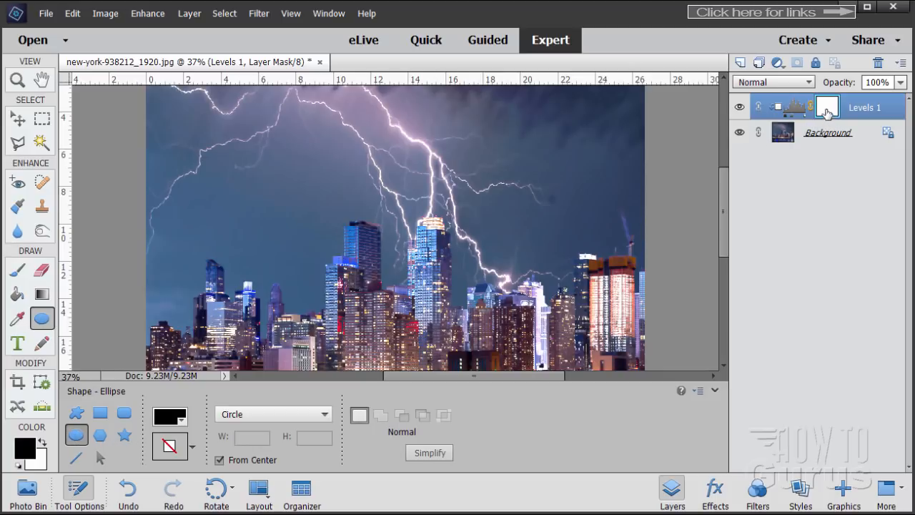
{"action": "mouse_move", "coordinate": [826, 107]}
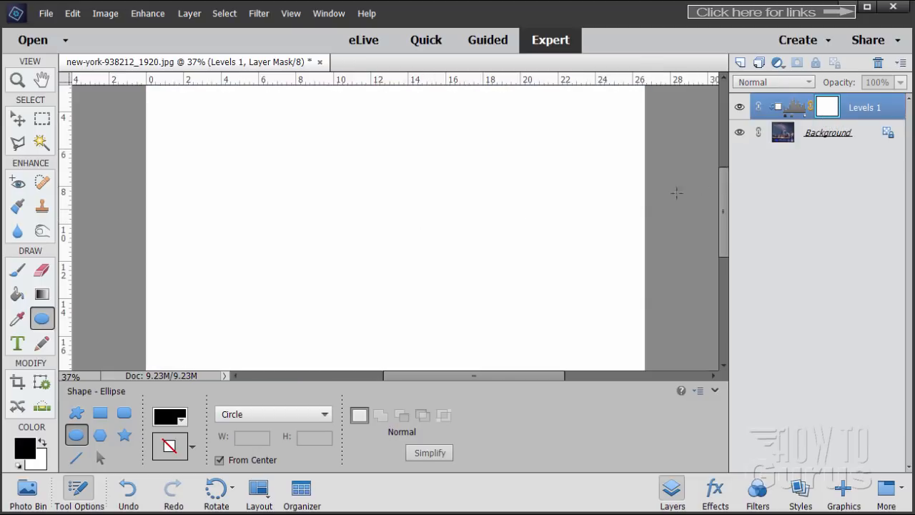
{"action": "mouse_move", "coordinate": [228, 284]}
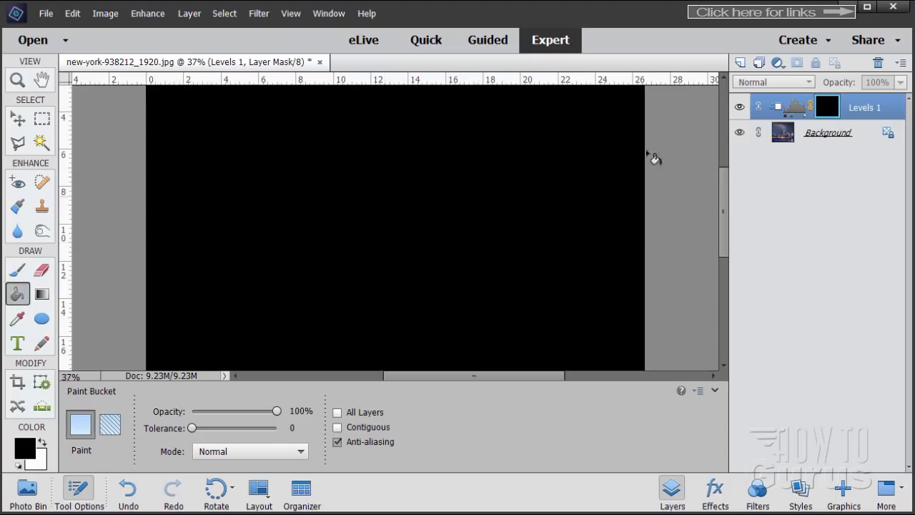
{"action": "mouse_move", "coordinate": [32, 436]}
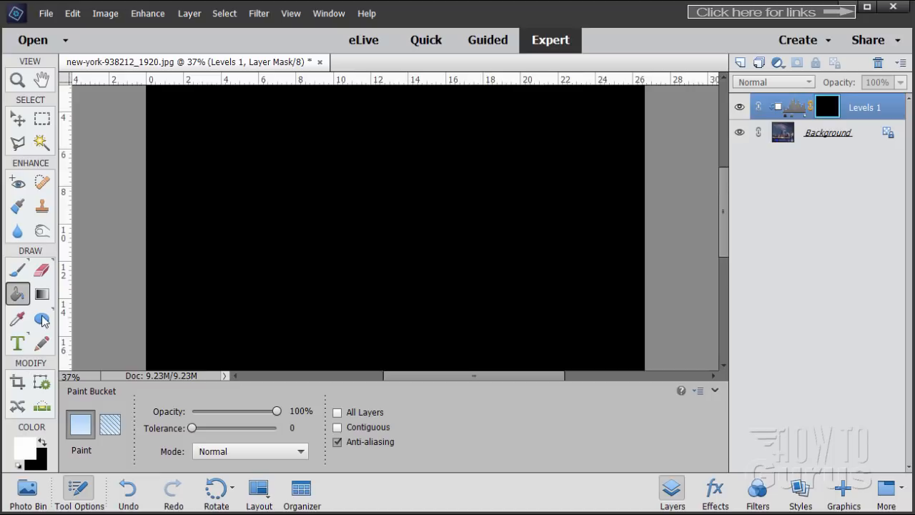
Step: Set the Ellipse tool to Unconstrained and draw a large white ellipse across the black mask's centre
{"action": "left_click", "coordinate": [42, 318]}
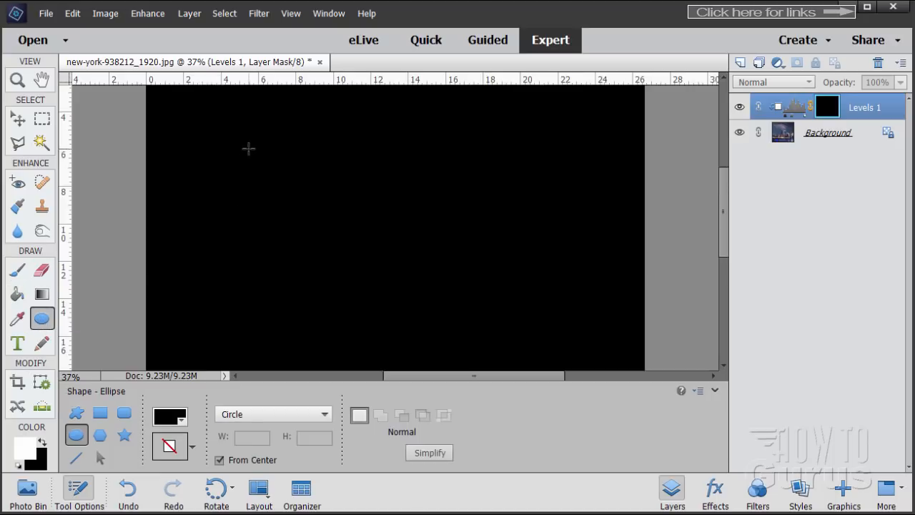
{"action": "left_click", "coordinate": [169, 418]}
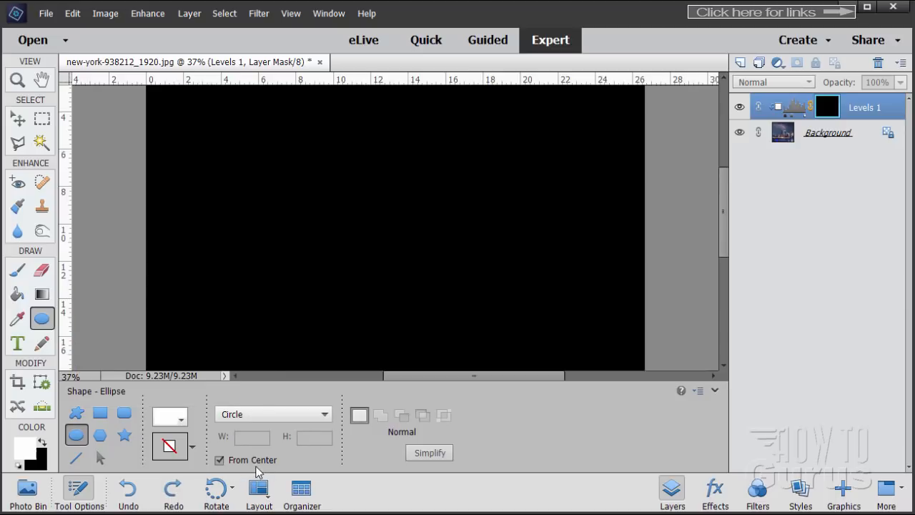
{"action": "left_click", "coordinate": [271, 415]}
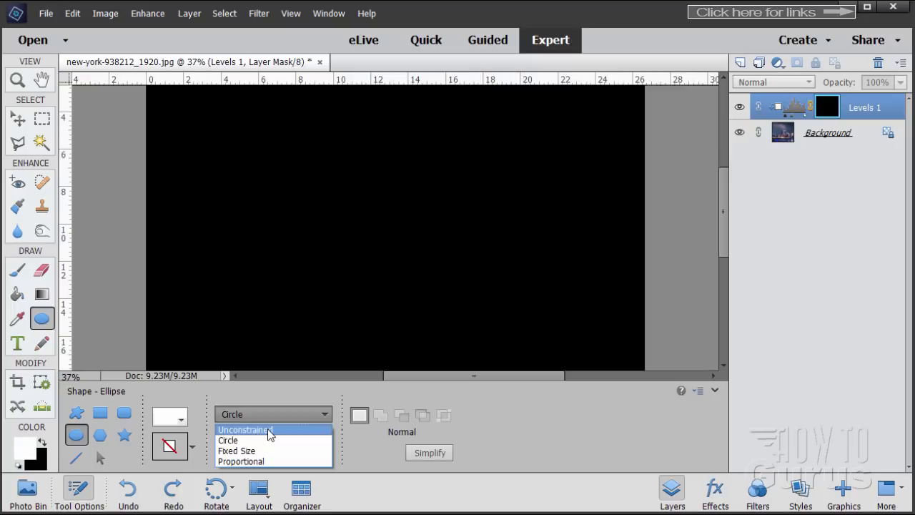
{"action": "left_click", "coordinate": [246, 429]}
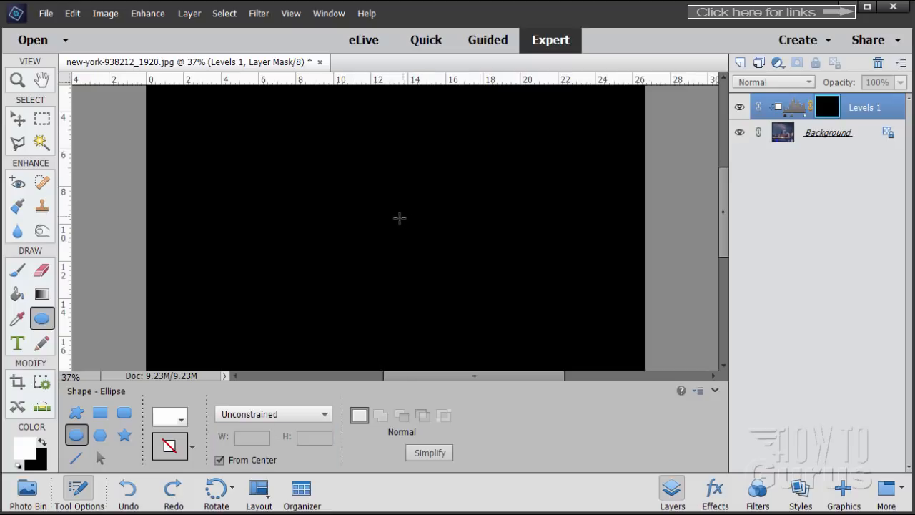
{"action": "left_click_drag", "start_coordinate": [399, 217], "coordinate": [517, 309]}
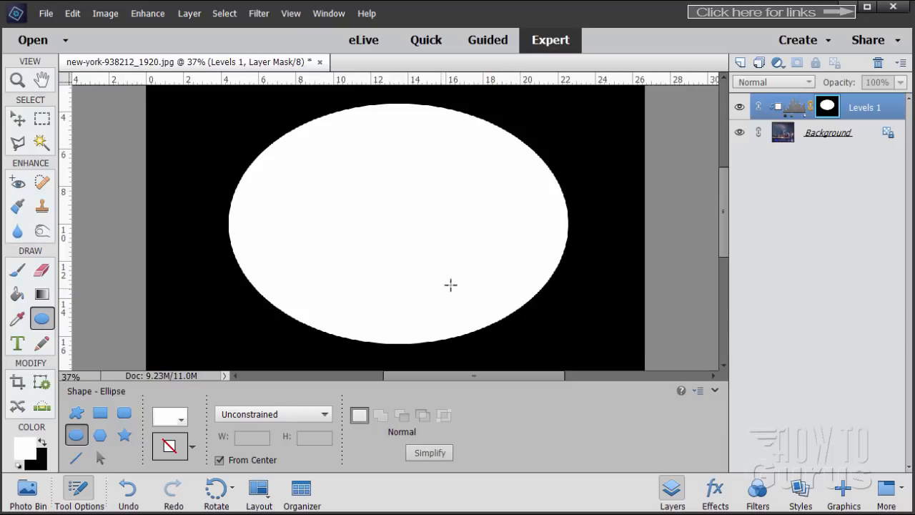
{"action": "mouse_move", "coordinate": [371, 200]}
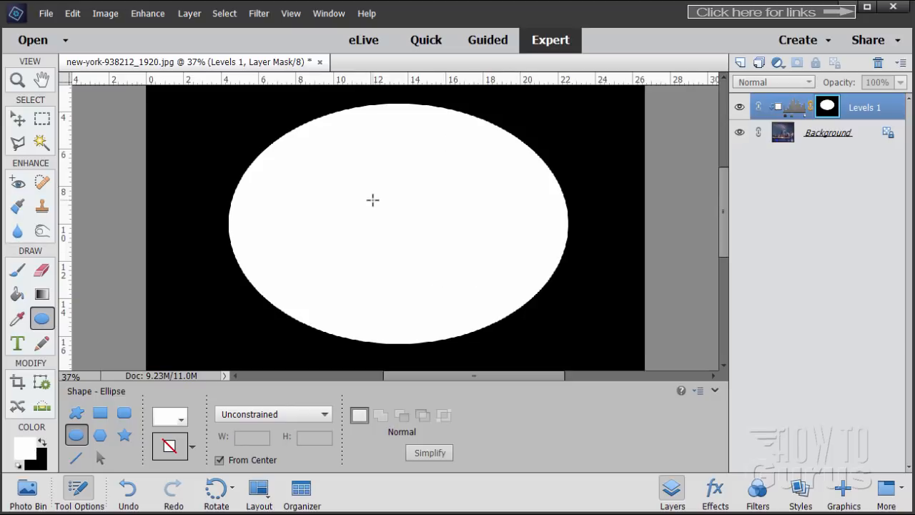
{"action": "mouse_move", "coordinate": [415, 200]}
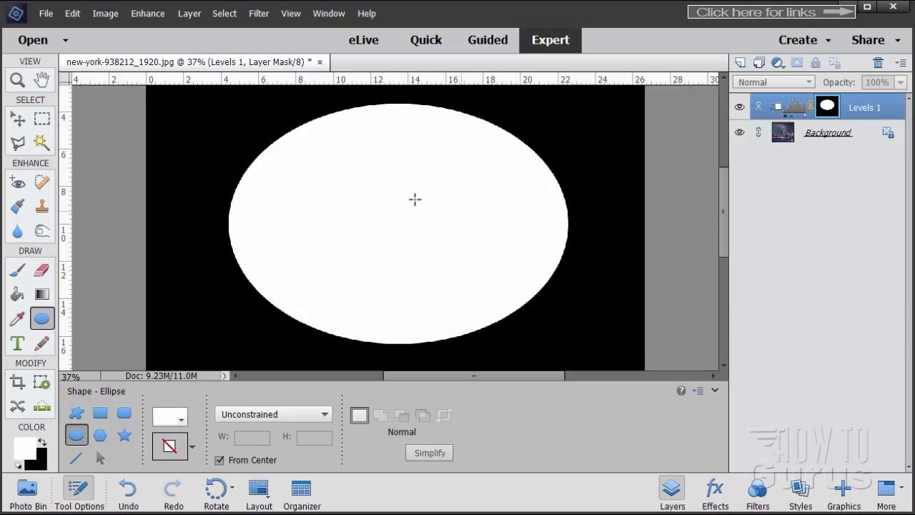
{"action": "mouse_move", "coordinate": [166, 254]}
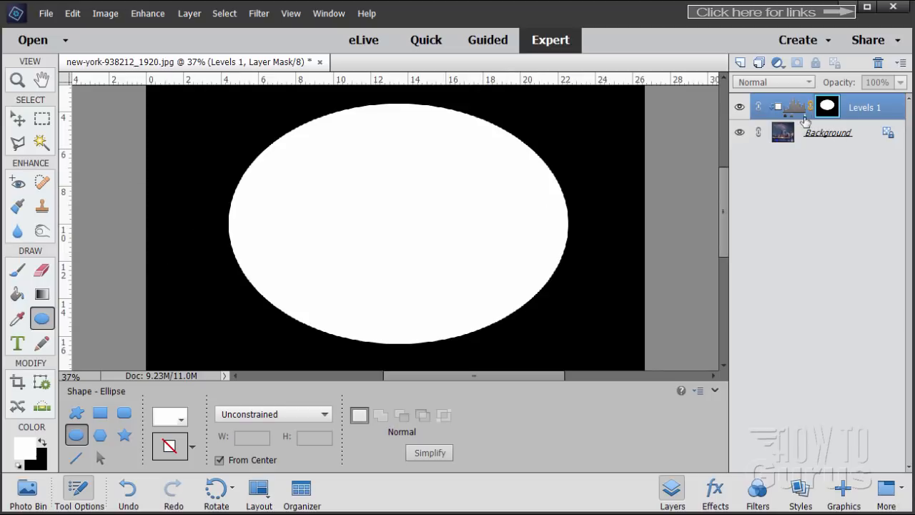
Step: Reopen Levels 1 and adjust the midtone inside the ellipse to 1.05 with white point 198
{"action": "left_click", "coordinate": [794, 105]}
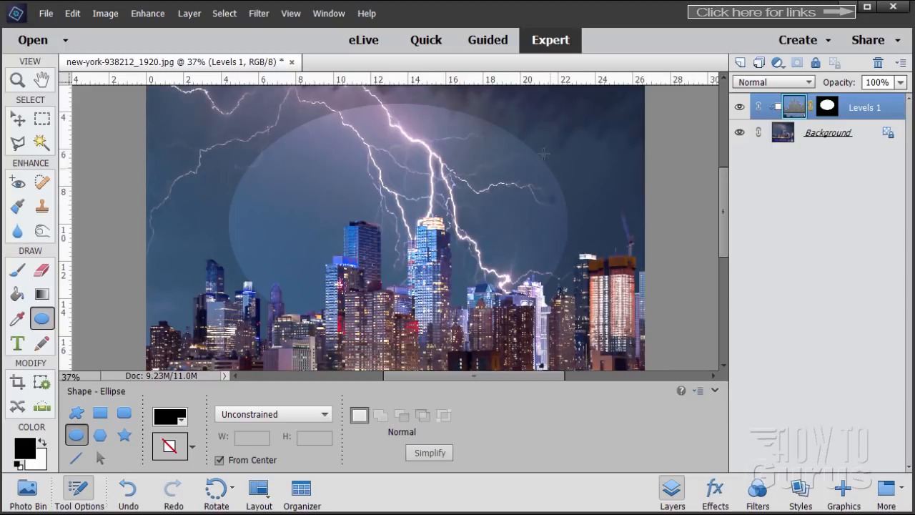
{"action": "mouse_move", "coordinate": [492, 237]}
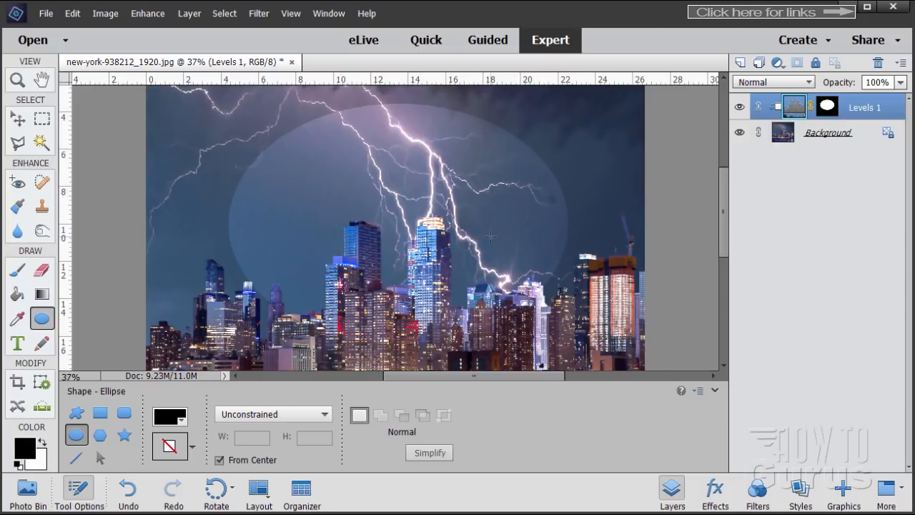
{"action": "double_click", "coordinate": [794, 105]}
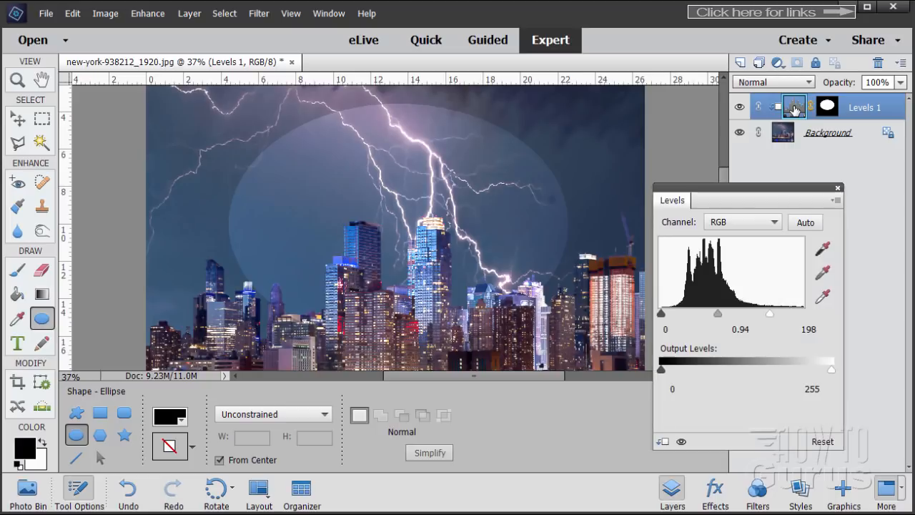
{"action": "left_click_drag", "start_coordinate": [718, 313], "coordinate": [728, 313]}
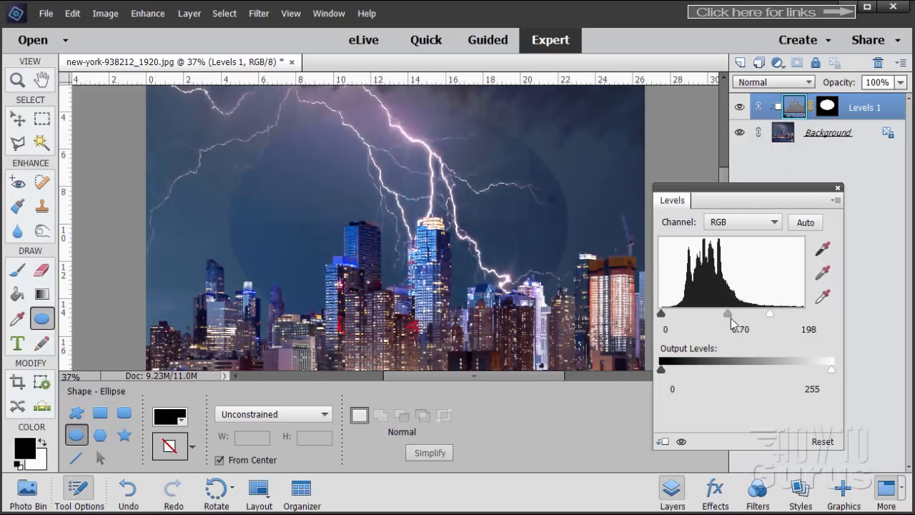
{"action": "left_click_drag", "start_coordinate": [727, 313], "coordinate": [706, 313]}
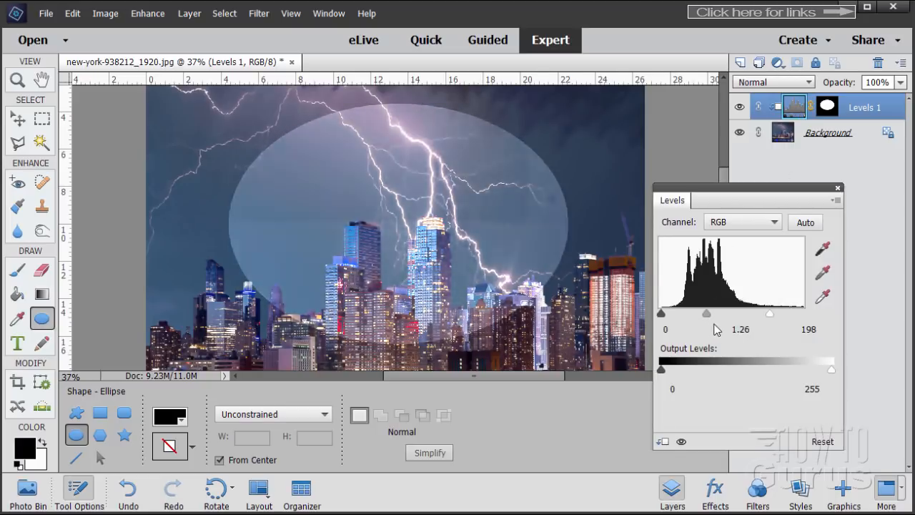
{"action": "left_click_drag", "start_coordinate": [706, 313], "coordinate": [752, 313]}
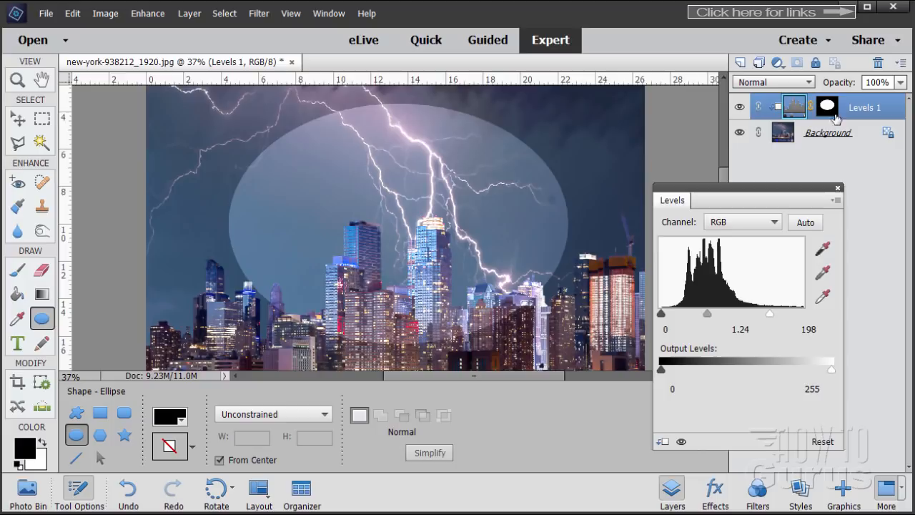
{"action": "mouse_move", "coordinate": [437, 195]}
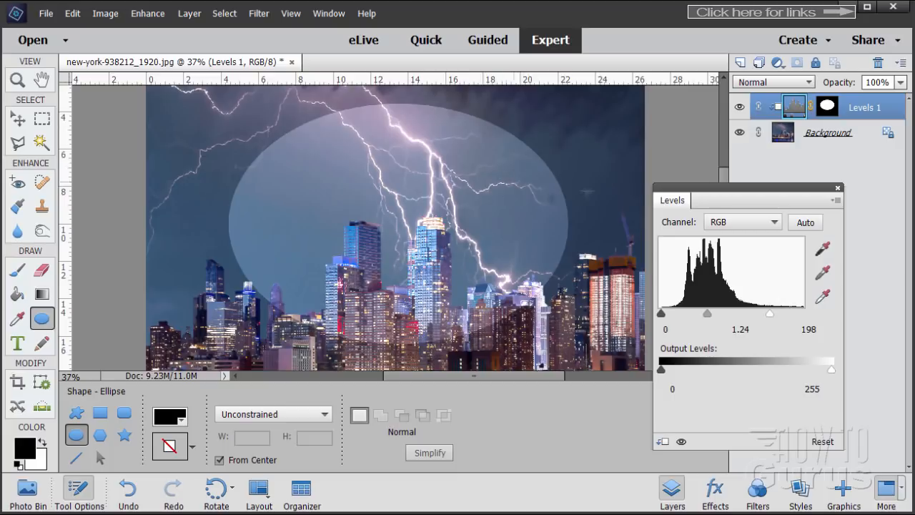
{"action": "mouse_move", "coordinate": [720, 159]}
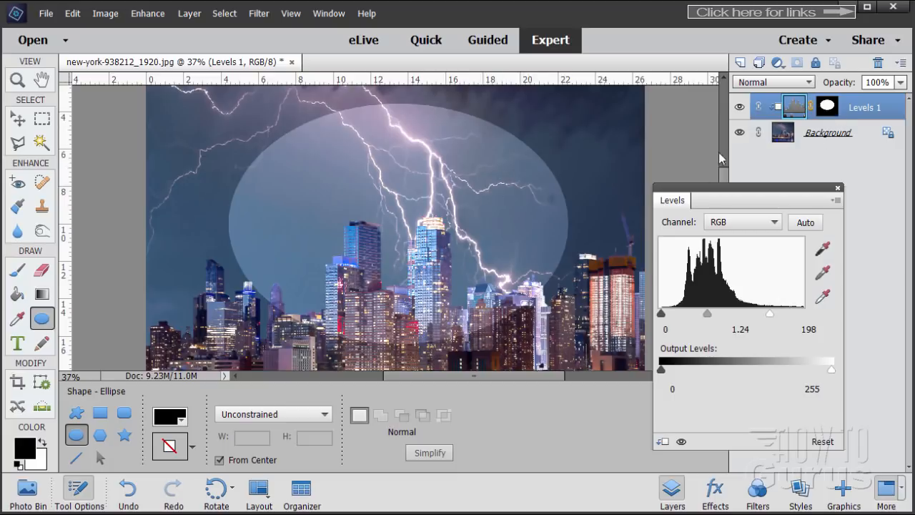
{"action": "left_click_drag", "start_coordinate": [706, 313], "coordinate": [712, 313]}
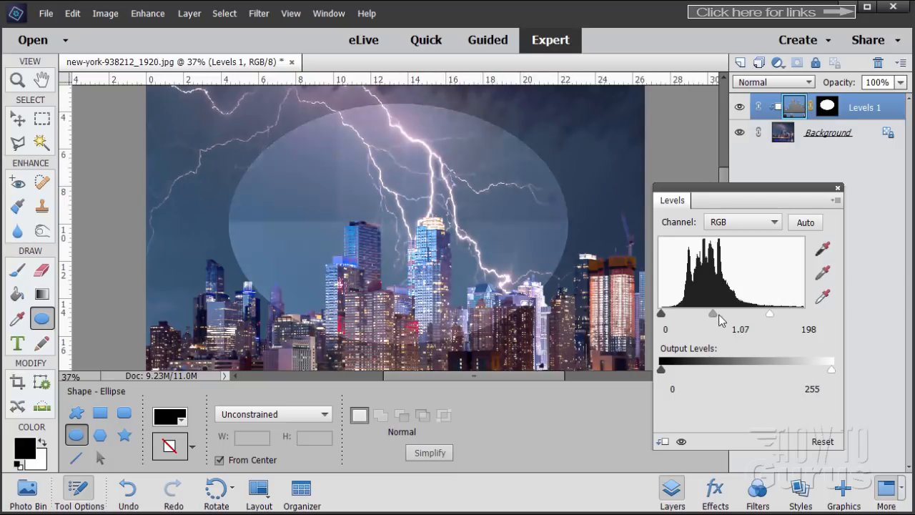
{"action": "left_click_drag", "start_coordinate": [712, 313], "coordinate": [712, 313]}
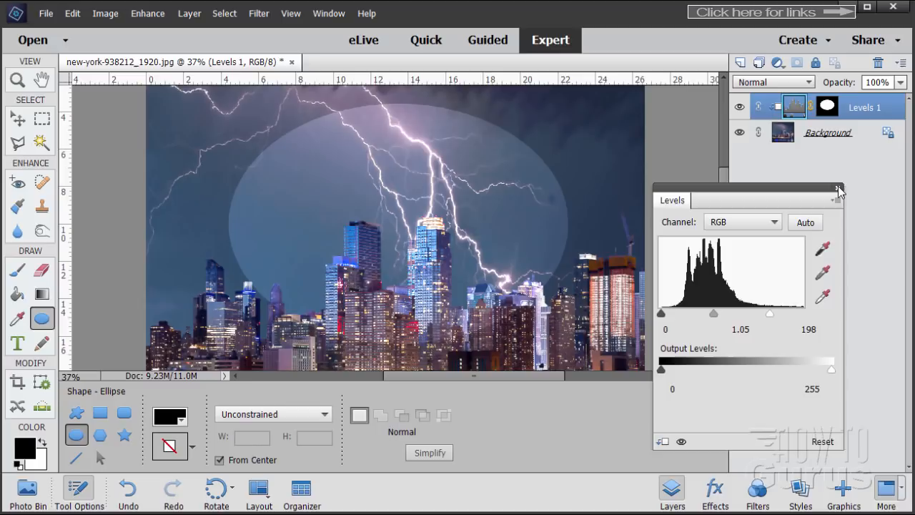
Step: Close Levels, delete the Levels 1 layer and duplicate the Background layer
{"action": "left_click", "coordinate": [837, 189]}
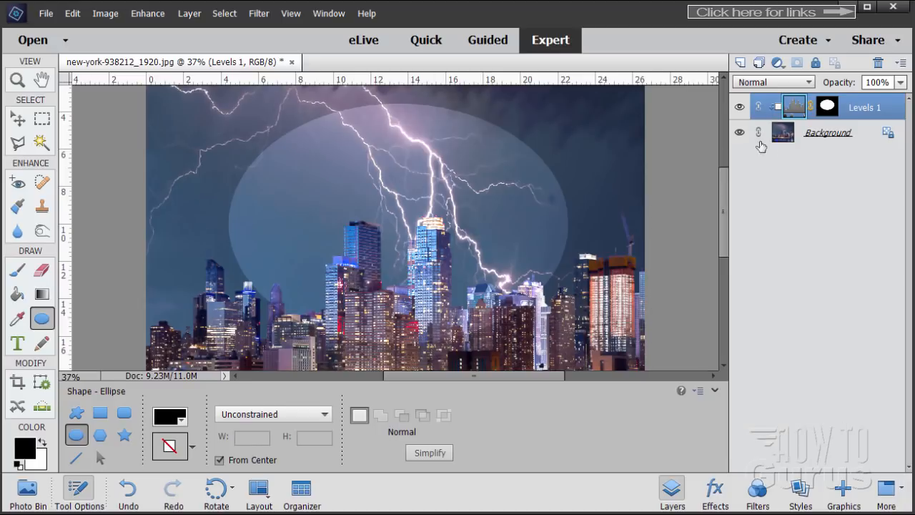
{"action": "left_click", "coordinate": [17, 118]}
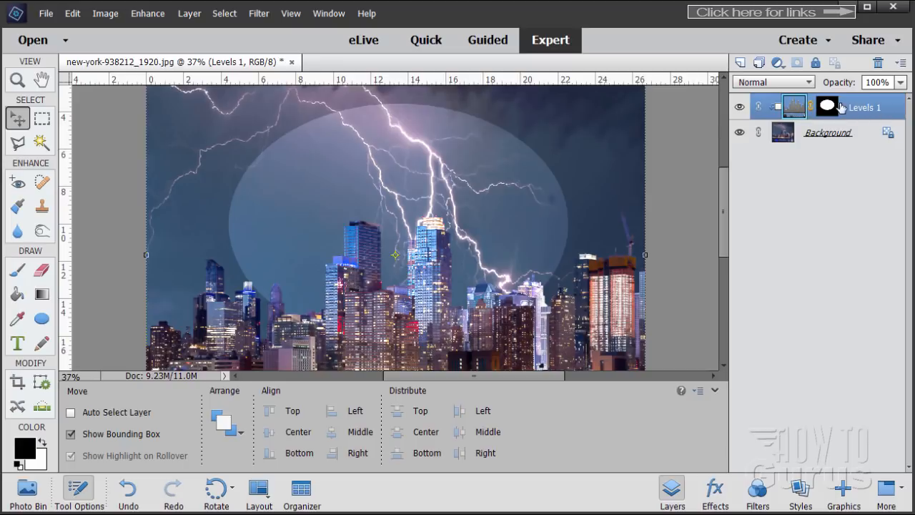
{"action": "left_click", "coordinate": [878, 63]}
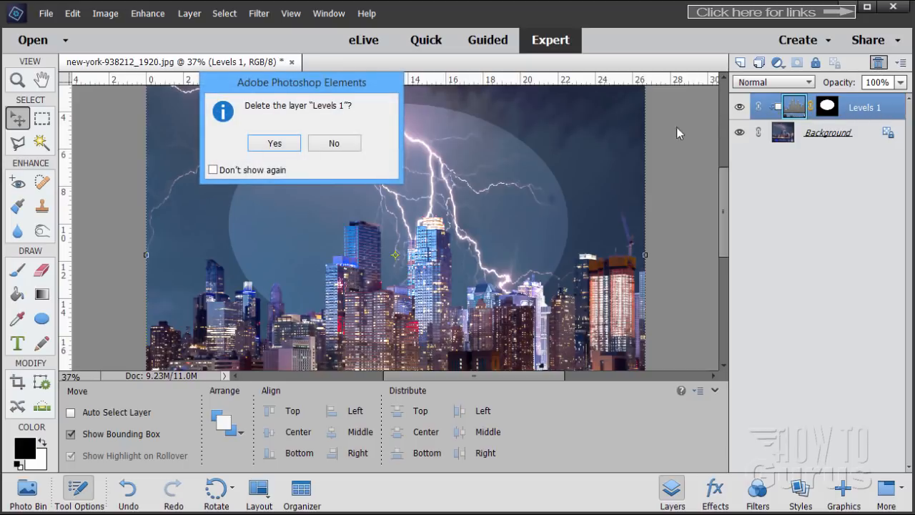
{"action": "left_click", "coordinate": [274, 143]}
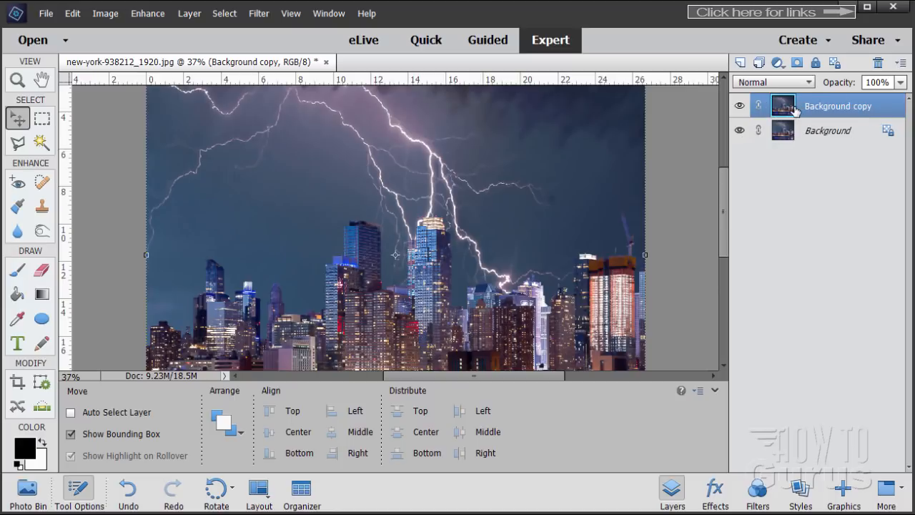
Step: Convert Background copy to black and white, previewing styles and applying Vivid Landscapes
{"action": "left_click", "coordinate": [147, 13]}
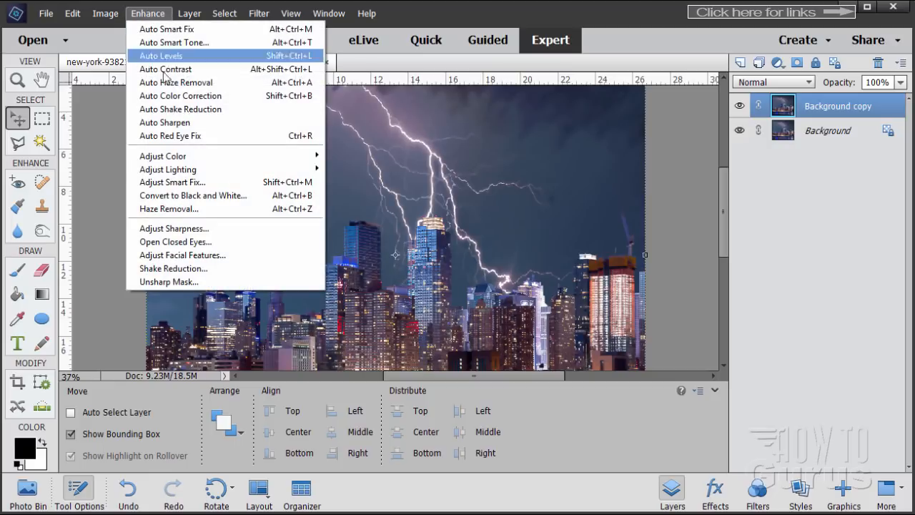
{"action": "left_click", "coordinate": [192, 194]}
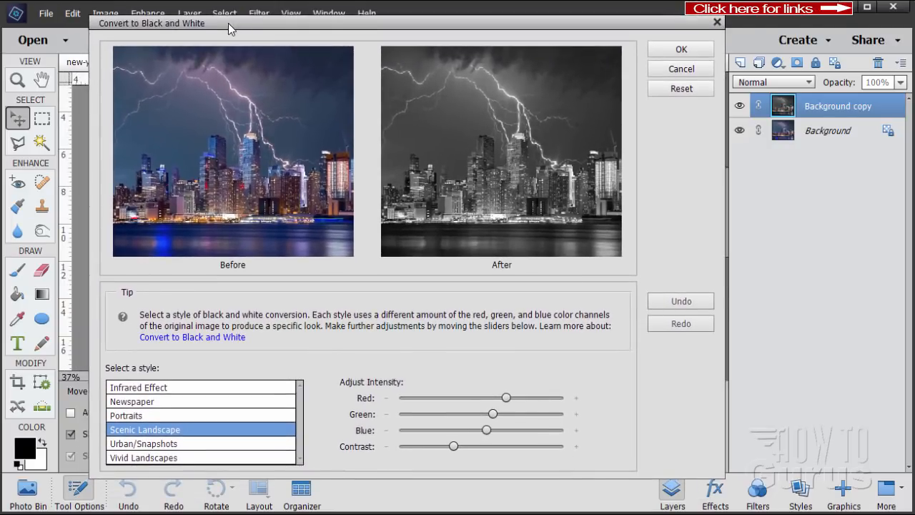
{"action": "left_click", "coordinate": [139, 386]}
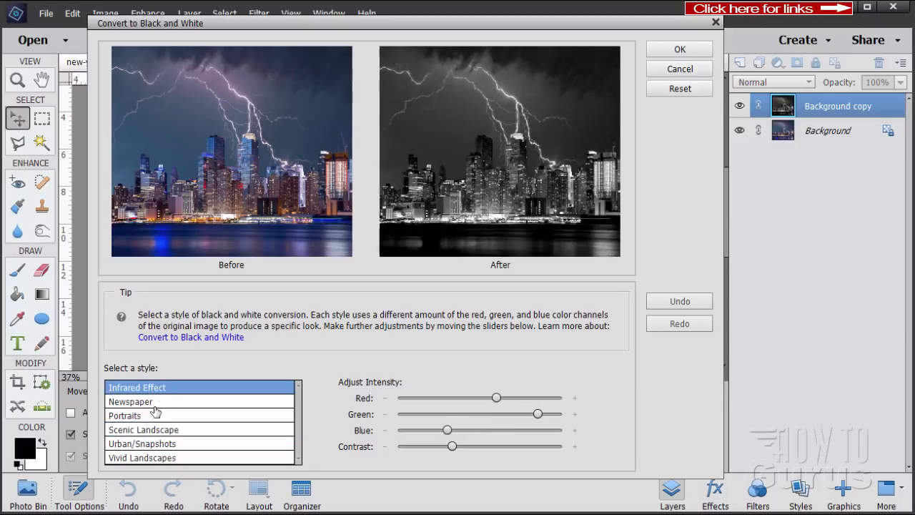
{"action": "left_click", "coordinate": [141, 443]}
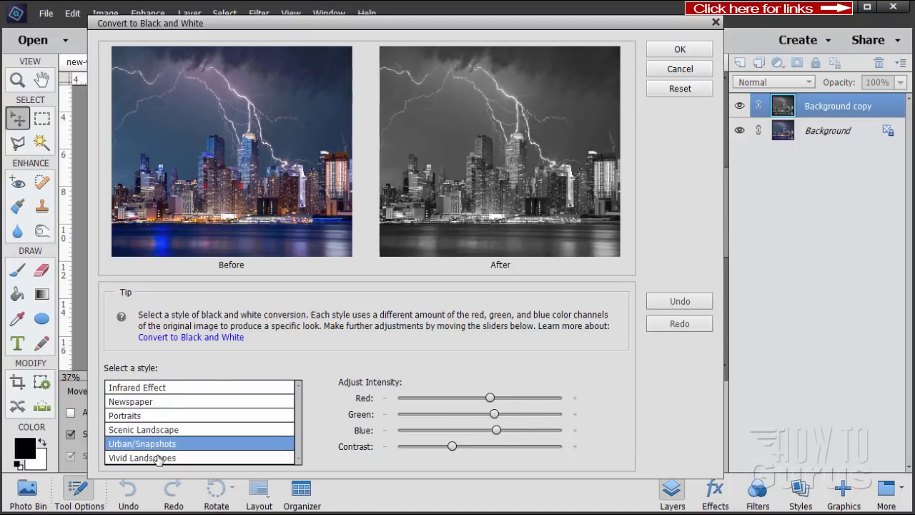
{"action": "left_click", "coordinate": [143, 458]}
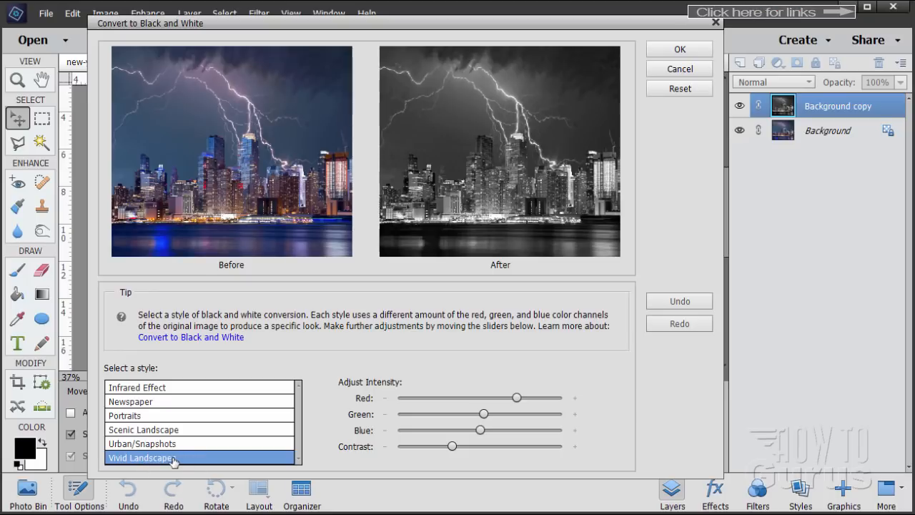
{"action": "left_click", "coordinate": [677, 49]}
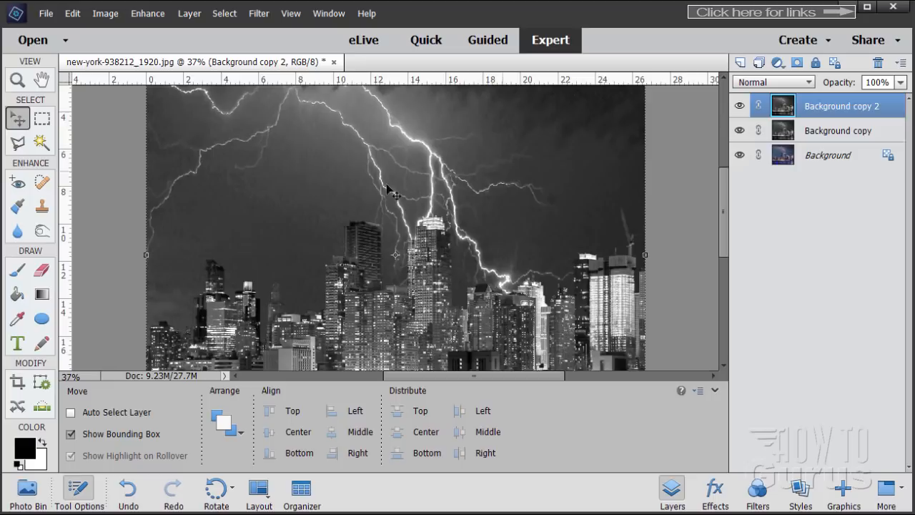
Step: Invert Background copy 2 into a negative via Filter > Adjustments > Invert, then hide it
{"action": "left_click", "coordinate": [259, 13]}
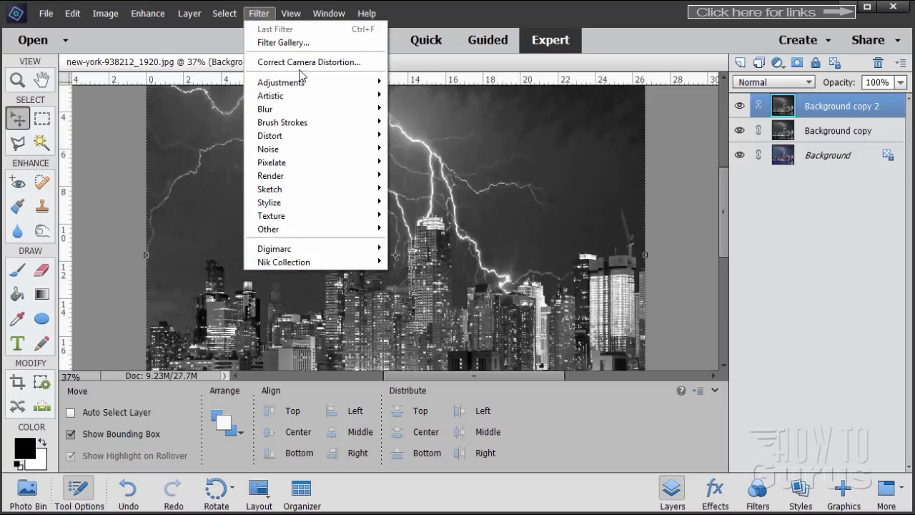
{"action": "mouse_move", "coordinate": [283, 81]}
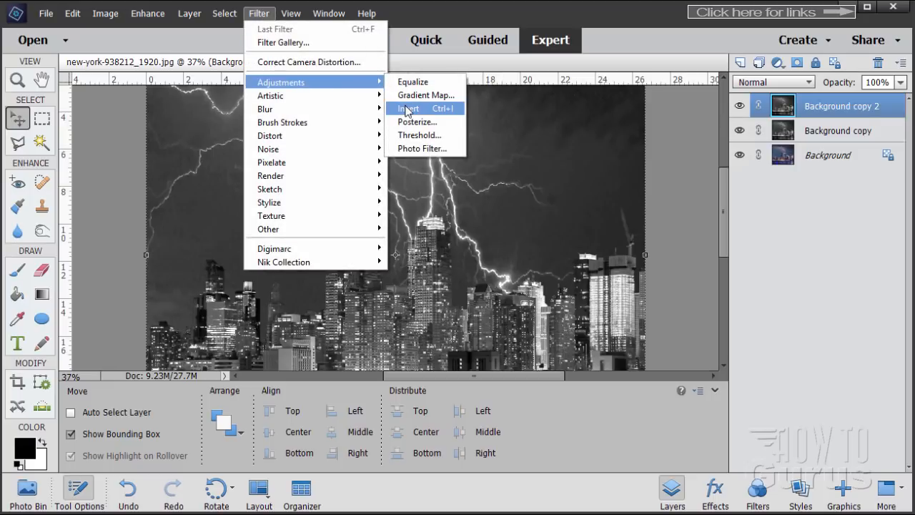
{"action": "left_click", "coordinate": [407, 108]}
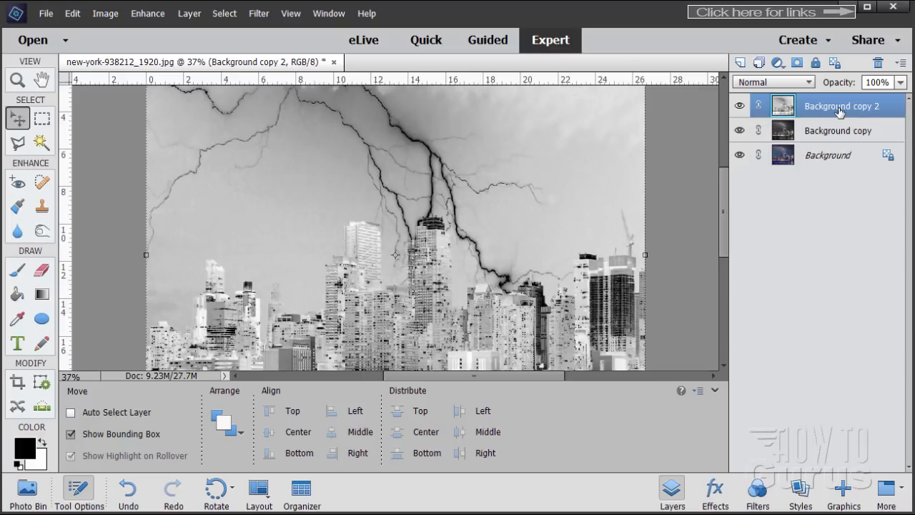
{"action": "mouse_move", "coordinate": [783, 106]}
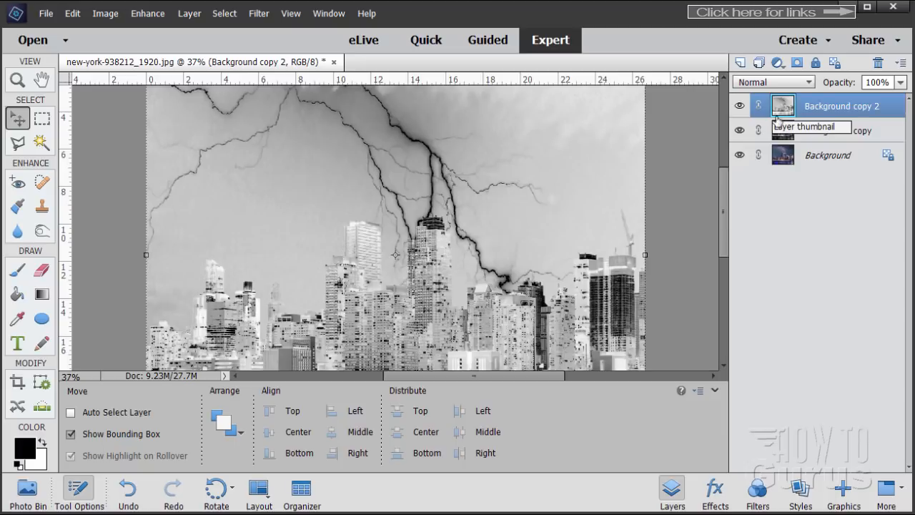
{"action": "left_click", "coordinate": [741, 106]}
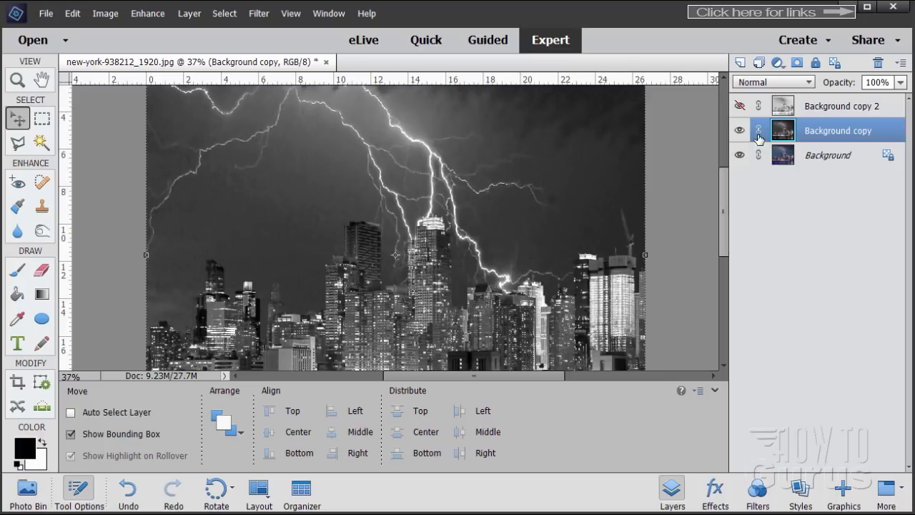
{"action": "mouse_move", "coordinate": [783, 131]}
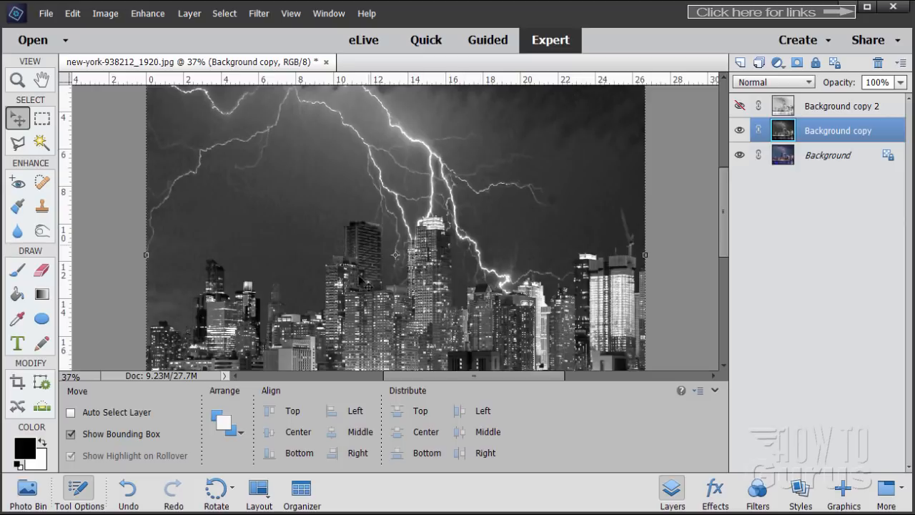
{"action": "mouse_move", "coordinate": [429, 230]}
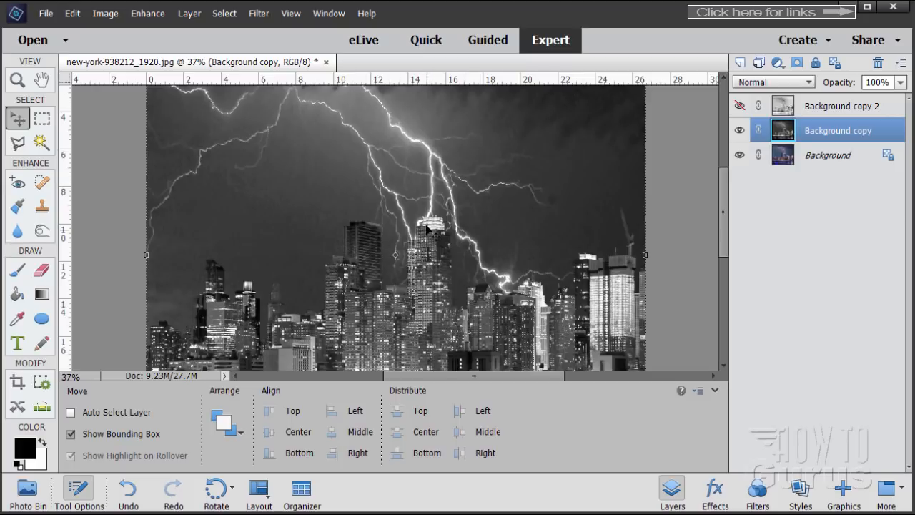
{"action": "mouse_move", "coordinate": [603, 163]}
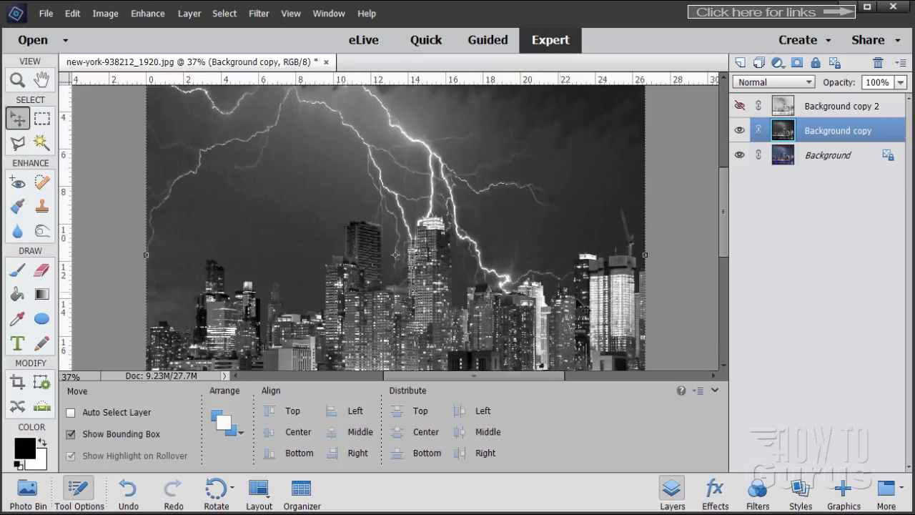
{"action": "left_click", "coordinate": [739, 130]}
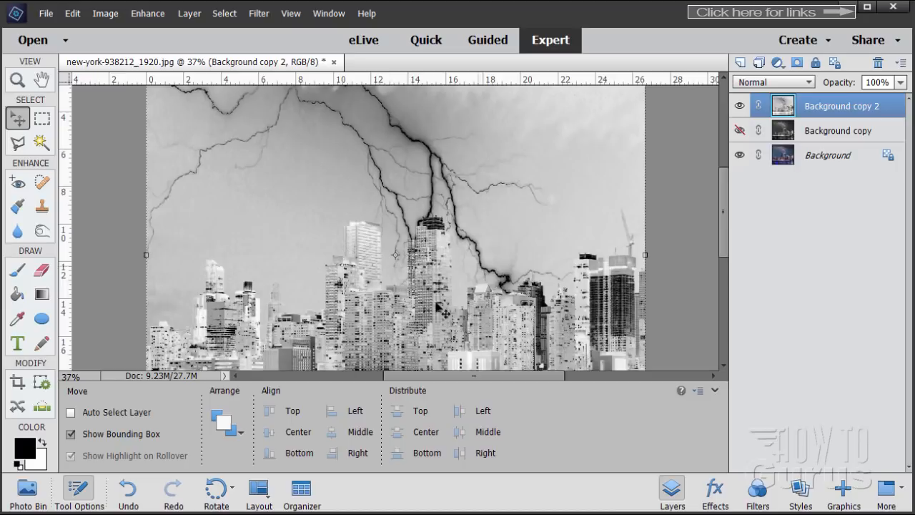
{"action": "mouse_move", "coordinate": [595, 130]}
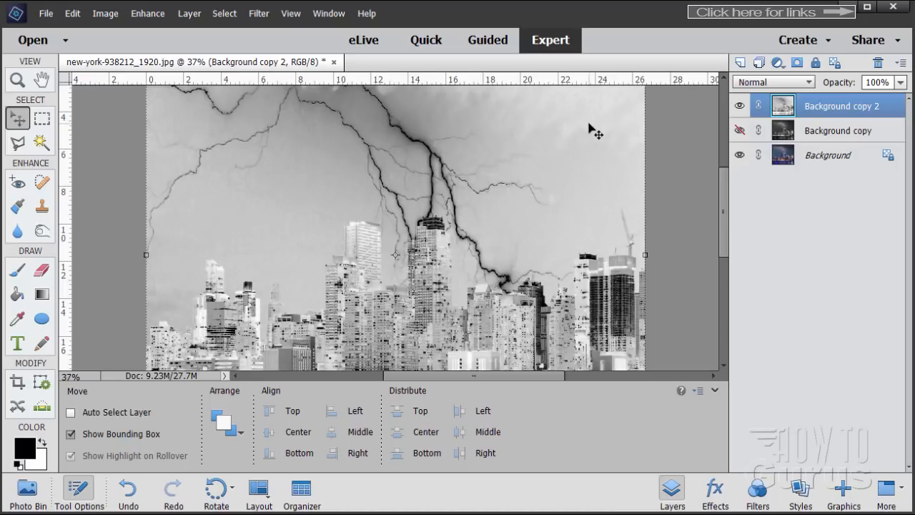
{"action": "mouse_move", "coordinate": [418, 143]}
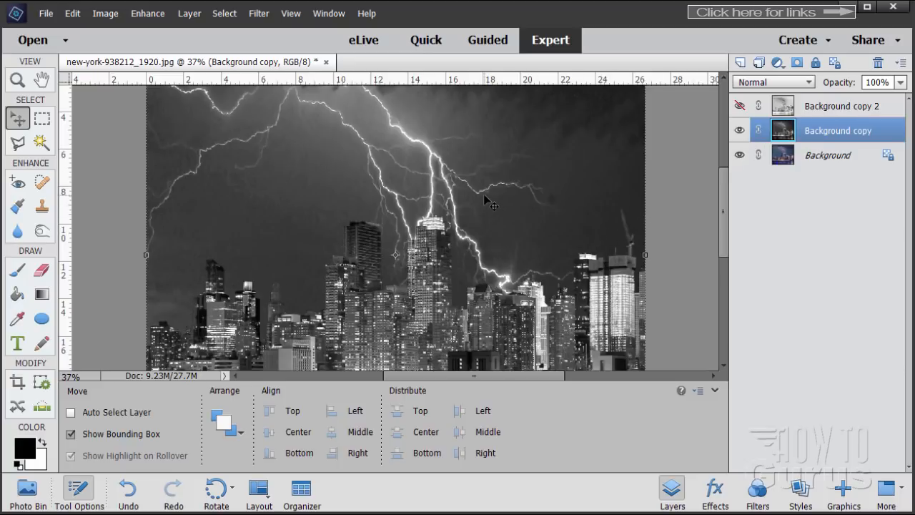
{"action": "left_click", "coordinate": [739, 106]}
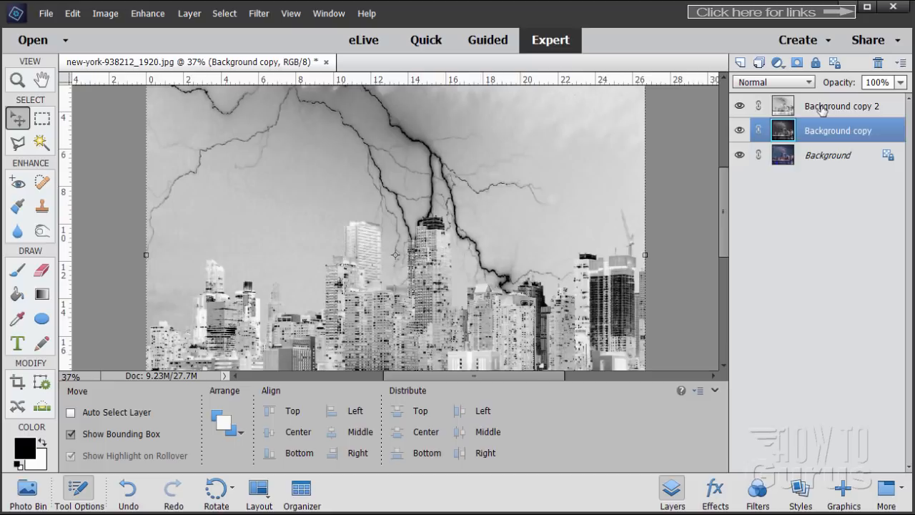
{"action": "left_click", "coordinate": [841, 105]}
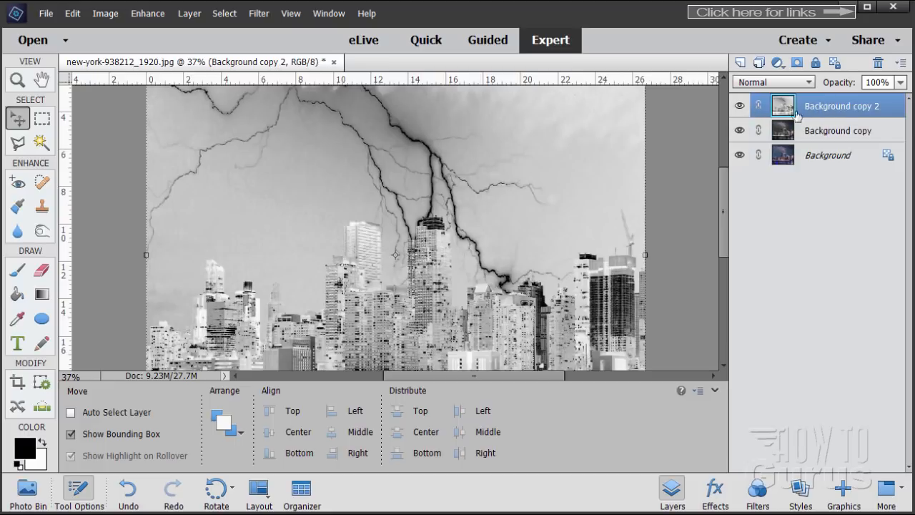
{"action": "mouse_move", "coordinate": [860, 112]}
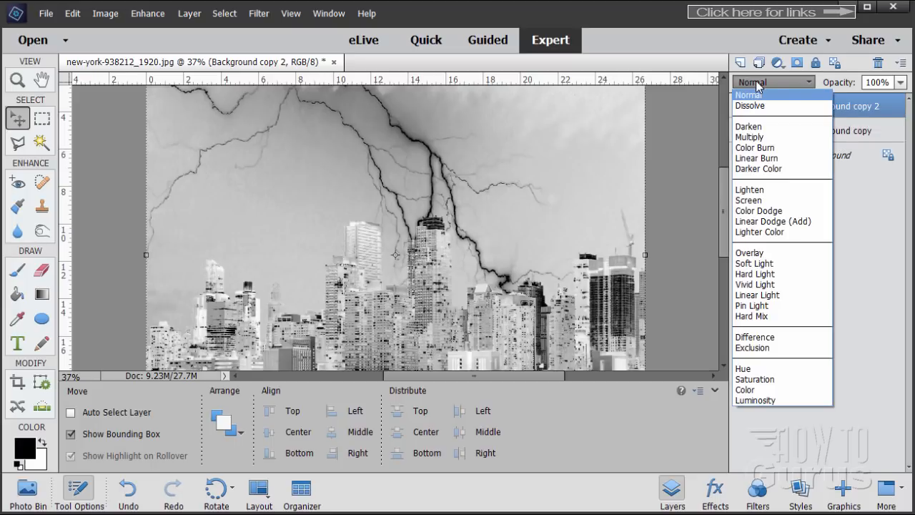
Step: Set Background copy 2's blend mode to Darken for a dark outlined skyline
{"action": "left_click", "coordinate": [747, 126]}
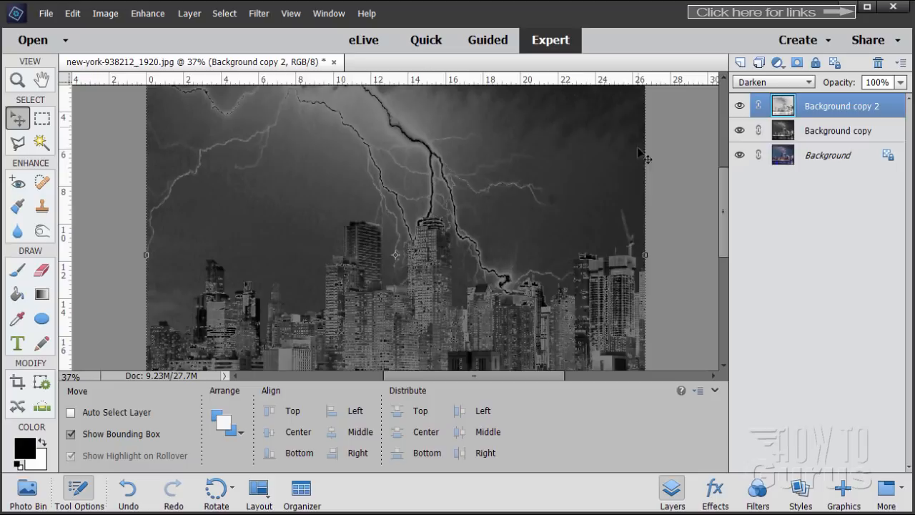
{"action": "mouse_move", "coordinate": [440, 214]}
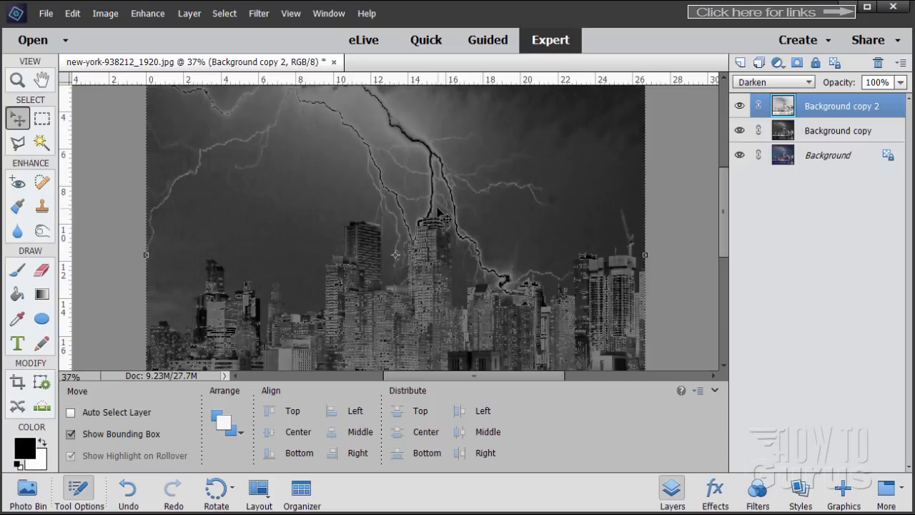
{"action": "mouse_move", "coordinate": [446, 200]}
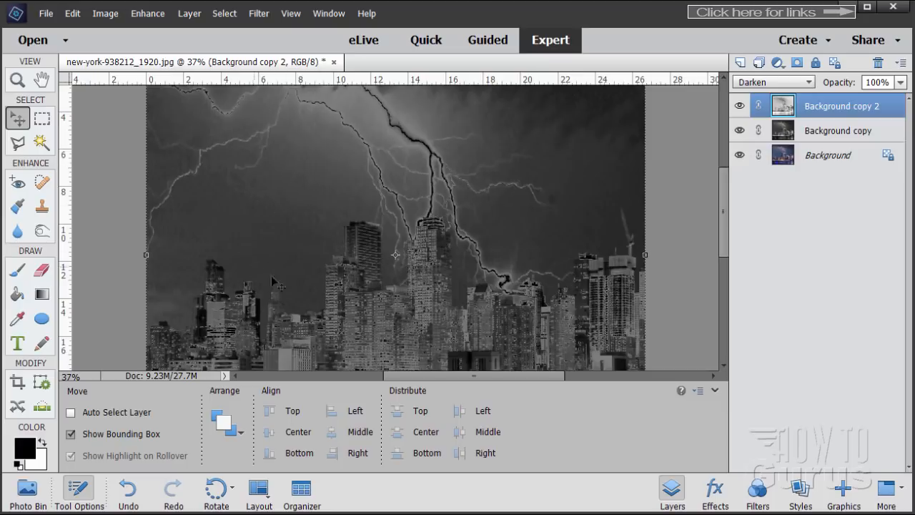
{"action": "mouse_move", "coordinate": [445, 191]}
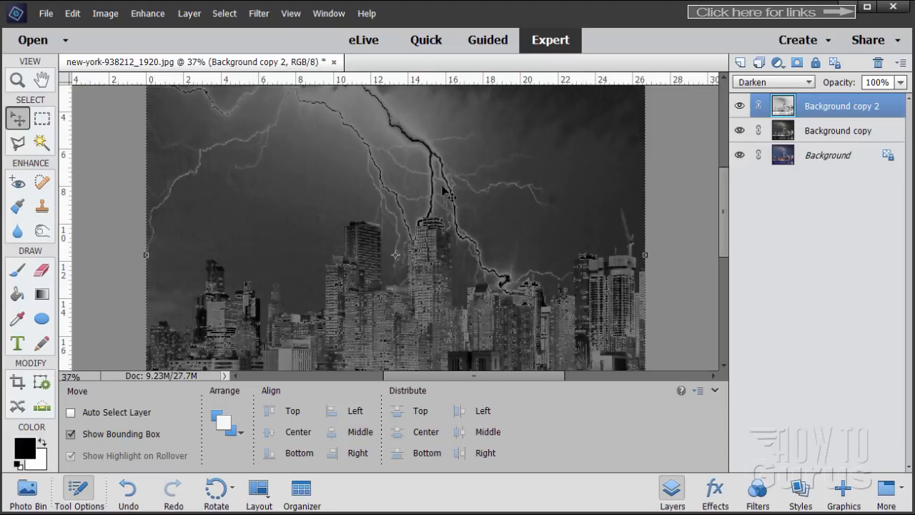
{"action": "mouse_move", "coordinate": [315, 162]}
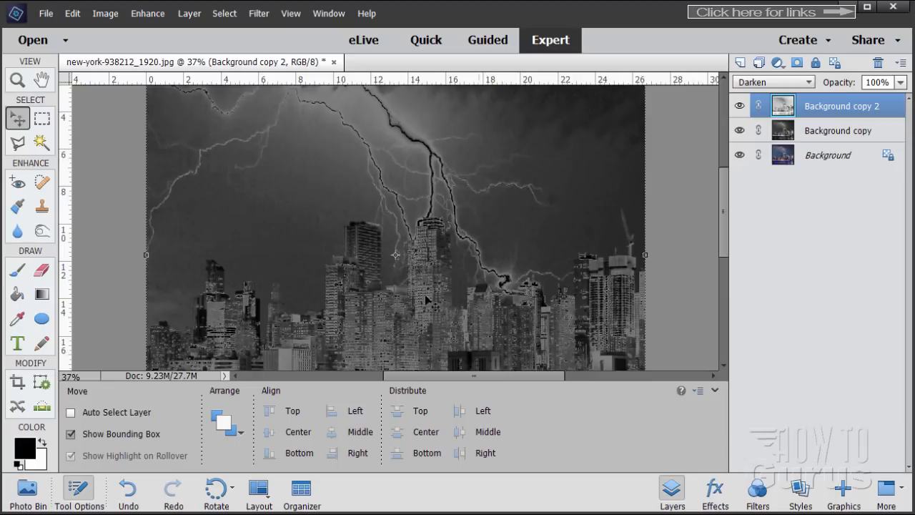
{"action": "mouse_move", "coordinate": [431, 148]}
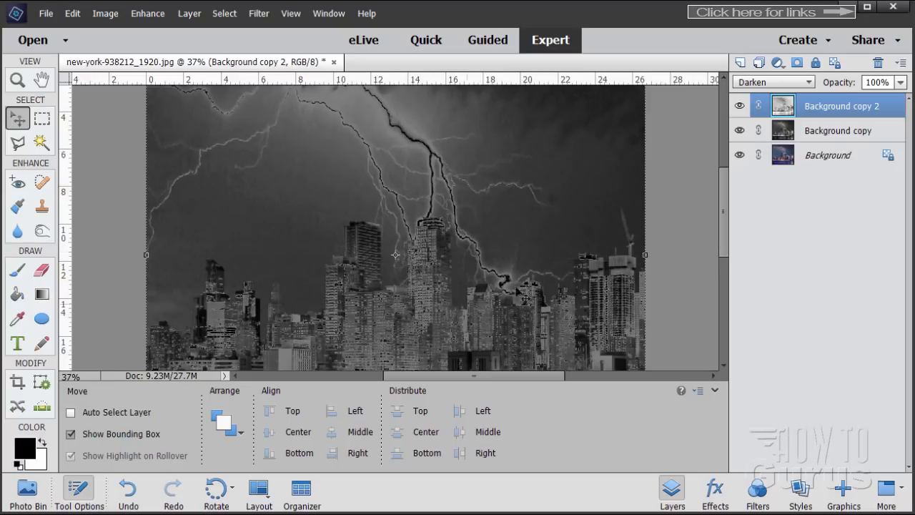
{"action": "mouse_move", "coordinate": [371, 312]}
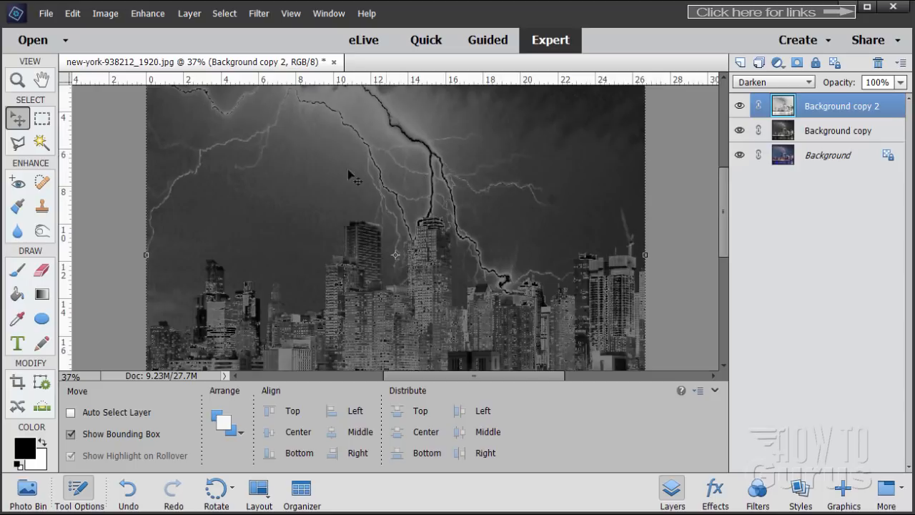
{"action": "mouse_move", "coordinate": [449, 277]}
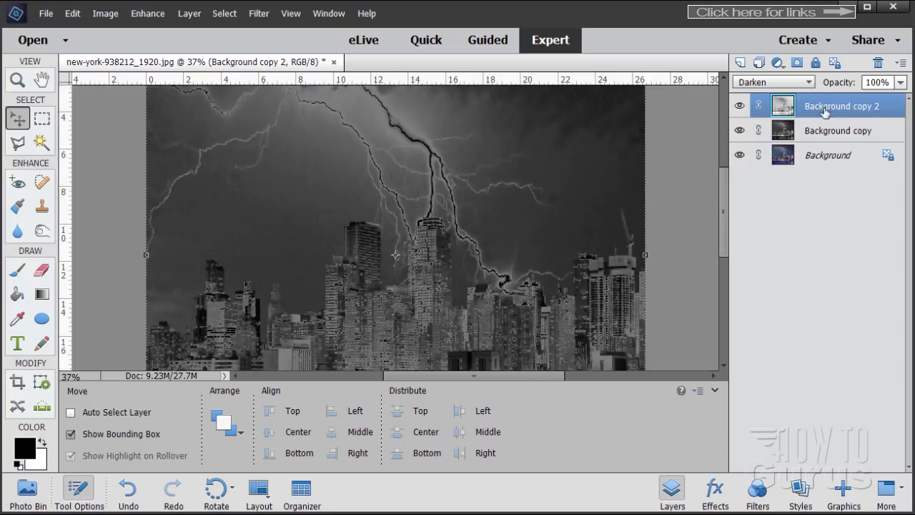
Step: Hide Background, stamp the visible grey layers into Layer 1, delete the extra Layer 2, and hide both copies
{"action": "left_click", "coordinate": [739, 155]}
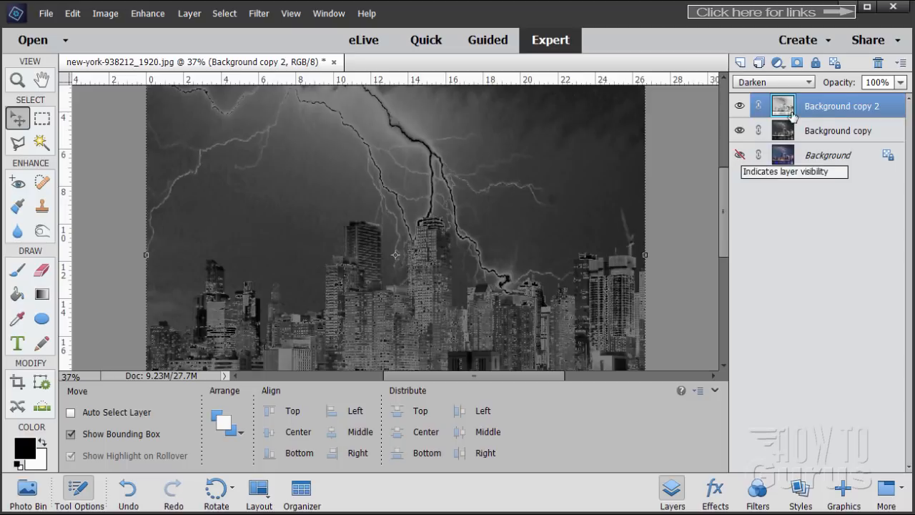
{"action": "key", "text": "ctrl+shift+alt+e"}
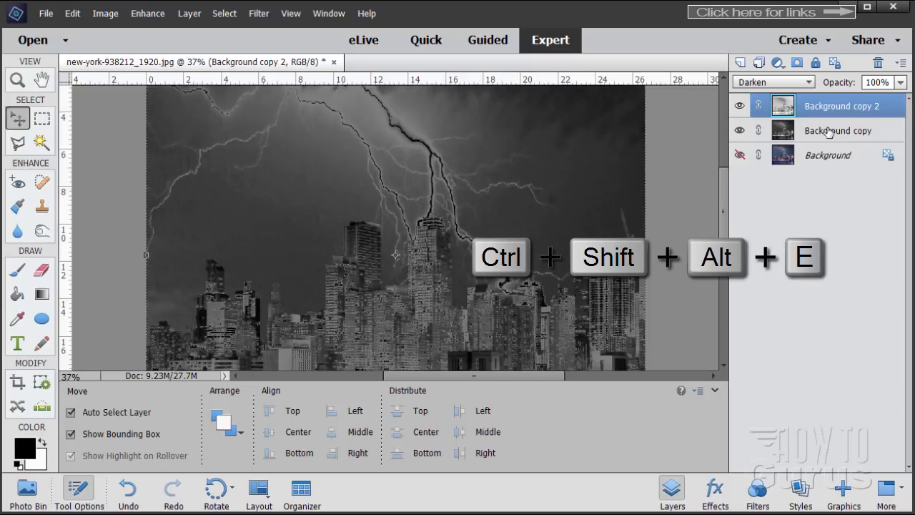
{"action": "key", "text": "ctrl+shift+alt+e"}
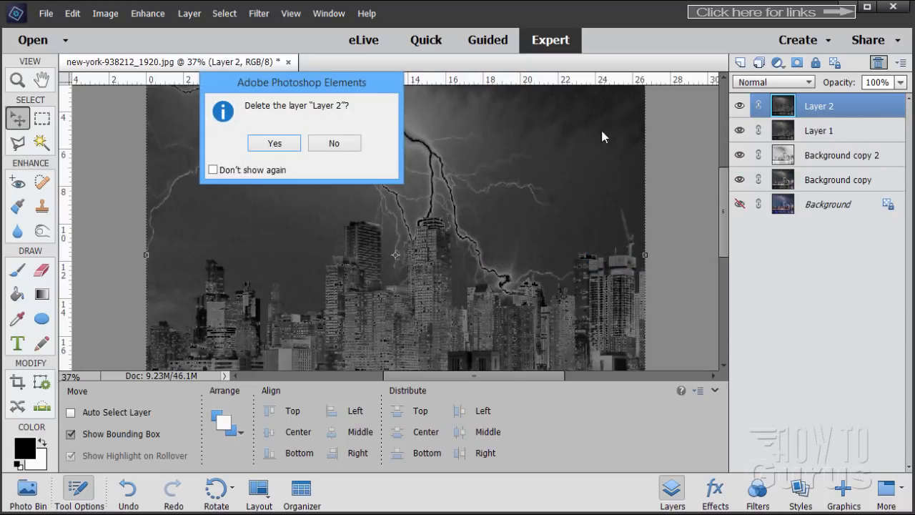
{"action": "left_click", "coordinate": [274, 143]}
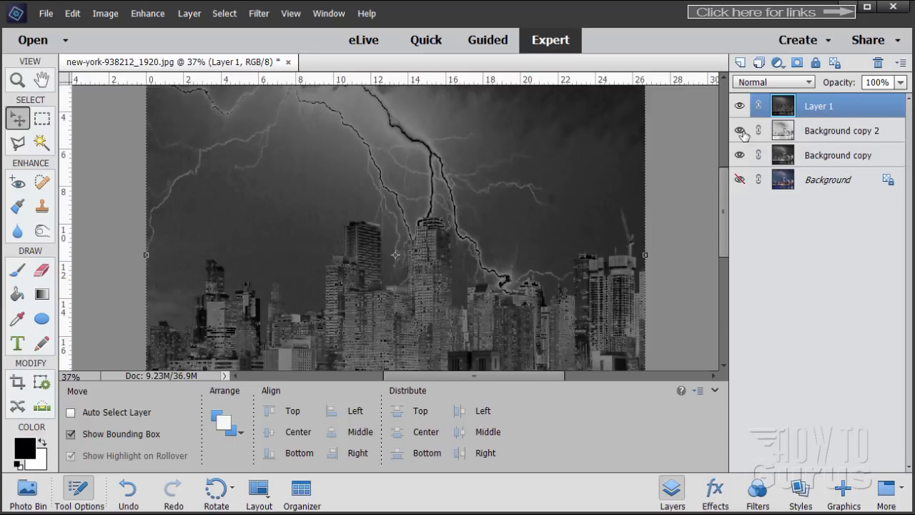
{"action": "left_click", "coordinate": [741, 130]}
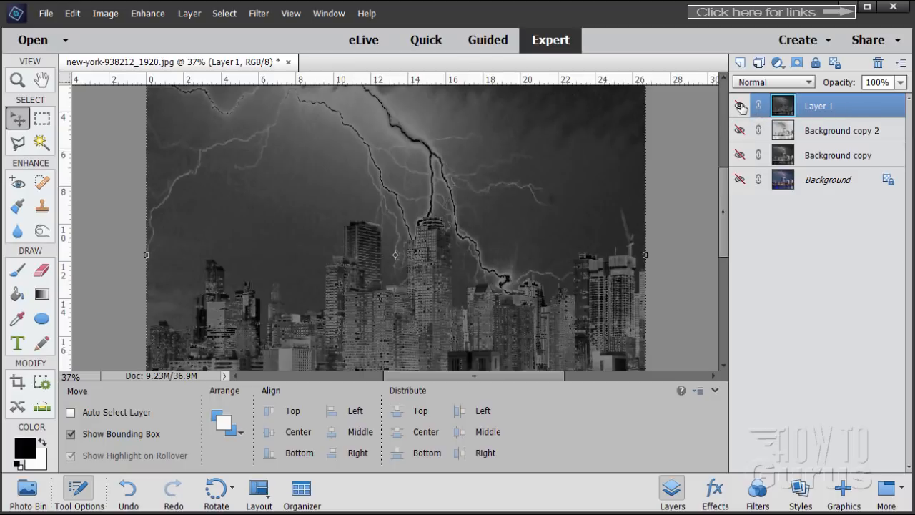
Step: Hide Layer 1, show the colour Background, and create a Levels 1 adjustment layer above it
{"action": "left_click", "coordinate": [740, 180]}
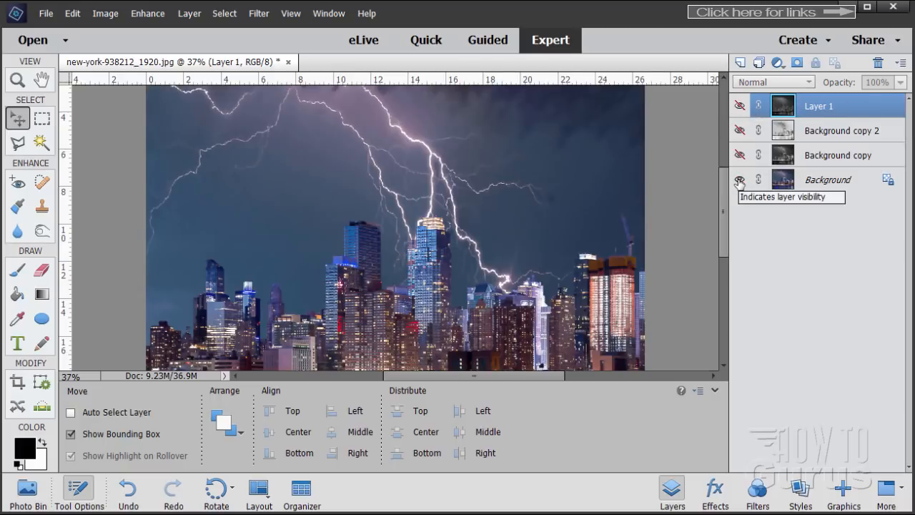
{"action": "left_click", "coordinate": [826, 180]}
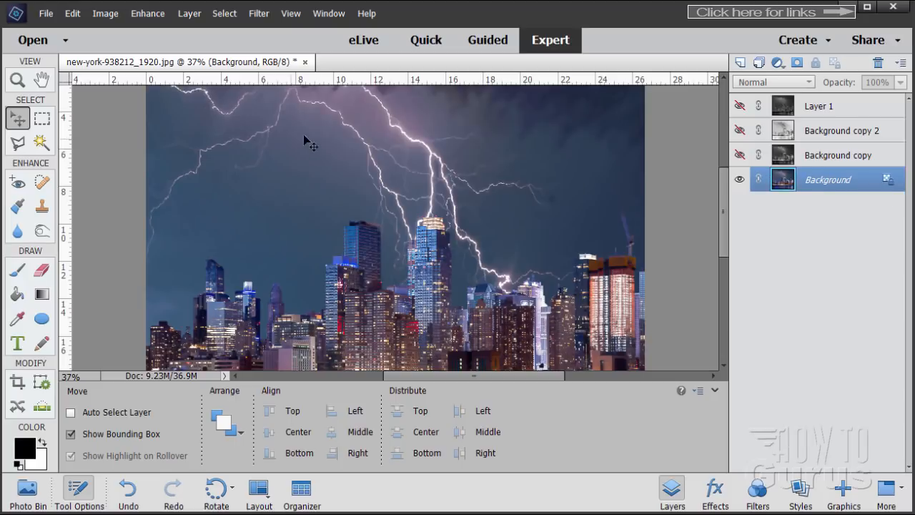
{"action": "left_click", "coordinate": [188, 13]}
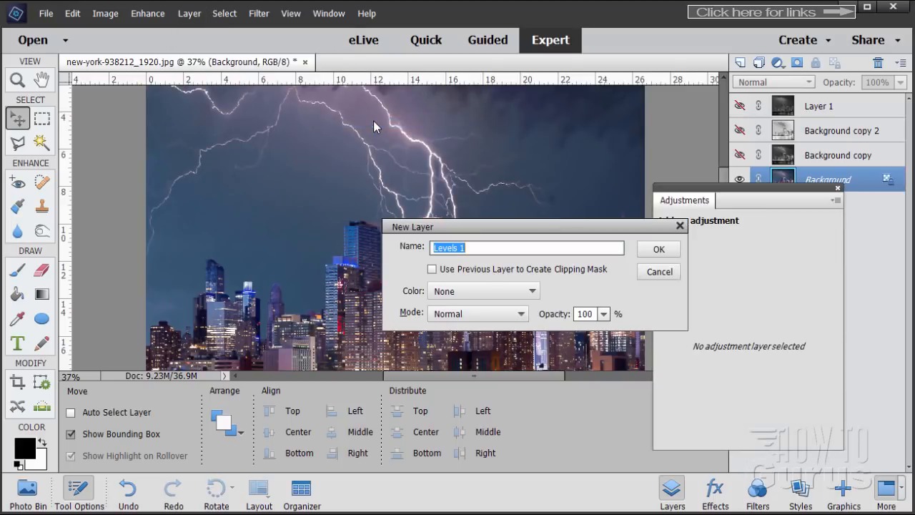
{"action": "left_click", "coordinate": [432, 269]}
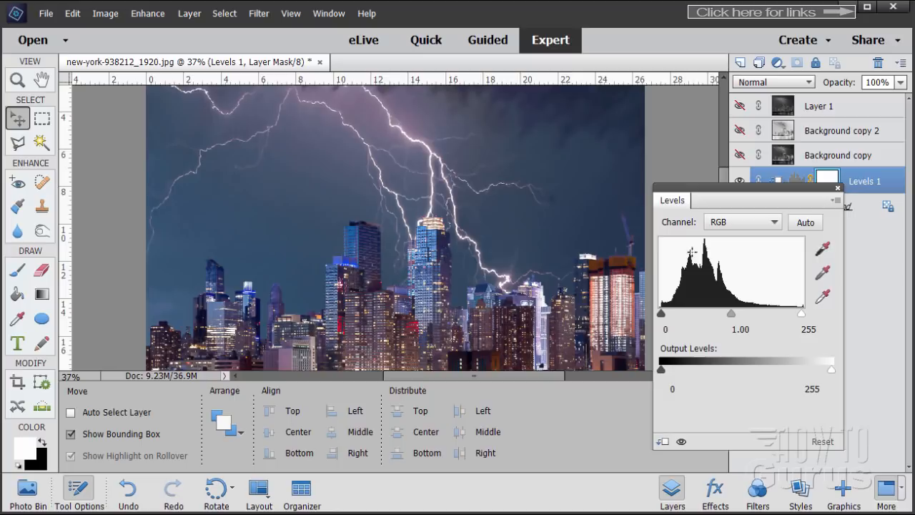
{"action": "mouse_move", "coordinate": [730, 278]}
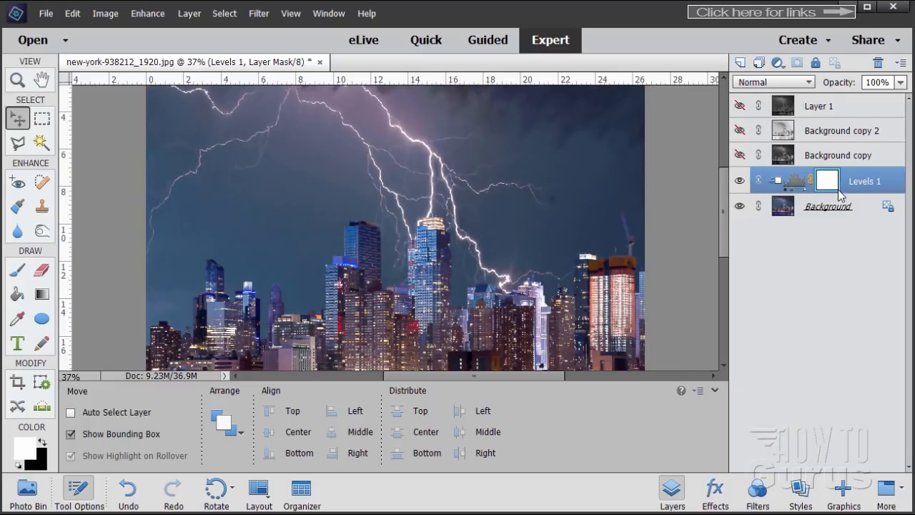
{"action": "mouse_move", "coordinate": [843, 183]}
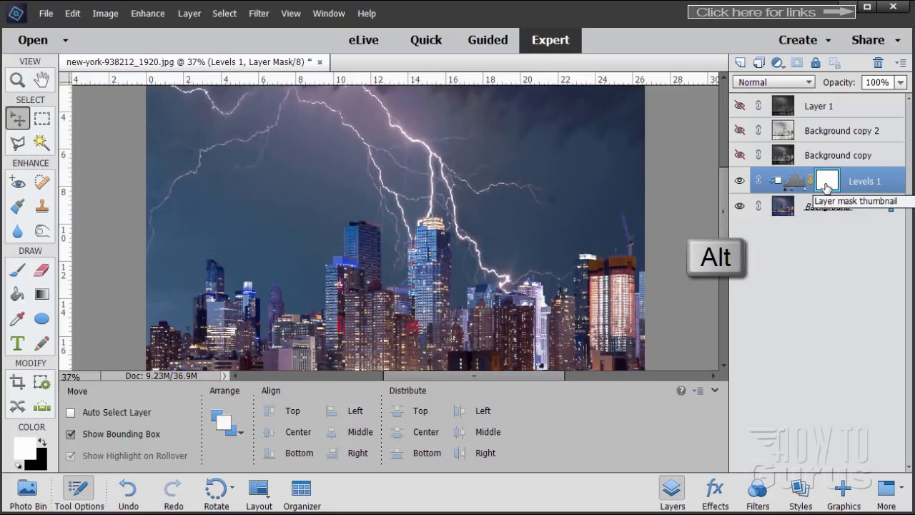
Step: View the Levels 1 mask alone and paste the grey high-contrast skyline into it
{"action": "left_click", "coordinate": [826, 180]}
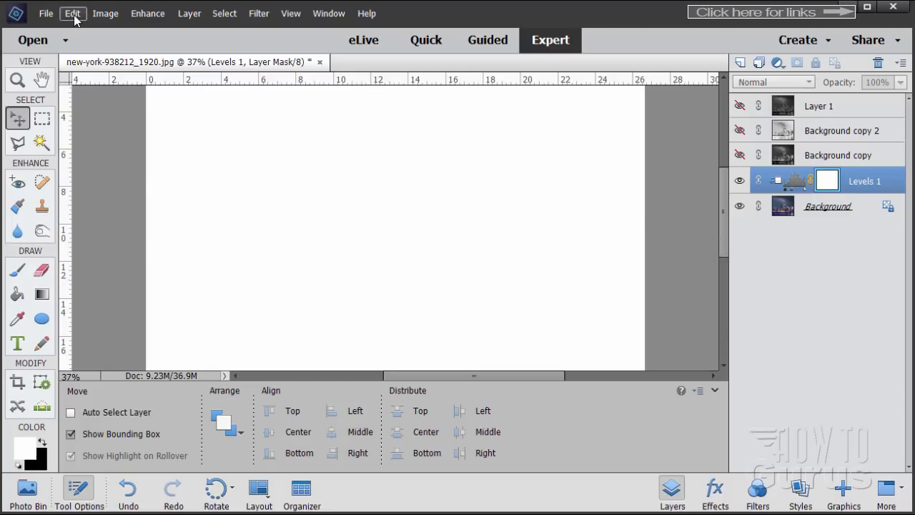
{"action": "left_click", "coordinate": [72, 12]}
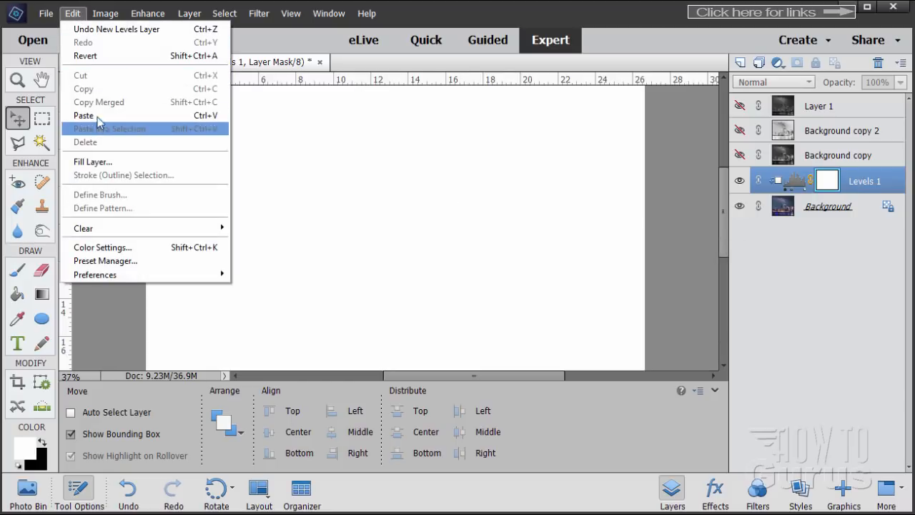
{"action": "left_click", "coordinate": [82, 115]}
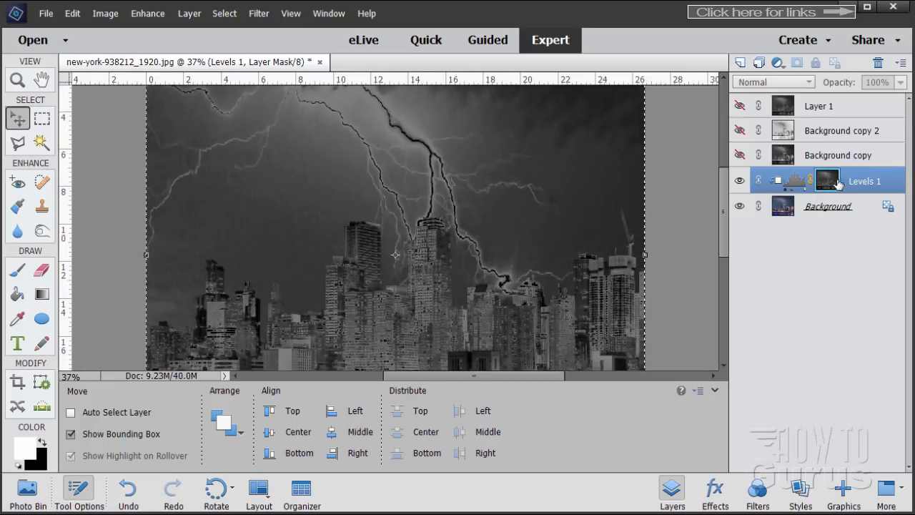
{"action": "mouse_move", "coordinate": [826, 180]}
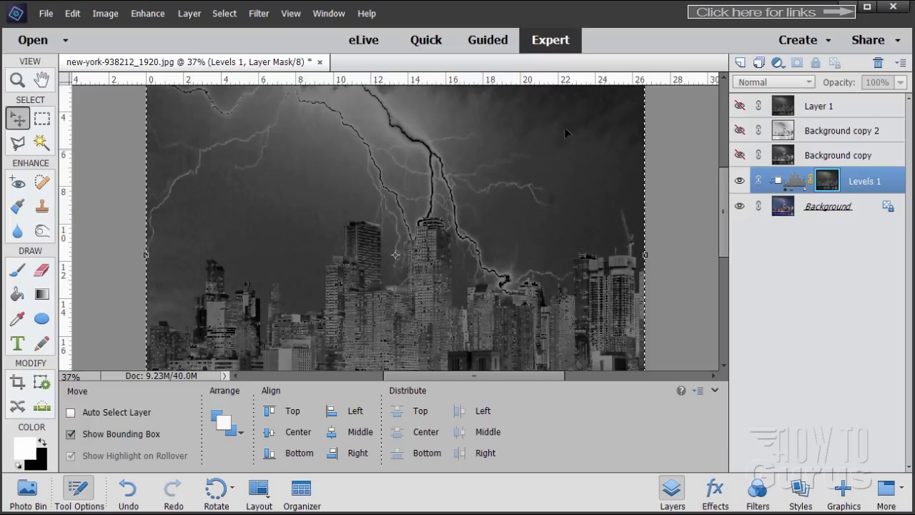
{"action": "mouse_move", "coordinate": [590, 100]}
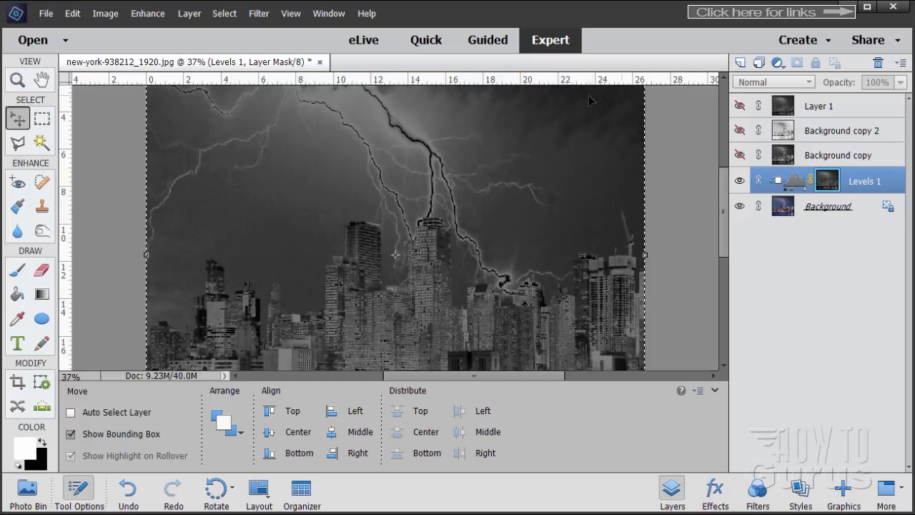
{"action": "mouse_move", "coordinate": [417, 146]}
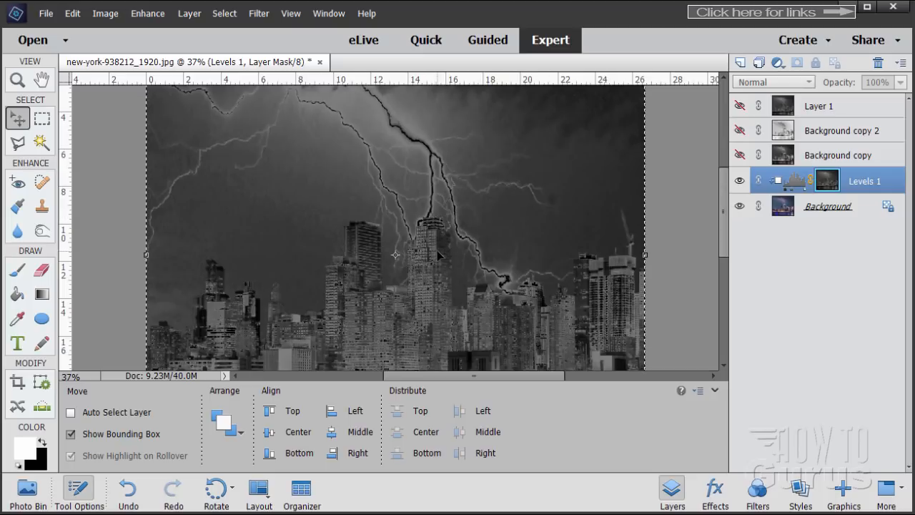
{"action": "mouse_move", "coordinate": [592, 152]}
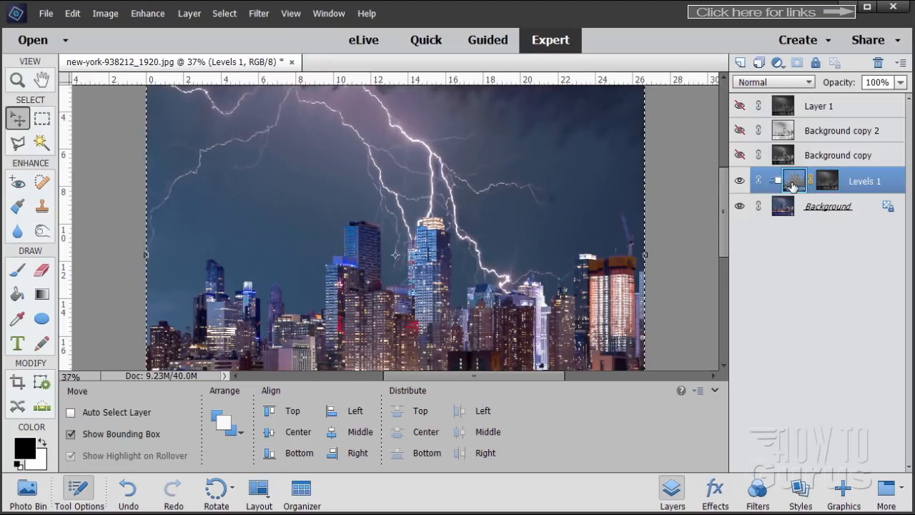
{"action": "mouse_move", "coordinate": [193, 178]}
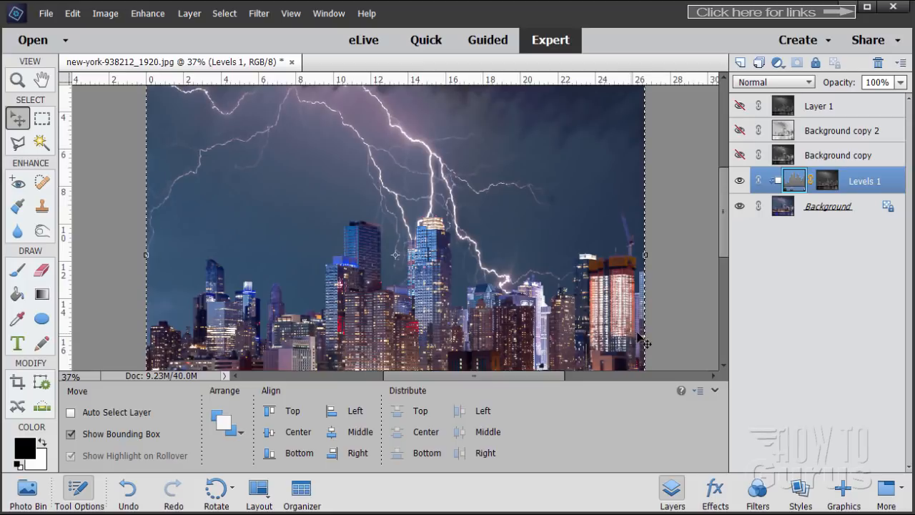
{"action": "mouse_move", "coordinate": [223, 12]}
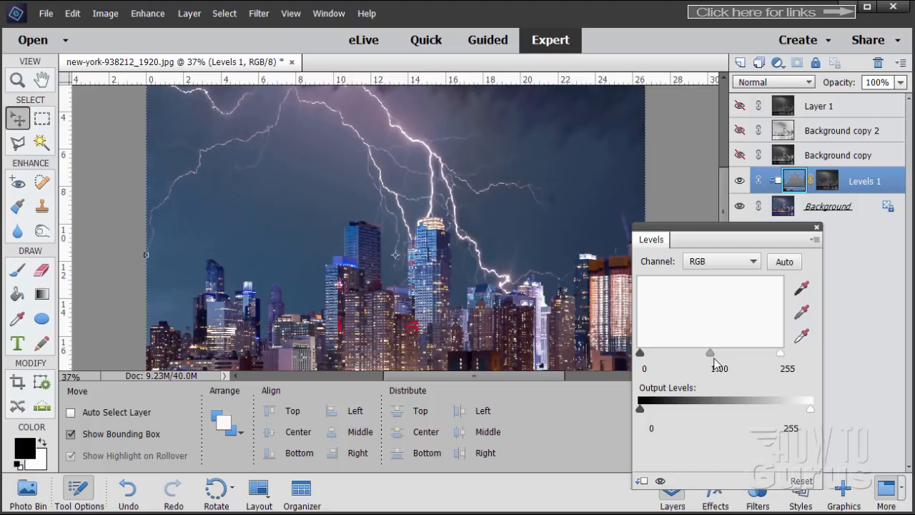
Step: Experiment with the Levels midtone slider between about 2.01 and 0.76, settling on 0.78
{"action": "left_click_drag", "start_coordinate": [710, 351], "coordinate": [689, 351]}
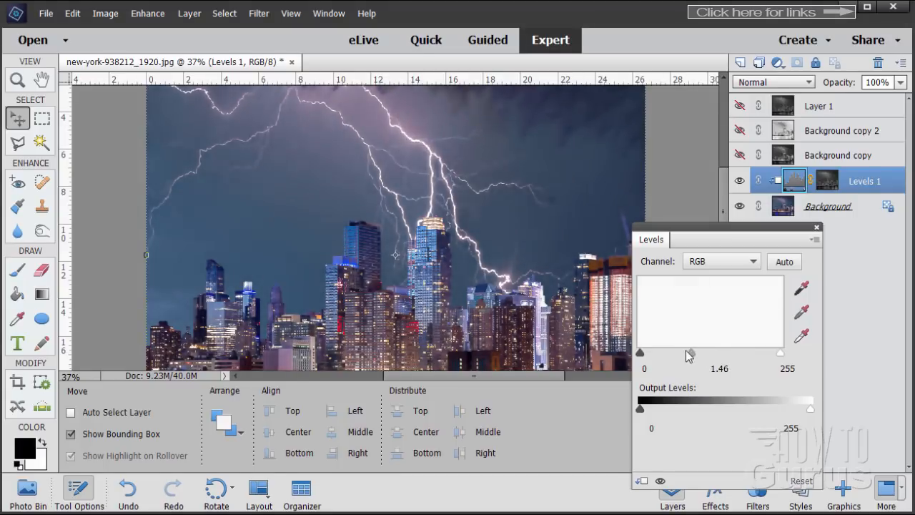
{"action": "left_click_drag", "start_coordinate": [689, 352], "coordinate": [700, 351]}
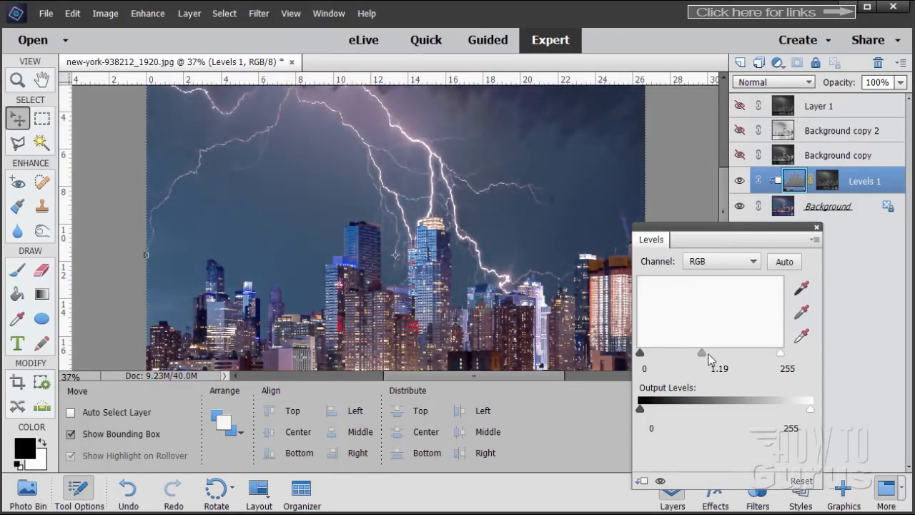
{"action": "left_click_drag", "start_coordinate": [700, 355], "coordinate": [717, 354]}
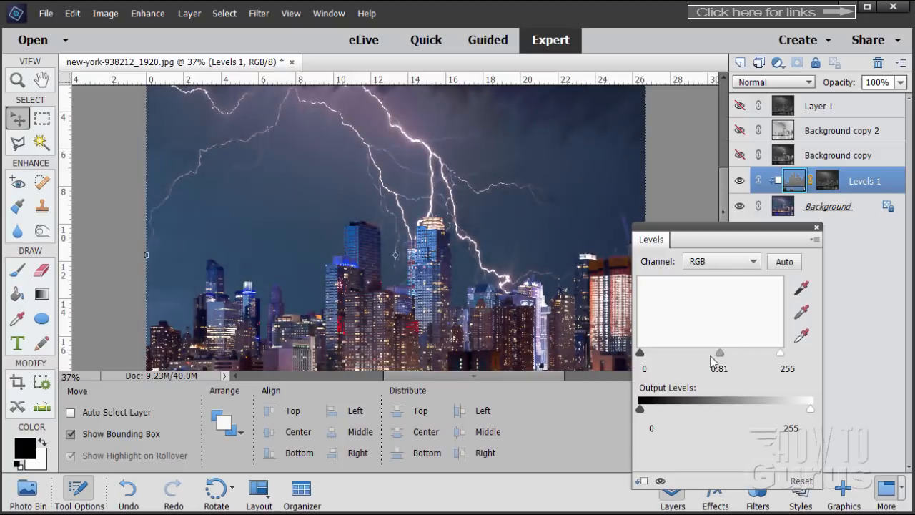
{"action": "left_click_drag", "start_coordinate": [719, 352], "coordinate": [675, 352]}
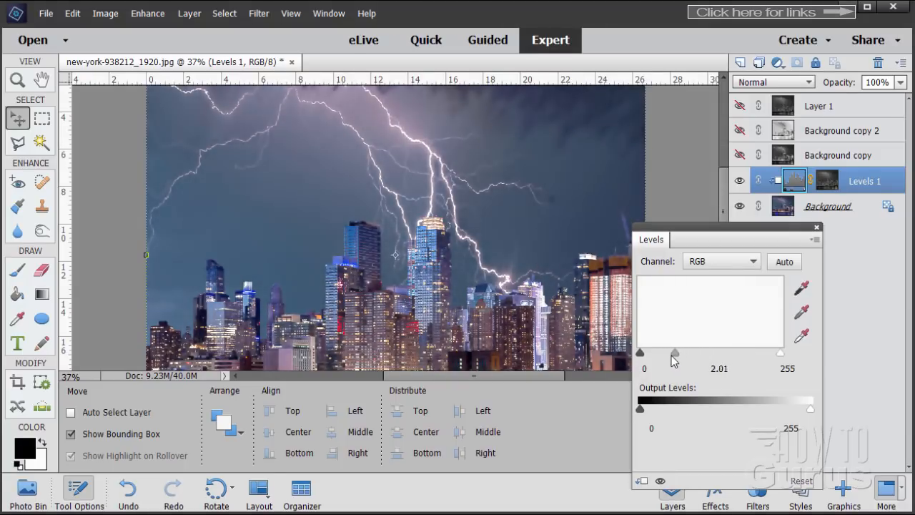
{"action": "left_click_drag", "start_coordinate": [675, 353], "coordinate": [718, 353]}
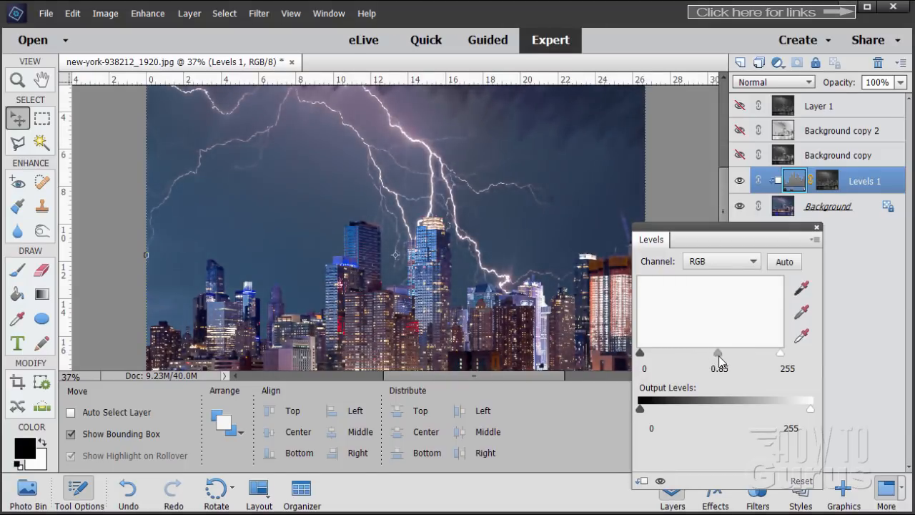
{"action": "left_click_drag", "start_coordinate": [717, 355], "coordinate": [706, 355]}
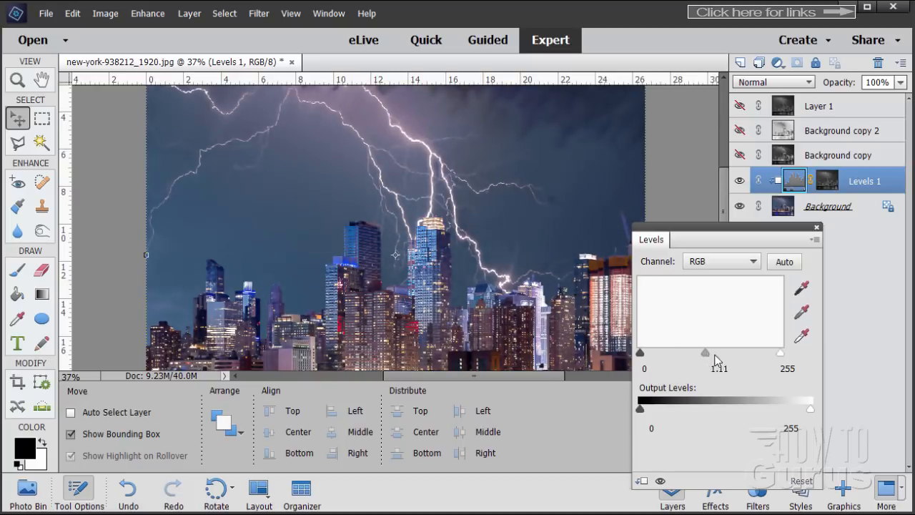
{"action": "left_click_drag", "start_coordinate": [706, 353], "coordinate": [723, 353]}
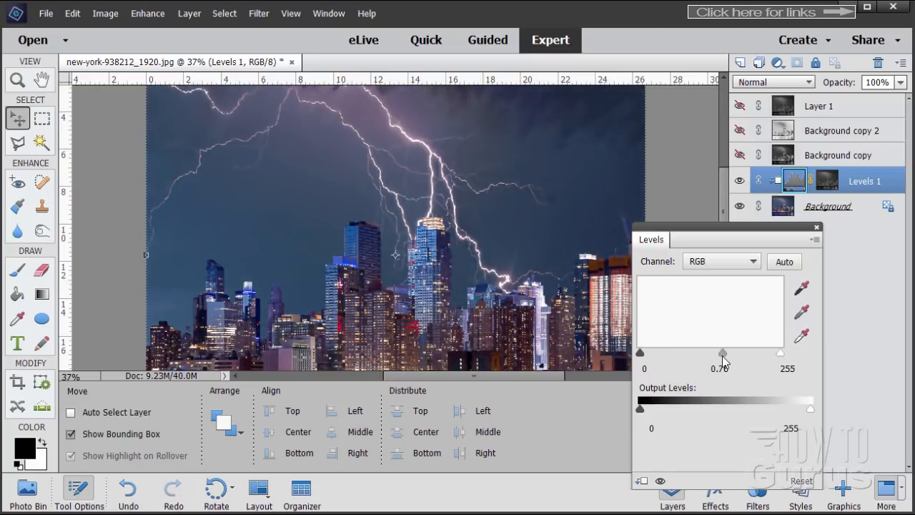
{"action": "left_click_drag", "start_coordinate": [723, 353], "coordinate": [717, 353]}
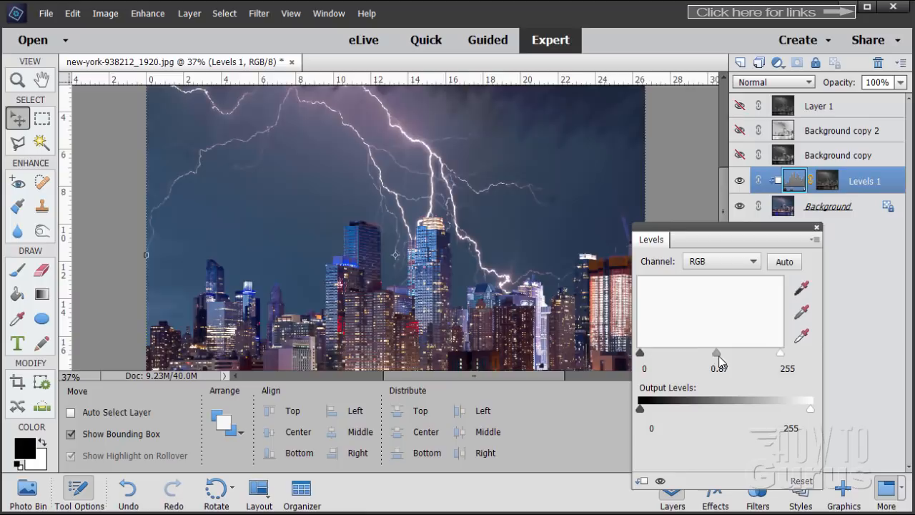
Step: Raise the black input level up to 48, ease it to 42, then bring it back to 20
{"action": "left_click_drag", "start_coordinate": [717, 352], "coordinate": [722, 355]}
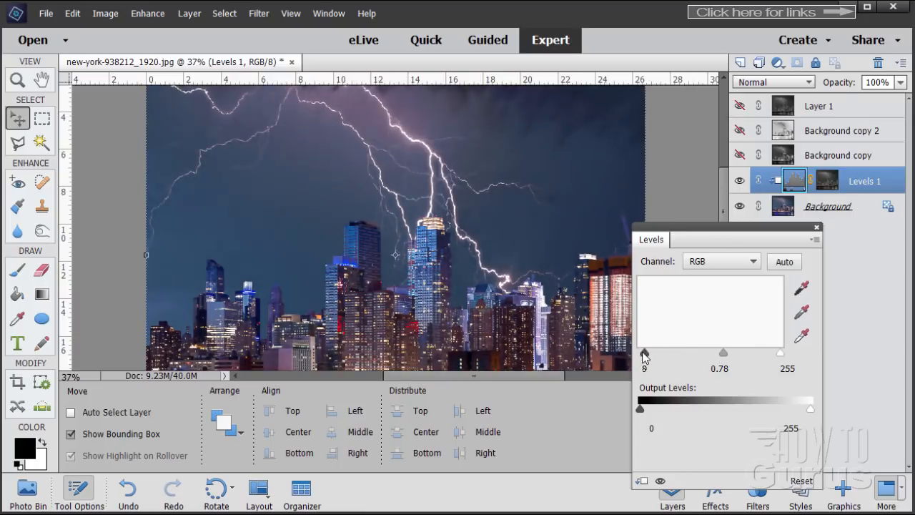
{"action": "left_click_drag", "start_coordinate": [641, 351], "coordinate": [652, 352]}
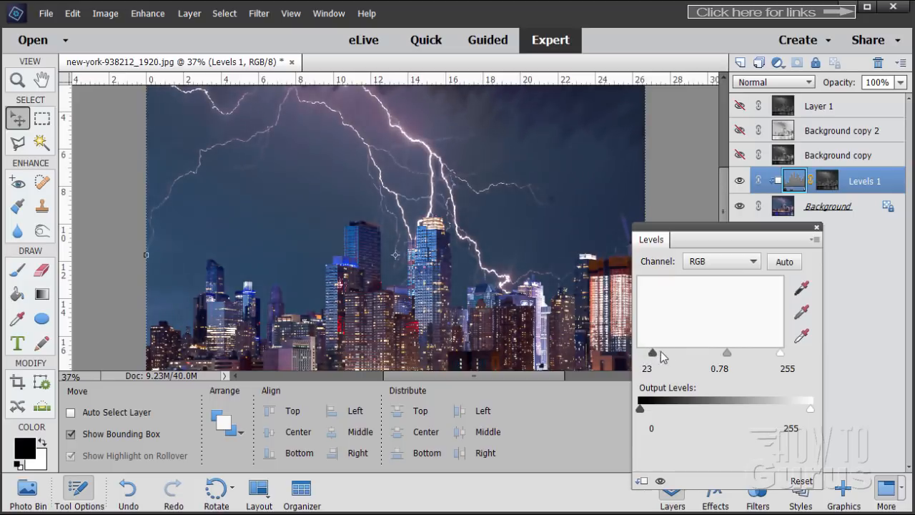
{"action": "left_click_drag", "start_coordinate": [651, 351], "coordinate": [656, 352]}
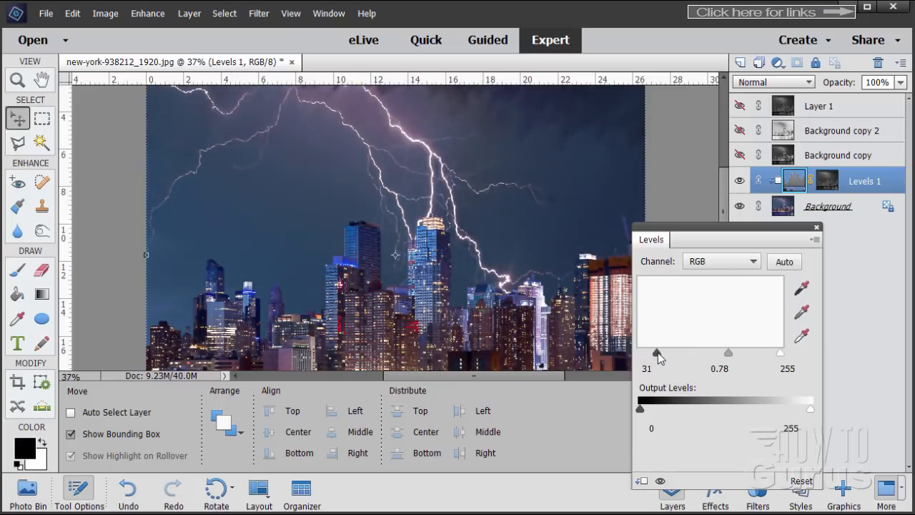
{"action": "left_click_drag", "start_coordinate": [655, 354], "coordinate": [658, 355]}
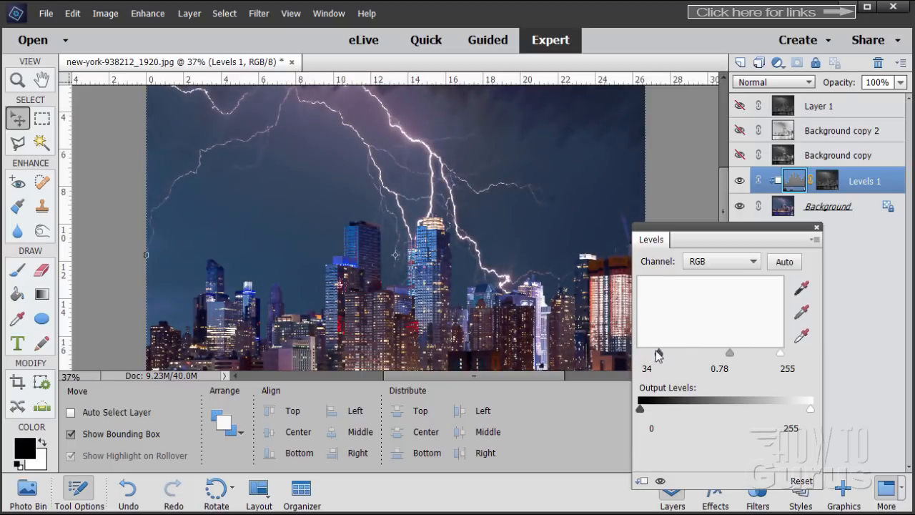
{"action": "left_click_drag", "start_coordinate": [656, 351], "coordinate": [663, 352]}
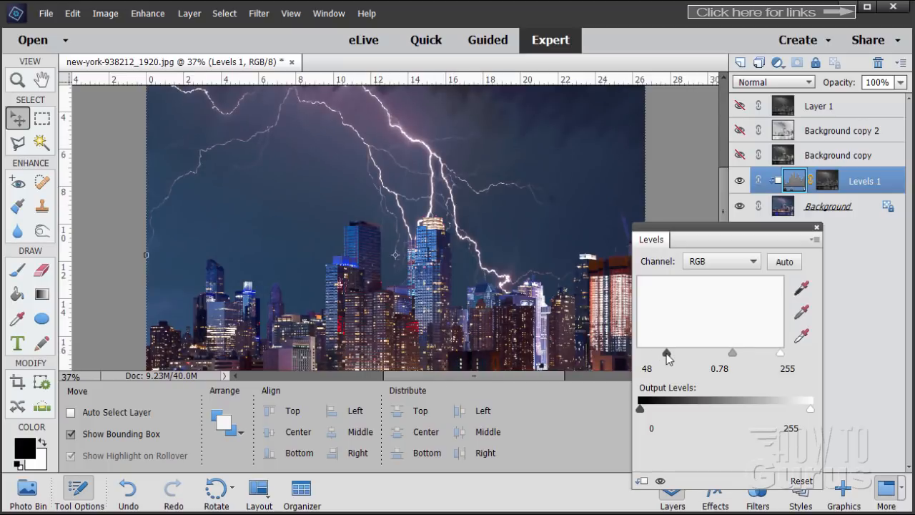
{"action": "left_click_drag", "start_coordinate": [666, 352], "coordinate": [662, 352]}
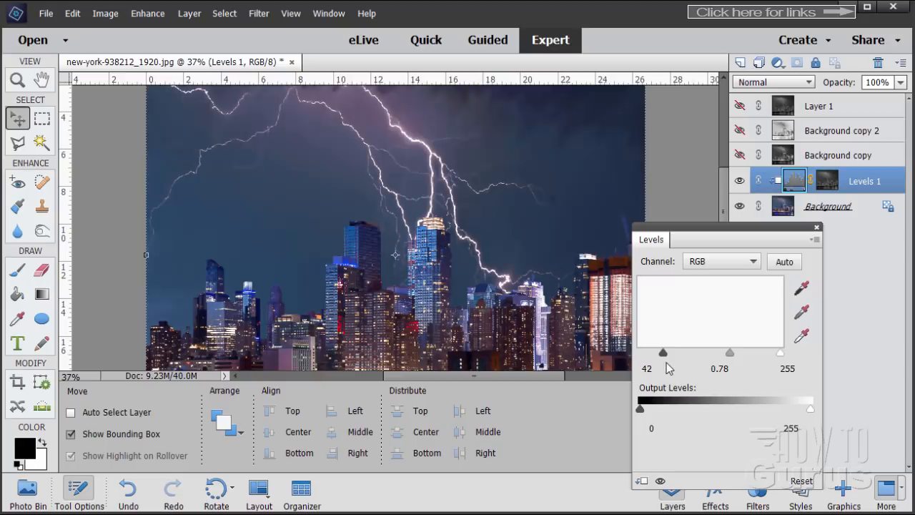
{"action": "left_click_drag", "start_coordinate": [663, 352], "coordinate": [648, 352]}
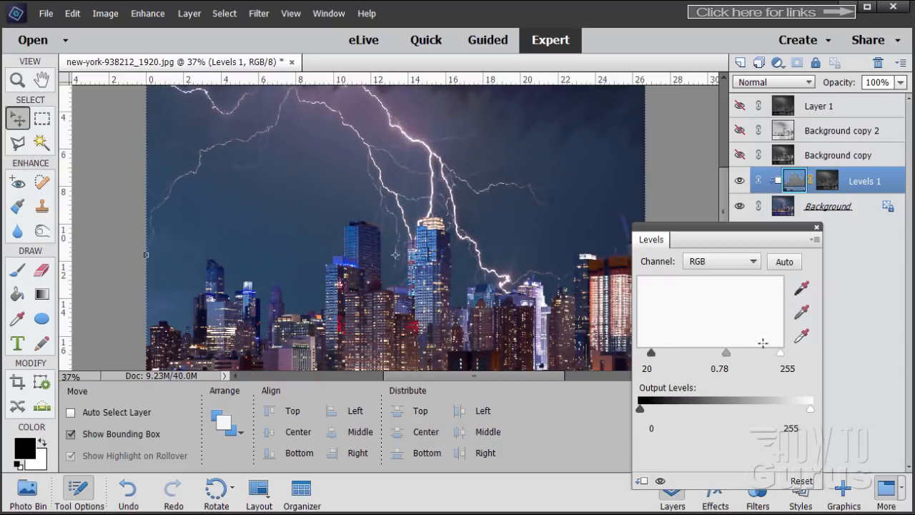
Step: Set Levels 1 inputs to black 27, midtones 0.86 and white 166, and apply the adjustment
{"action": "left_click_drag", "start_coordinate": [780, 352], "coordinate": [757, 351]}
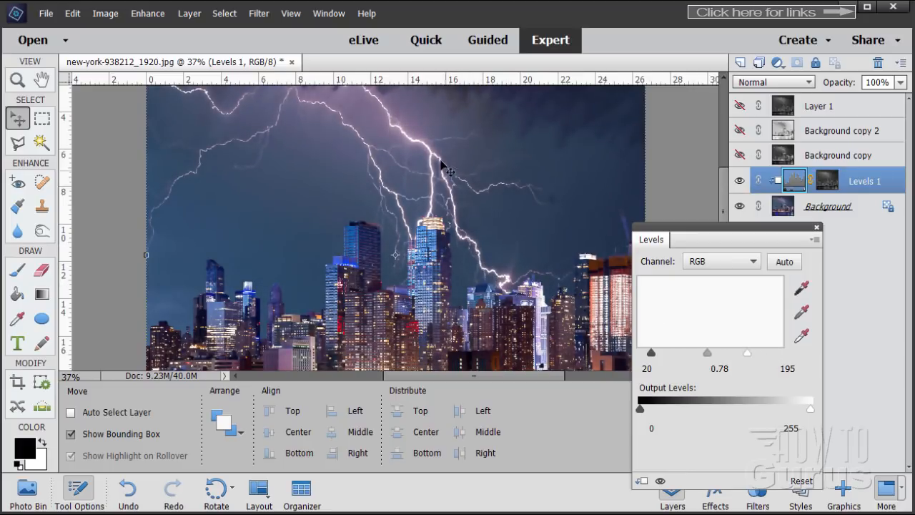
{"action": "mouse_move", "coordinate": [749, 357]}
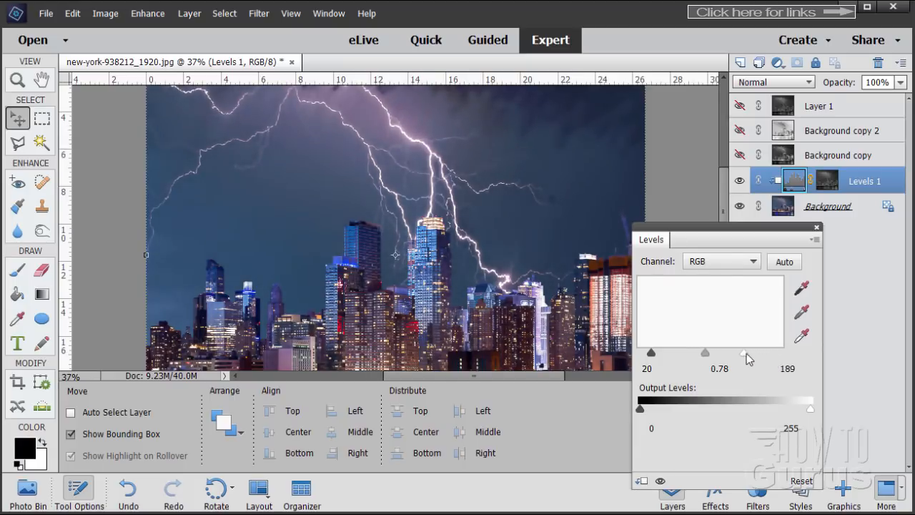
{"action": "left_click_drag", "start_coordinate": [748, 351], "coordinate": [754, 352]}
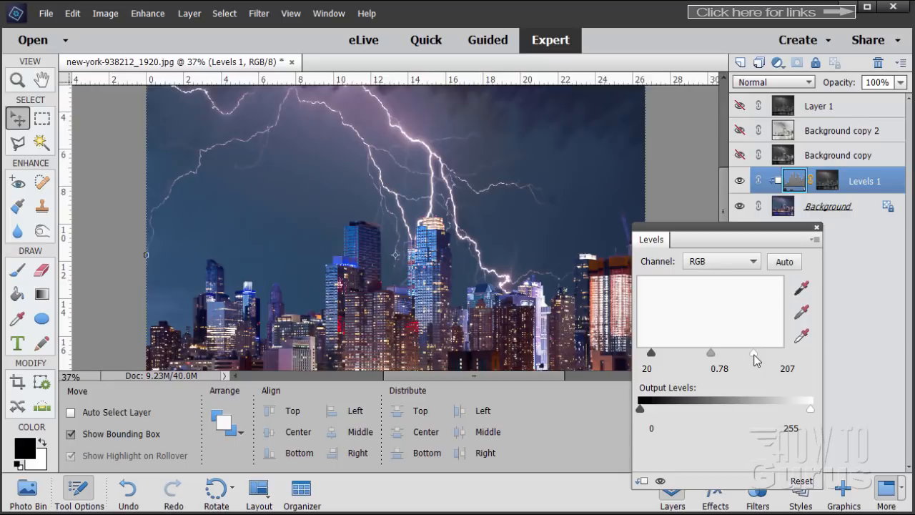
{"action": "left_click_drag", "start_coordinate": [756, 351], "coordinate": [751, 352]}
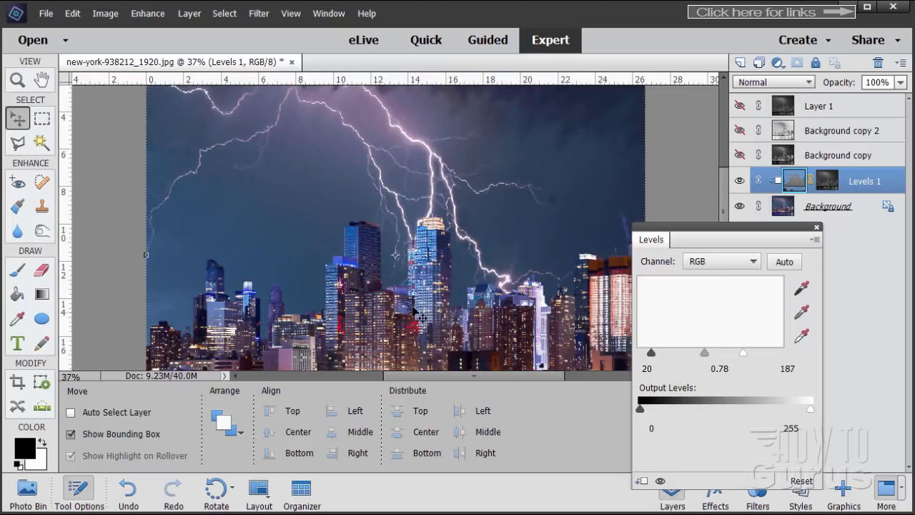
{"action": "left_click_drag", "start_coordinate": [651, 352], "coordinate": [656, 355]}
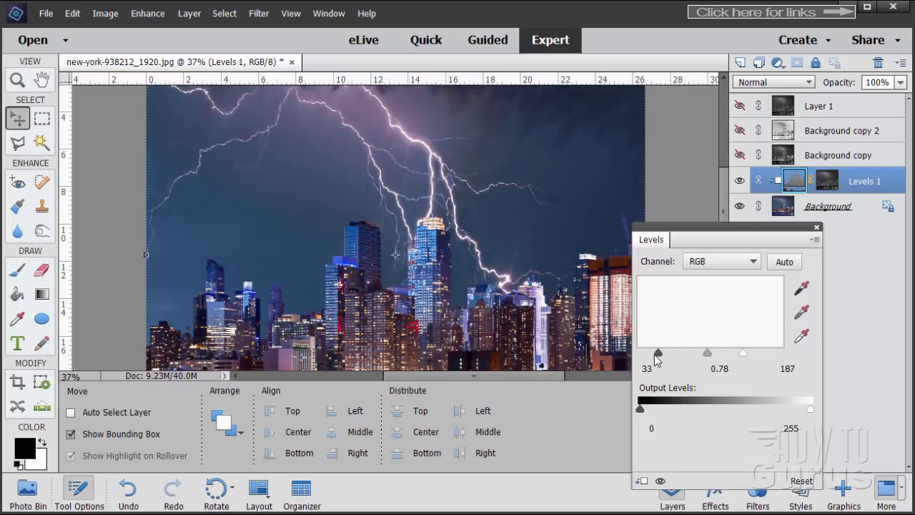
{"action": "left_click_drag", "start_coordinate": [656, 353], "coordinate": [651, 353]}
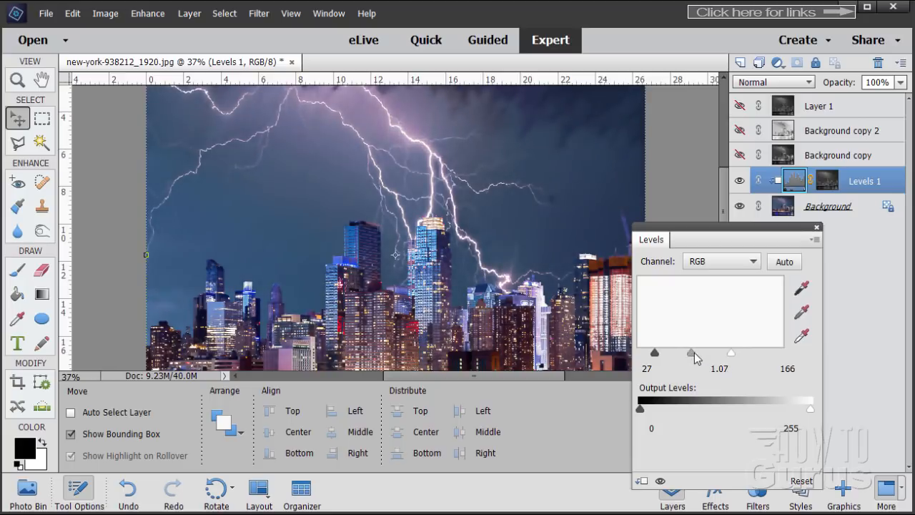
{"action": "left_click_drag", "start_coordinate": [691, 351], "coordinate": [699, 352]}
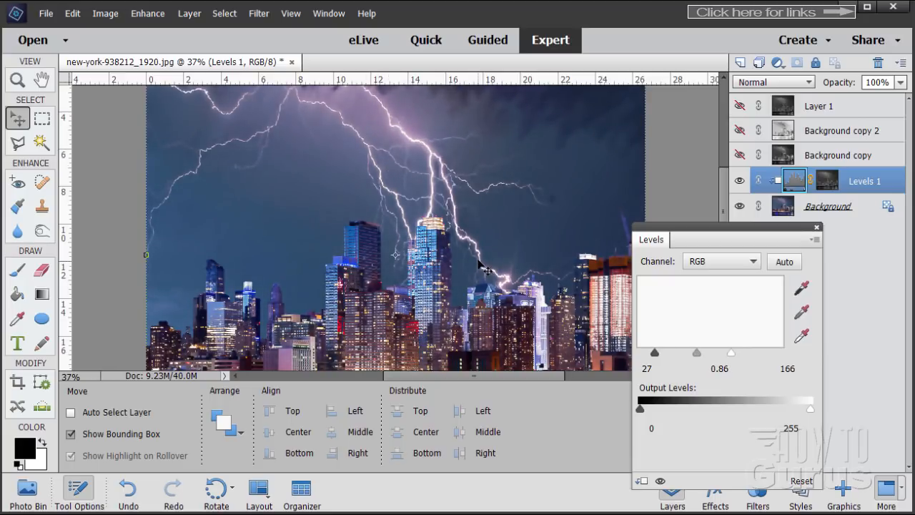
{"action": "left_click", "coordinate": [650, 369]}
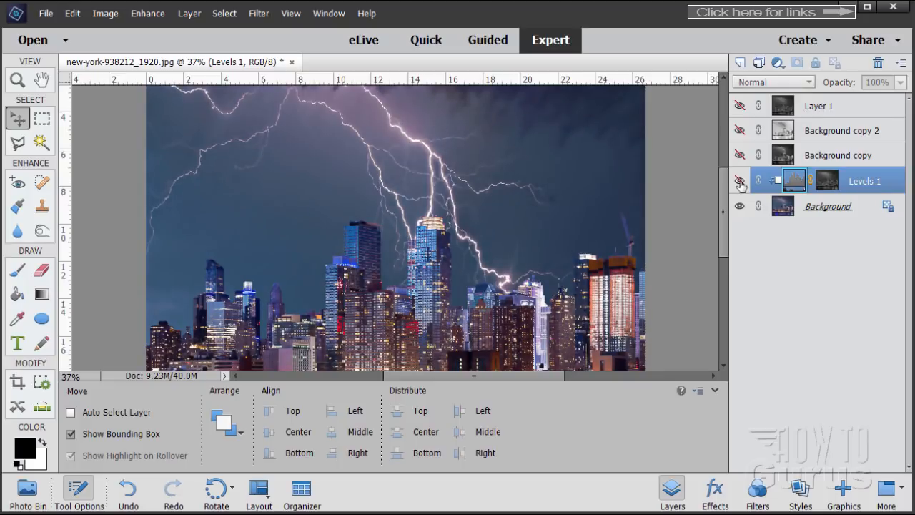
Step: Toggle Levels 1 visibility off and on to compare the photo before and after
{"action": "left_click", "coordinate": [739, 184]}
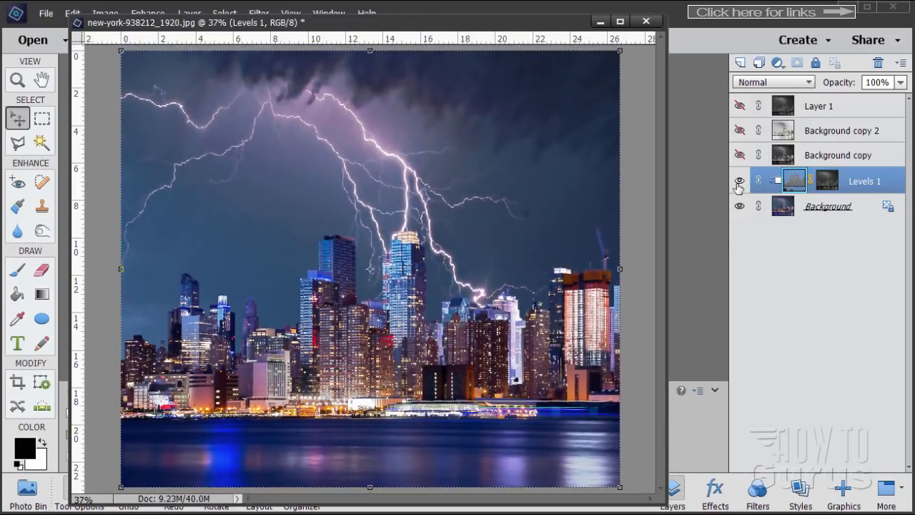
{"action": "left_click", "coordinate": [740, 183]}
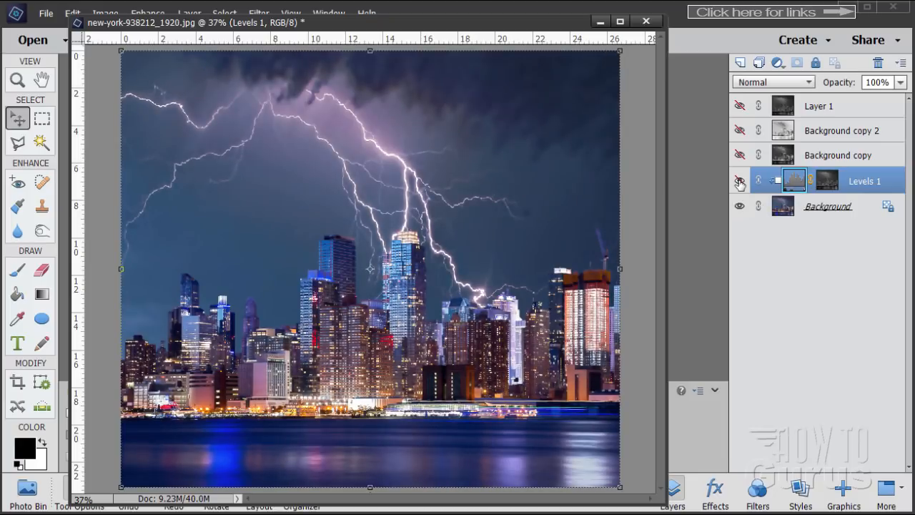
{"action": "left_click", "coordinate": [741, 180]}
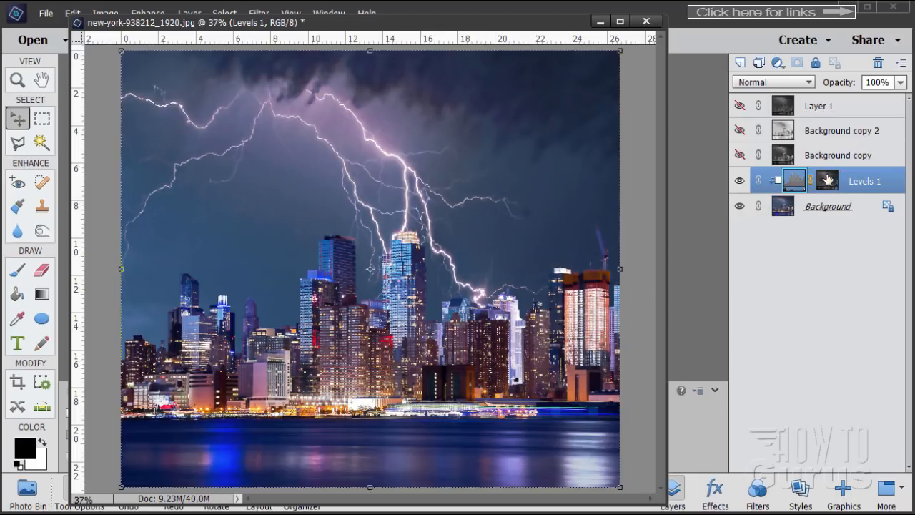
{"action": "mouse_move", "coordinate": [826, 180]}
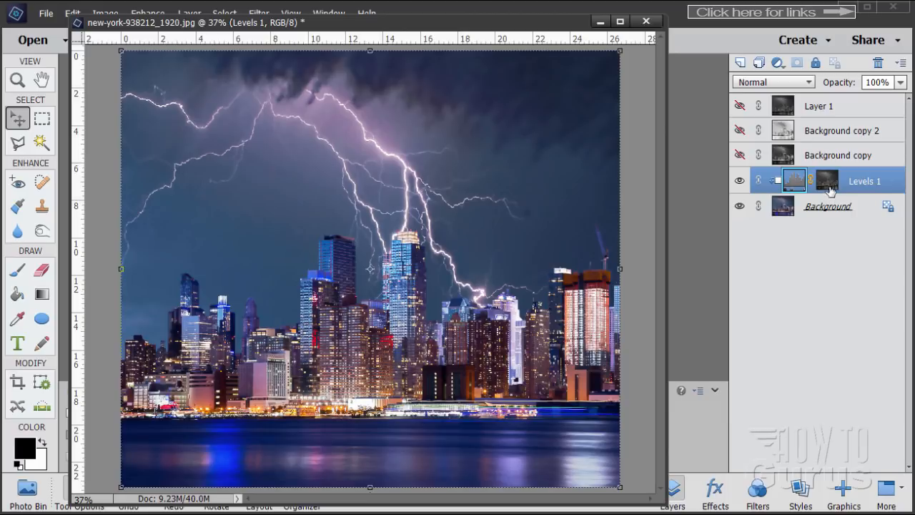
{"action": "mouse_move", "coordinate": [826, 180]}
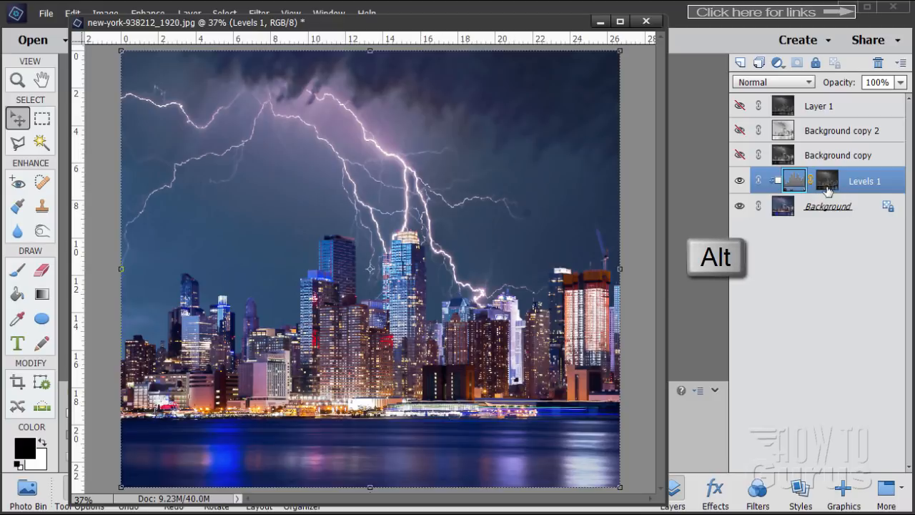
Step: View the Levels 1 mask alone and bring up Brightness/Contrast for it
{"action": "left_click", "coordinate": [826, 180]}
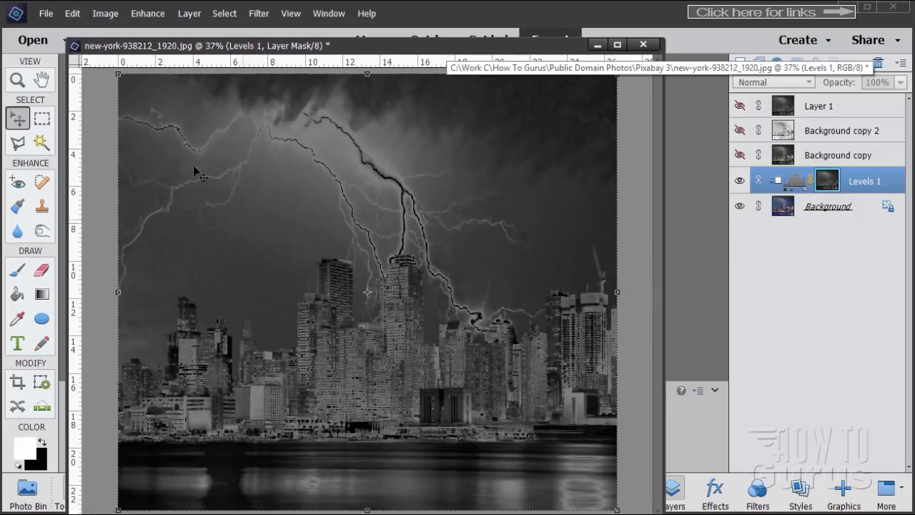
{"action": "left_click", "coordinate": [149, 13]}
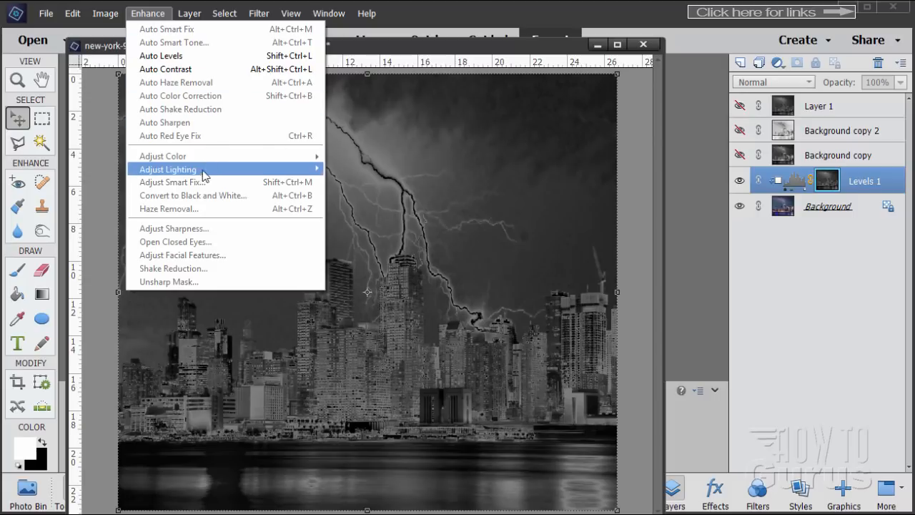
{"action": "mouse_move", "coordinate": [168, 168]}
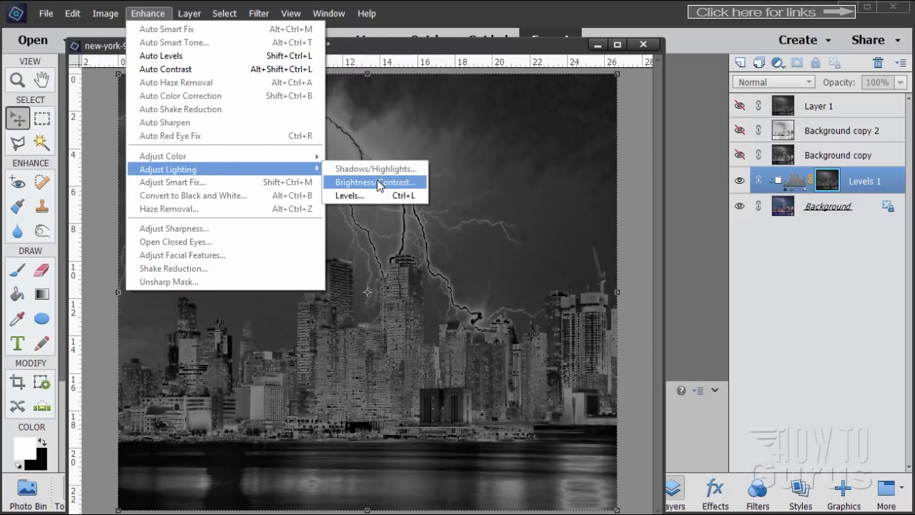
{"action": "left_click", "coordinate": [375, 183]}
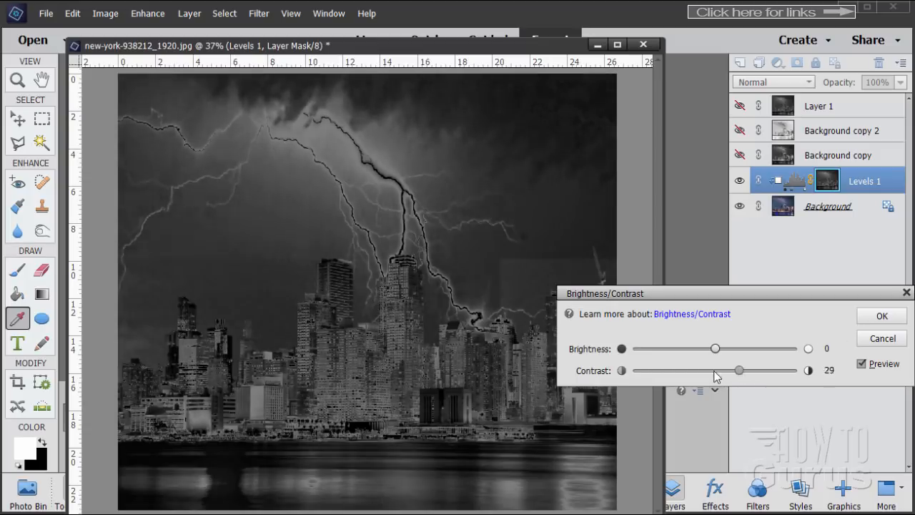
Step: Set the mask's Brightness to 53 and Contrast to 56 and apply it
{"action": "left_click_drag", "start_coordinate": [739, 371], "coordinate": [749, 370]}
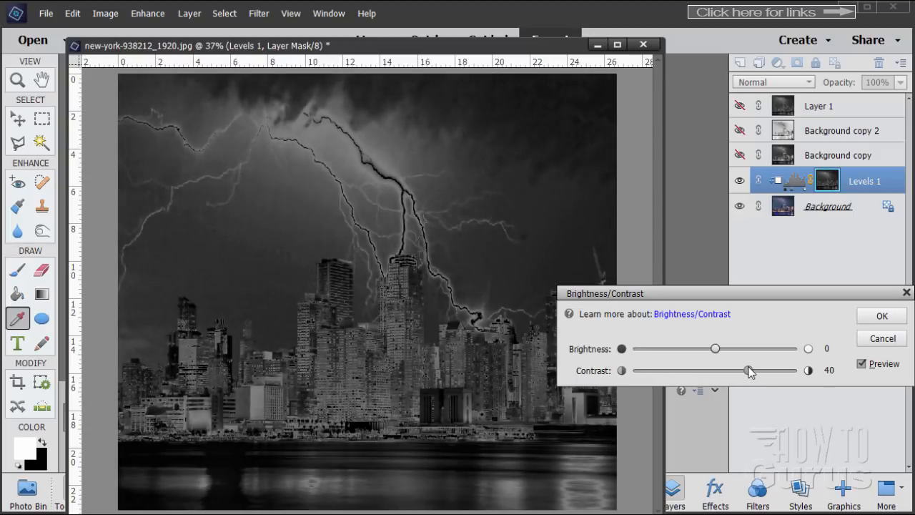
{"action": "left_click_drag", "start_coordinate": [715, 349], "coordinate": [743, 348]}
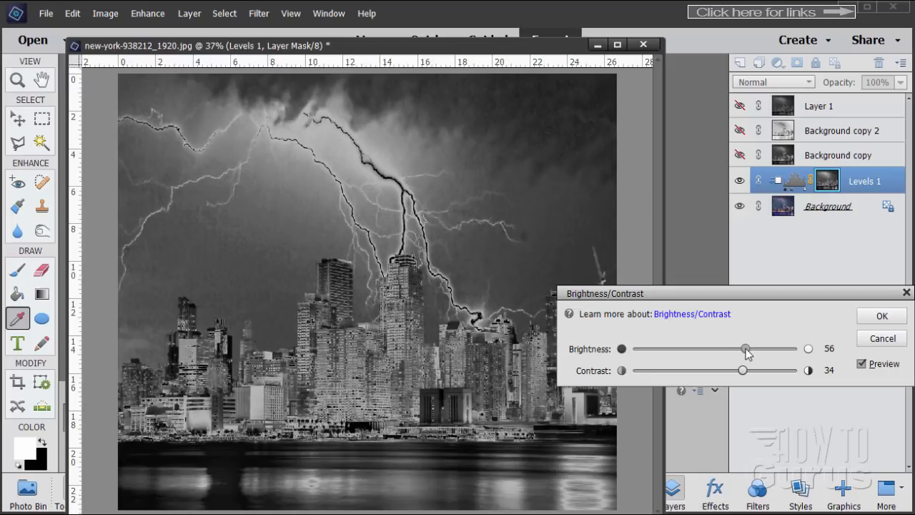
{"action": "left_click_drag", "start_coordinate": [746, 349], "coordinate": [735, 349]}
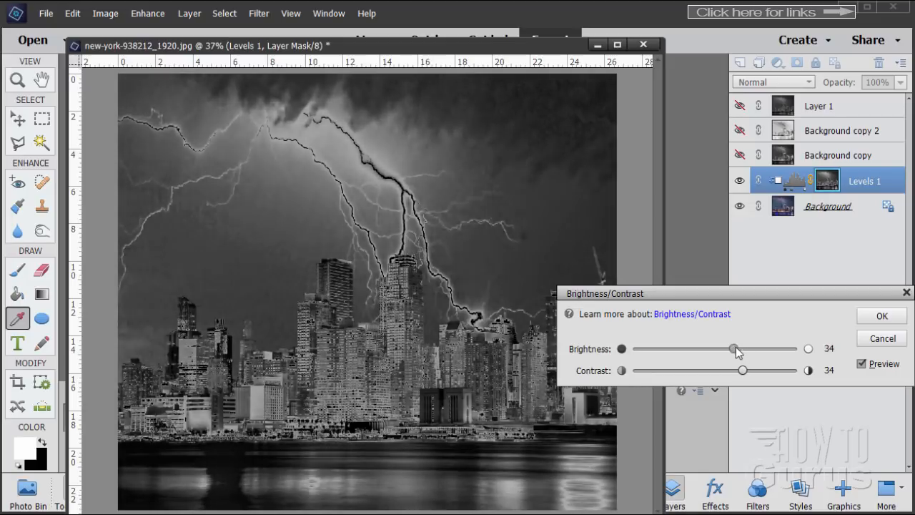
{"action": "left_click_drag", "start_coordinate": [732, 349], "coordinate": [740, 349]}
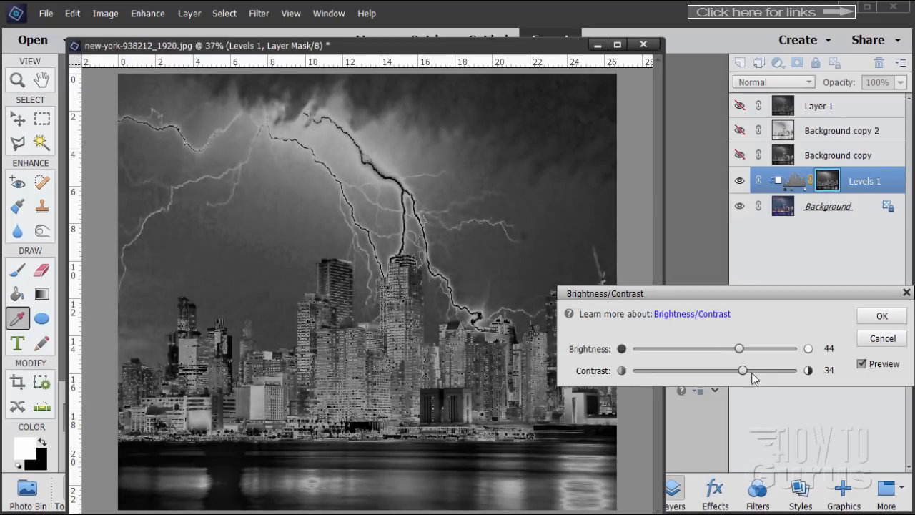
{"action": "left_click_drag", "start_coordinate": [741, 371], "coordinate": [755, 370]}
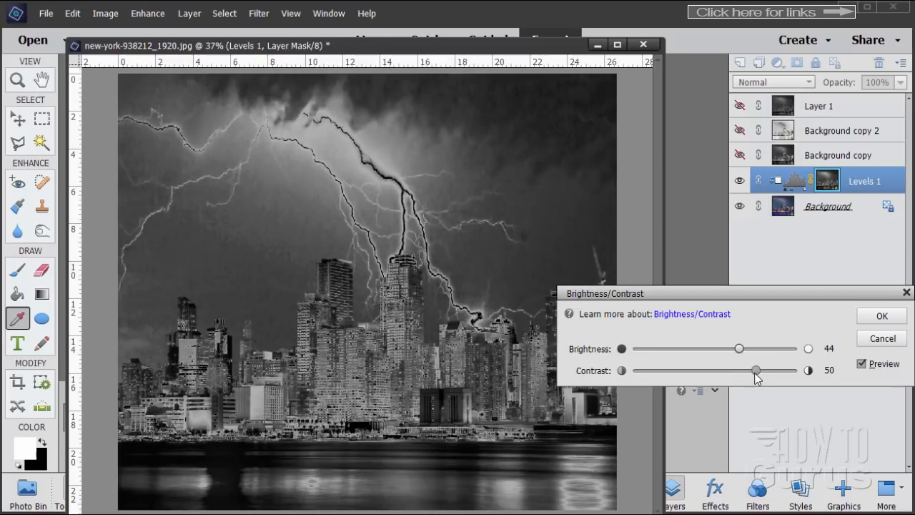
{"action": "left_click_drag", "start_coordinate": [739, 349], "coordinate": [747, 349]}
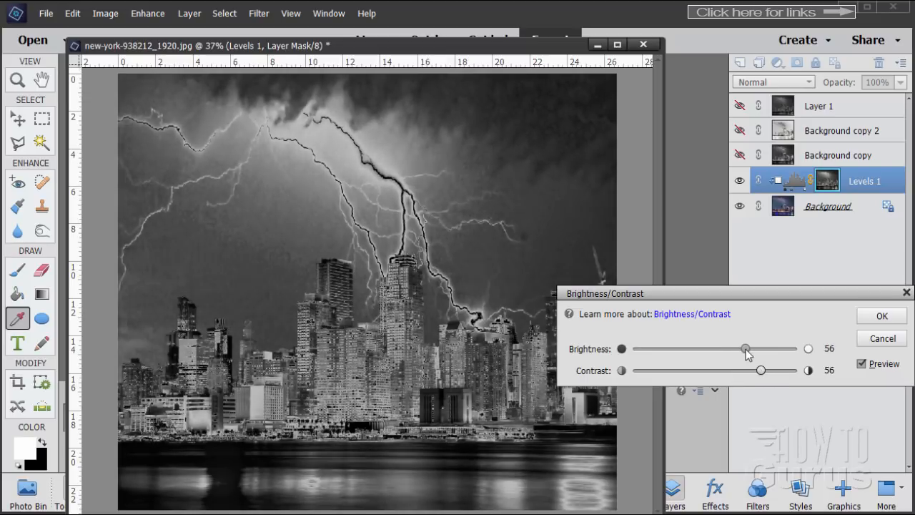
{"action": "left_click_drag", "start_coordinate": [766, 348], "coordinate": [744, 348]}
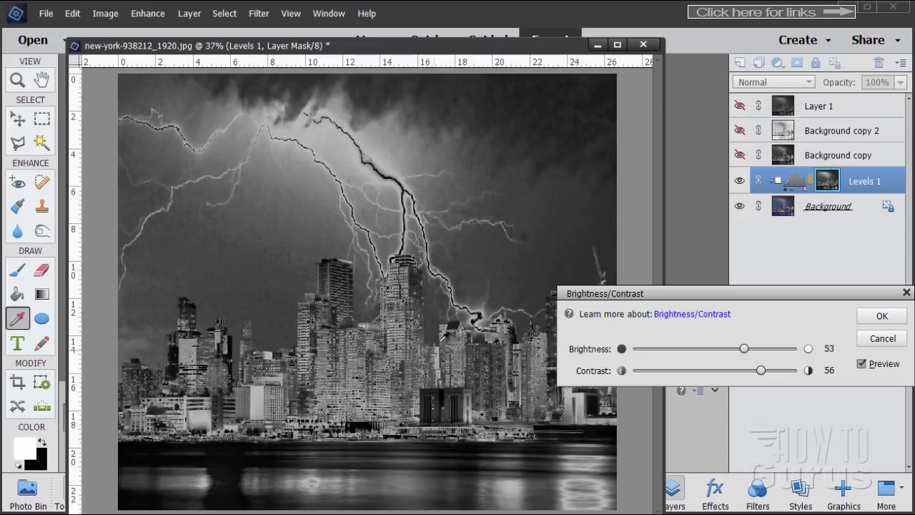
{"action": "mouse_move", "coordinate": [350, 130]}
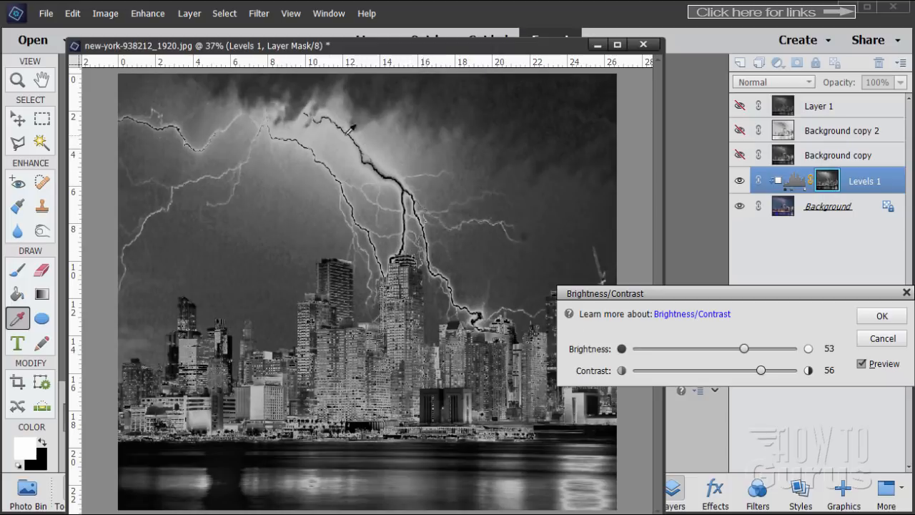
{"action": "mouse_move", "coordinate": [511, 123]}
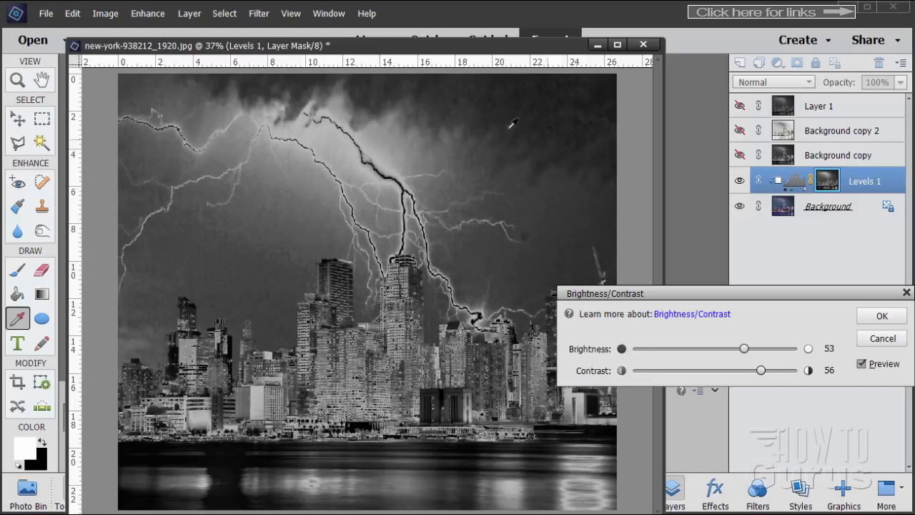
{"action": "mouse_move", "coordinate": [798, 340]}
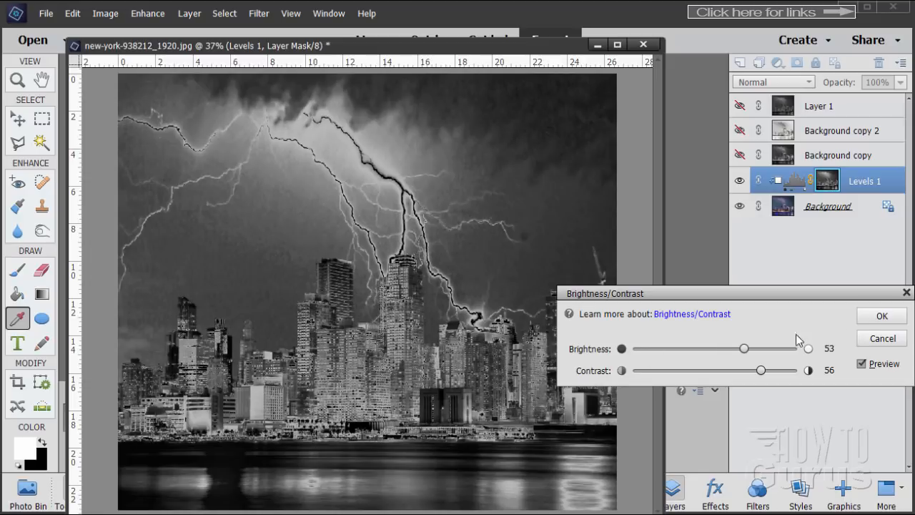
{"action": "left_click", "coordinate": [881, 316]}
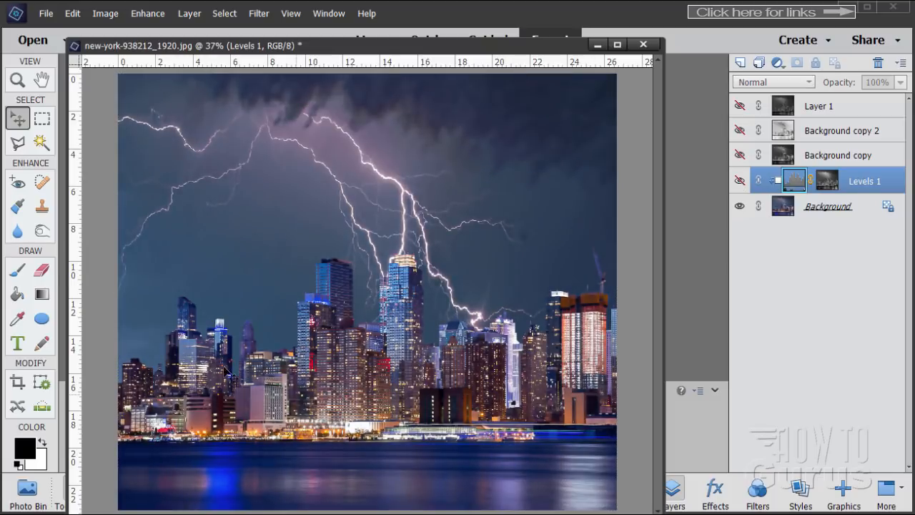
Step: Compare without Levels 1, then switch the adjustment back on
{"action": "left_click", "coordinate": [741, 180]}
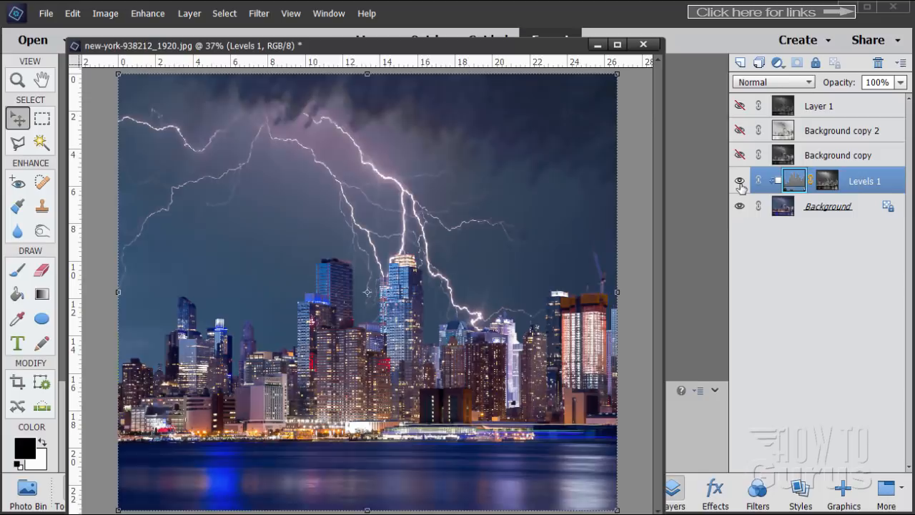
{"action": "left_click", "coordinate": [740, 185]}
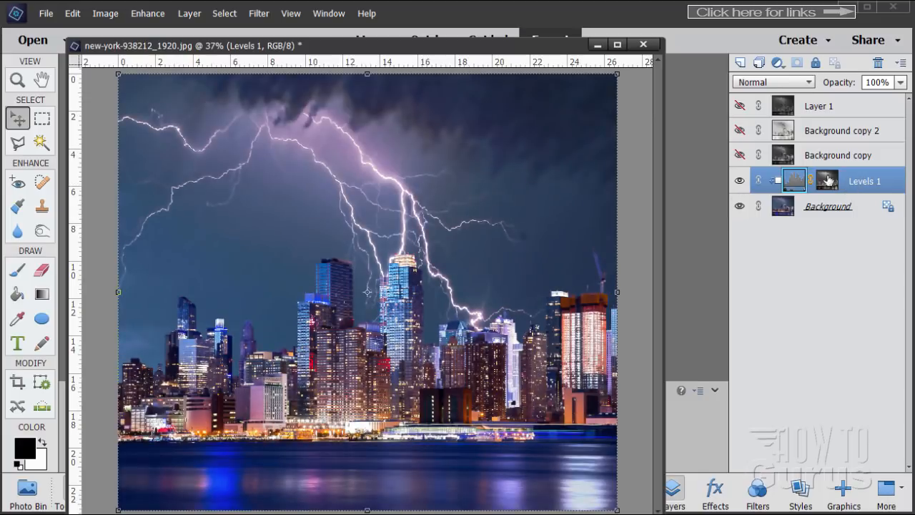
{"action": "mouse_move", "coordinate": [826, 180]}
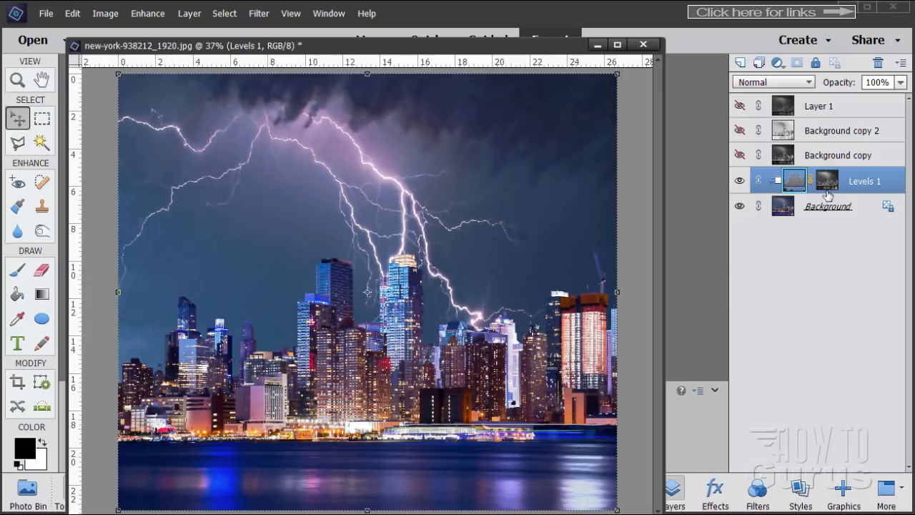
{"action": "mouse_move", "coordinate": [198, 213]}
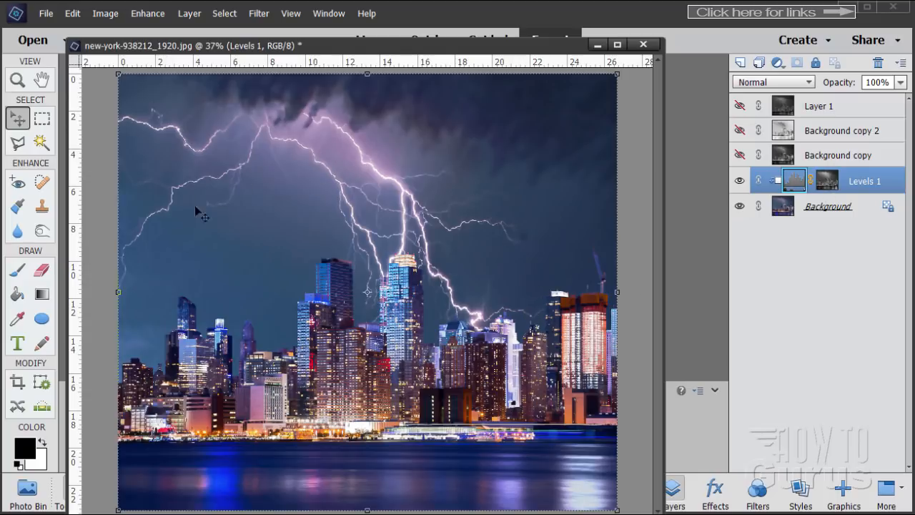
{"action": "mouse_move", "coordinate": [409, 55]}
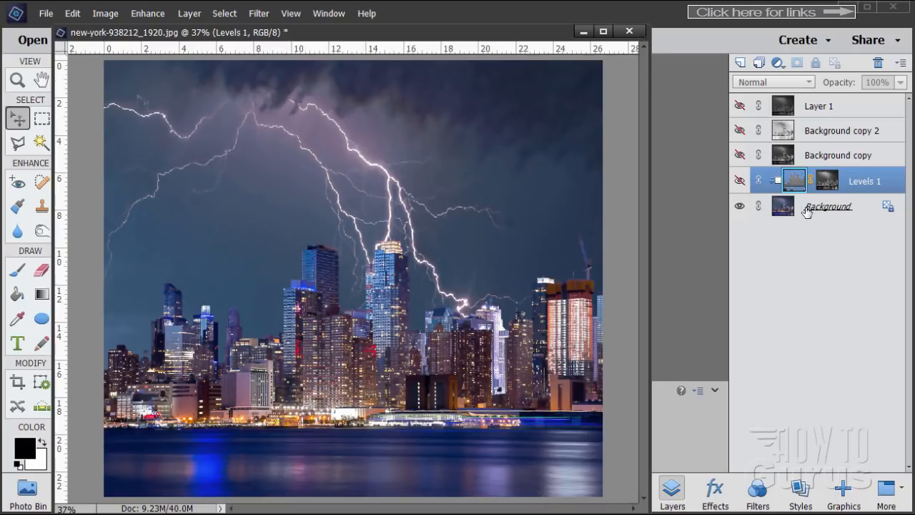
Step: Show both Background copies, blend copy 2 in Darken mode, and stamp visible layers into Layer 1
{"action": "left_click", "coordinate": [739, 155]}
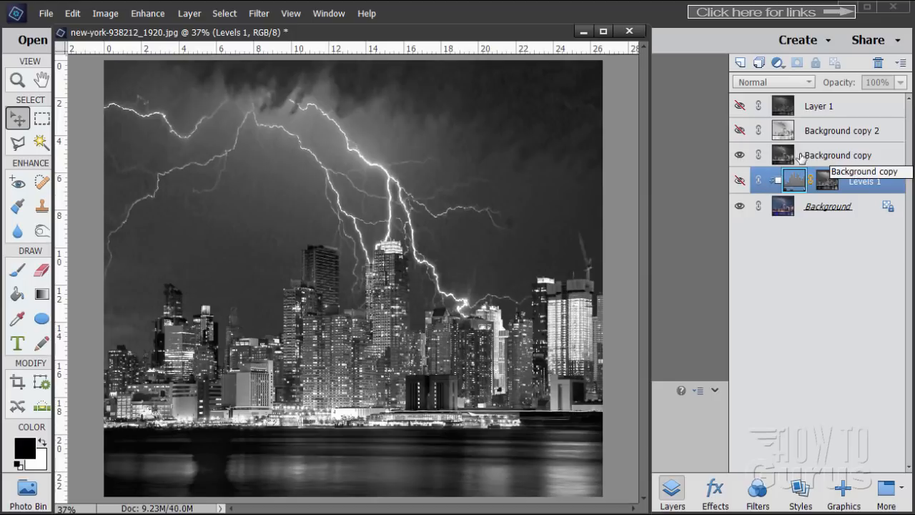
{"action": "left_click", "coordinate": [738, 130]}
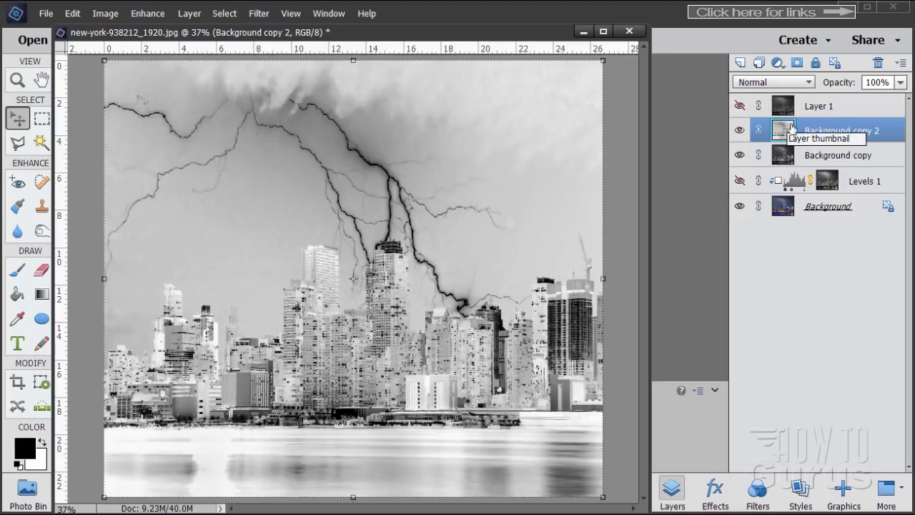
{"action": "left_click", "coordinate": [771, 82]}
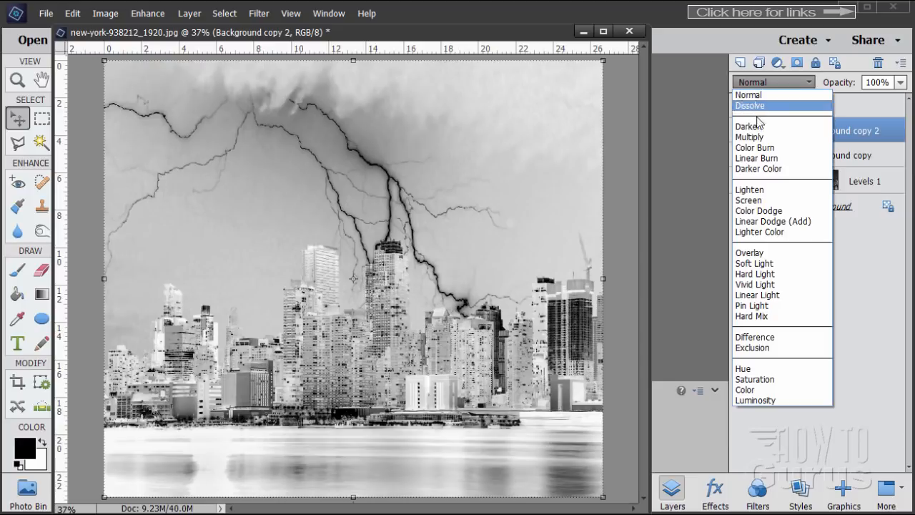
{"action": "left_click", "coordinate": [749, 126]}
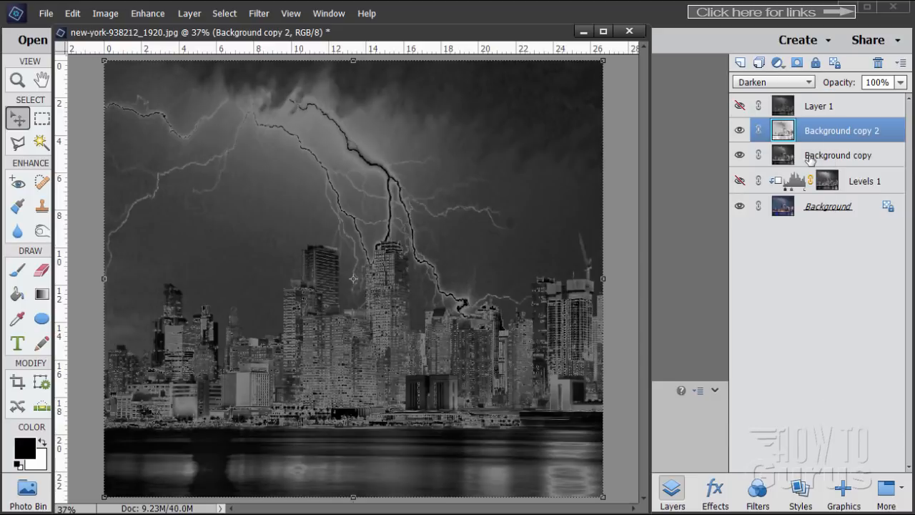
{"action": "key", "text": "ctrl+shift+alt+e"}
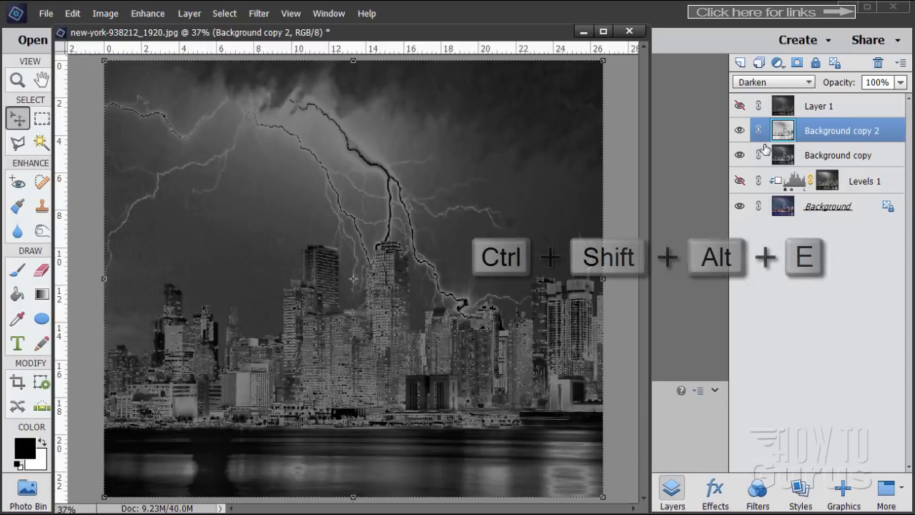
{"action": "mouse_move", "coordinate": [764, 154]}
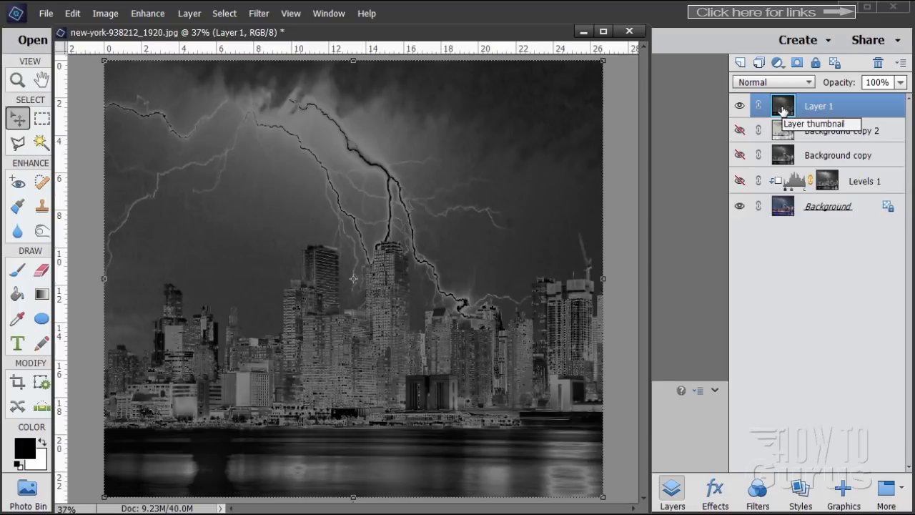
{"action": "key", "text": "ctrl"}
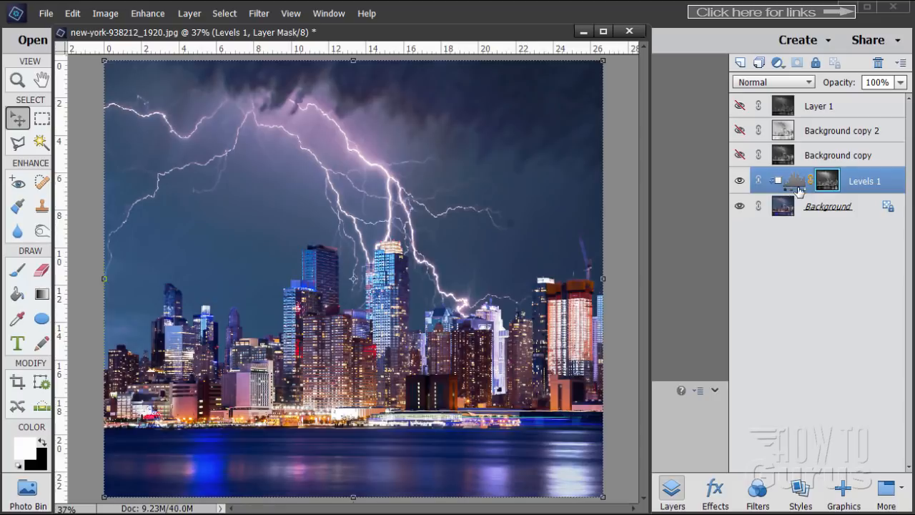
{"action": "mouse_move", "coordinate": [829, 184]}
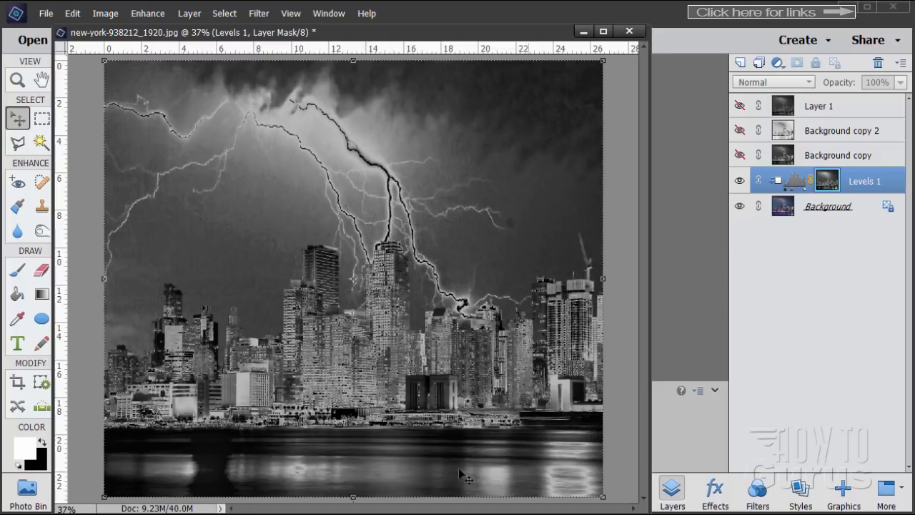
{"action": "mouse_move", "coordinate": [460, 312]}
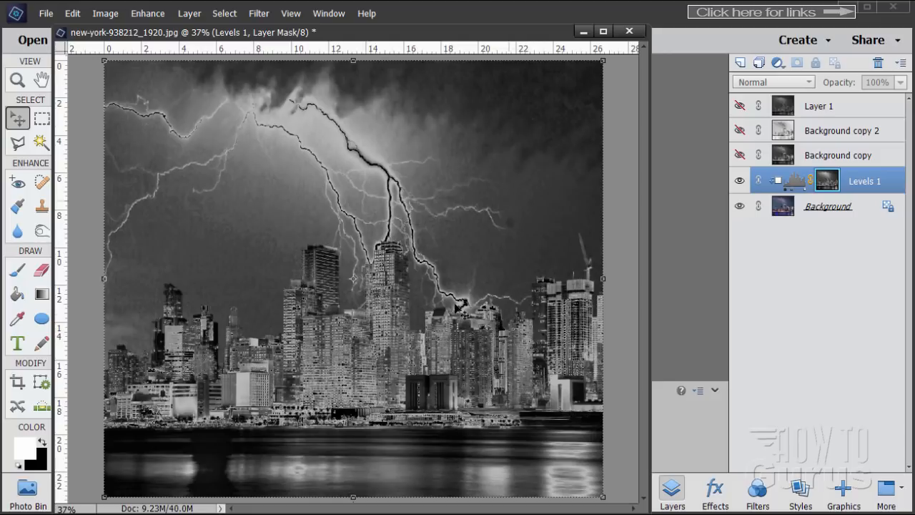
{"action": "mouse_move", "coordinate": [799, 184]}
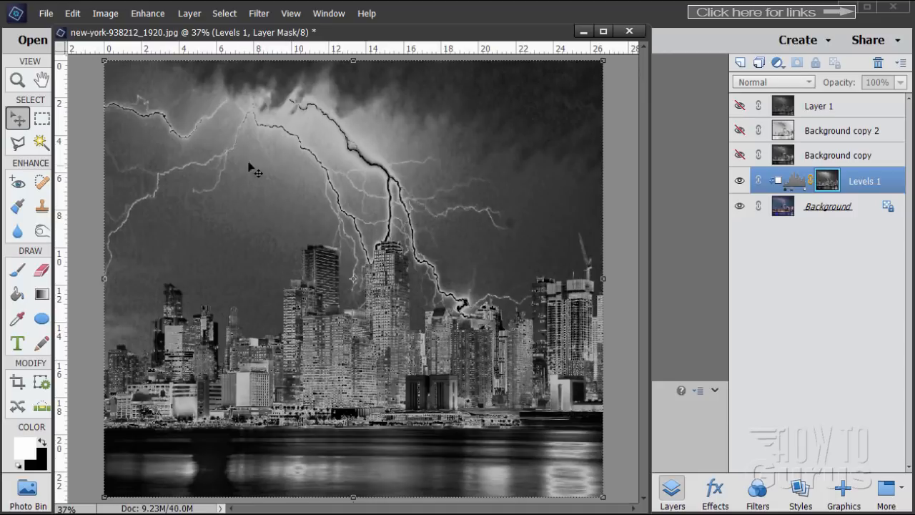
{"action": "mouse_move", "coordinate": [330, 275]}
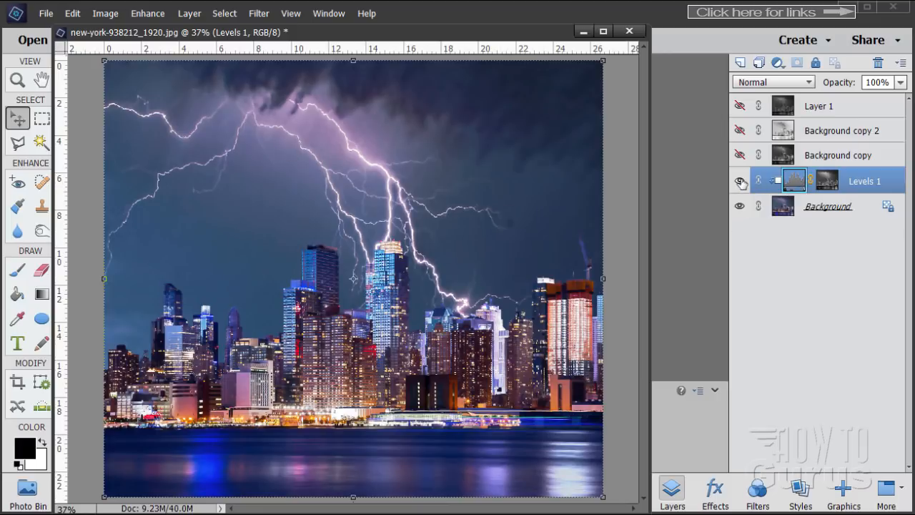
{"action": "left_click", "coordinate": [740, 180]}
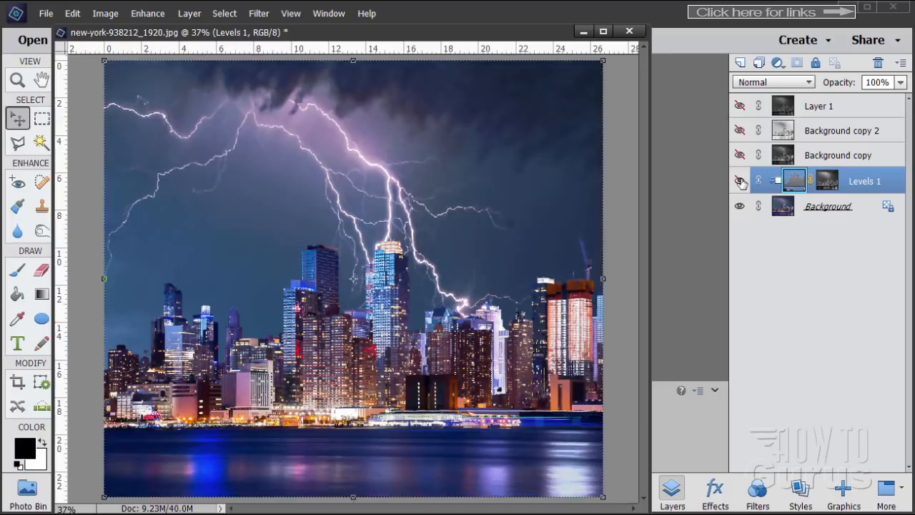
{"action": "left_click", "coordinate": [740, 180]}
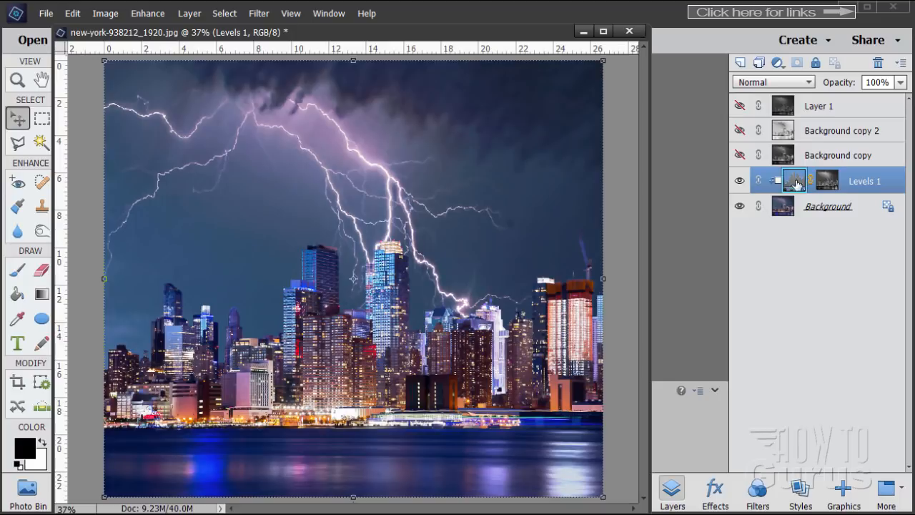
{"action": "mouse_move", "coordinate": [179, 203]}
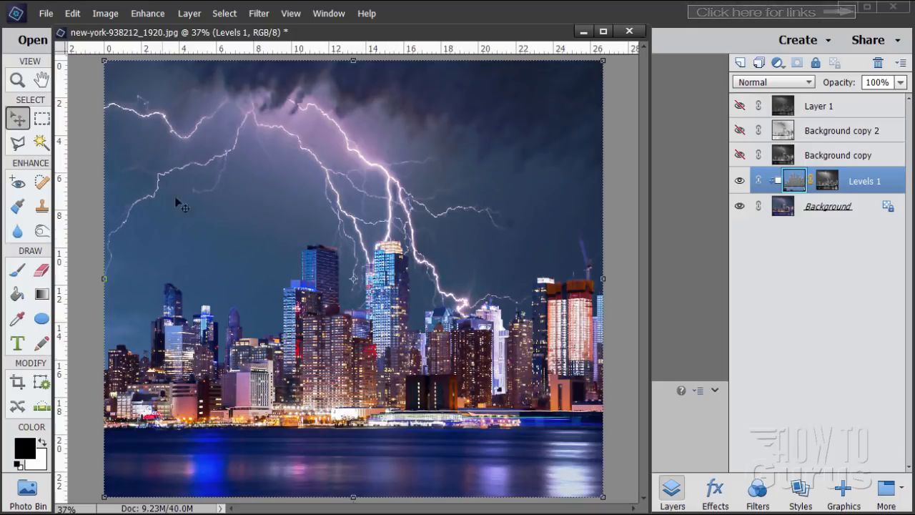